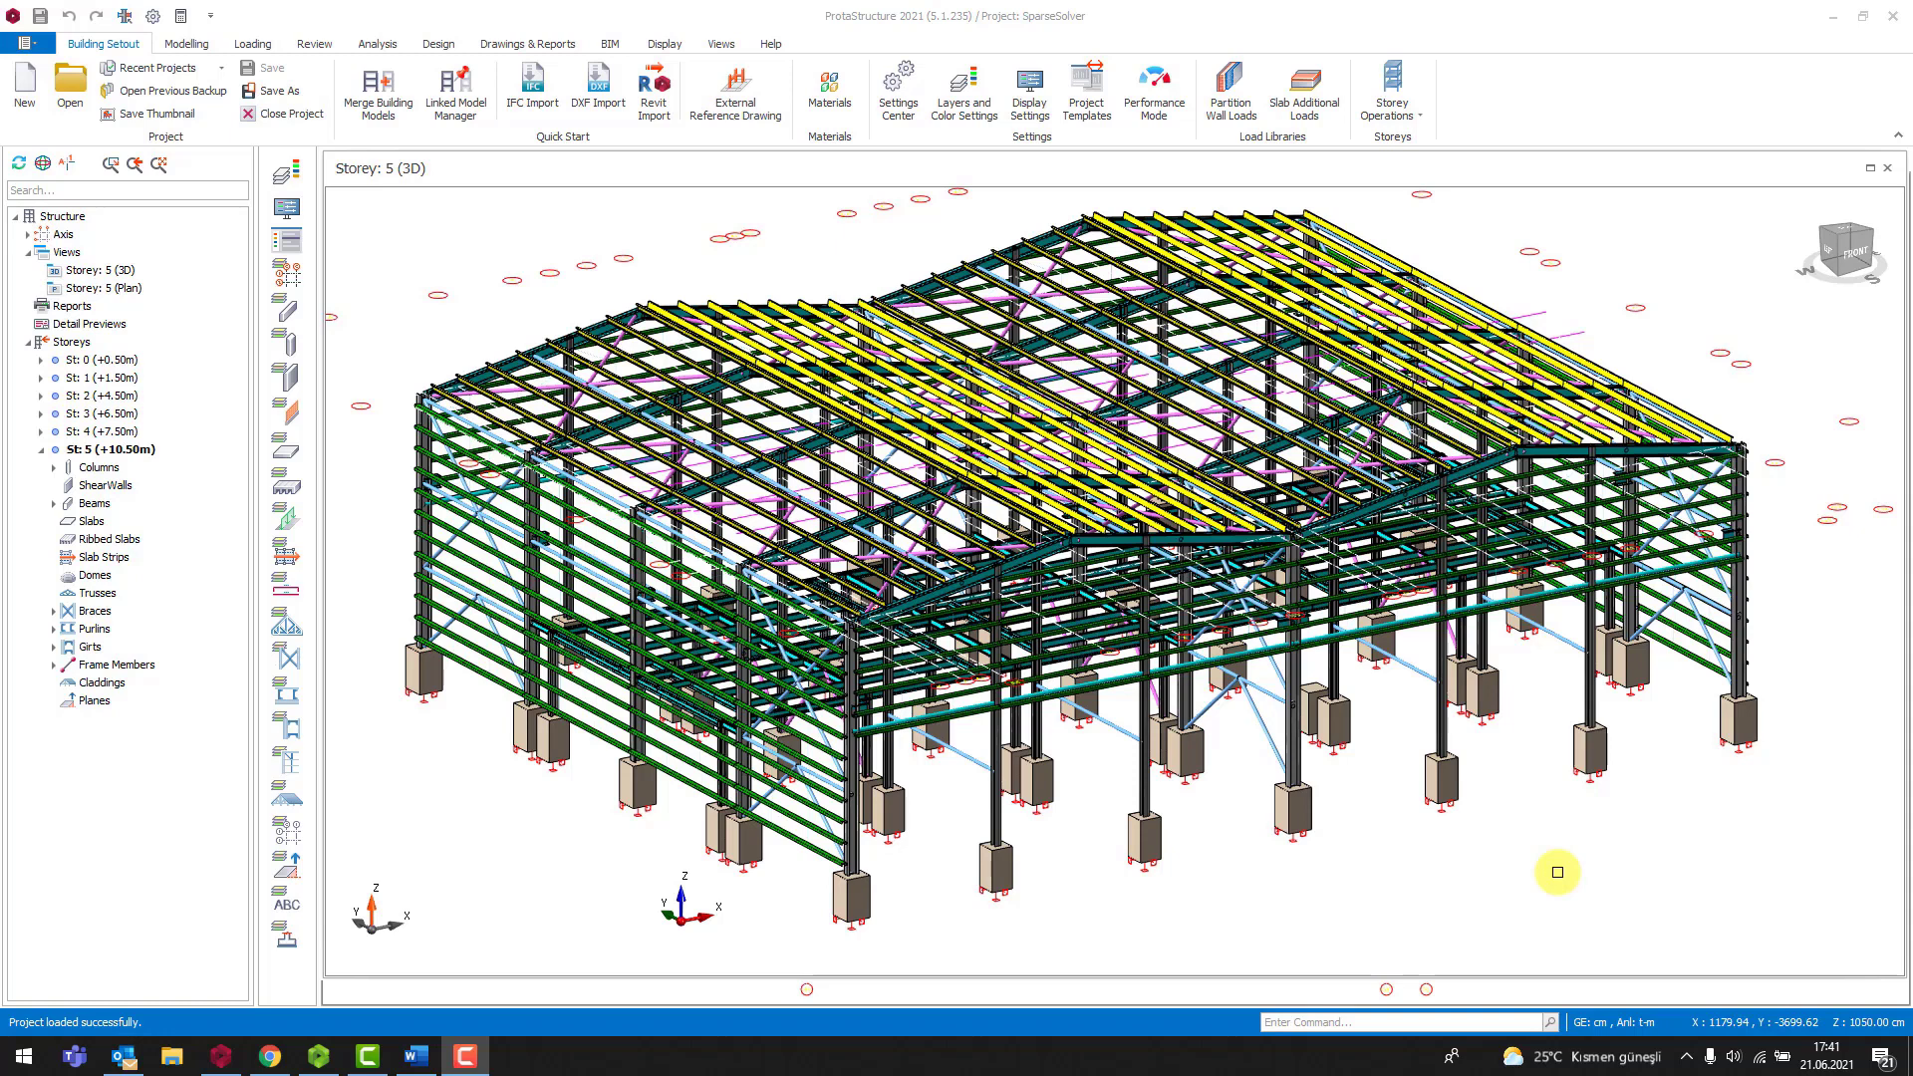
pyautogui.moveTo(1513, 977)
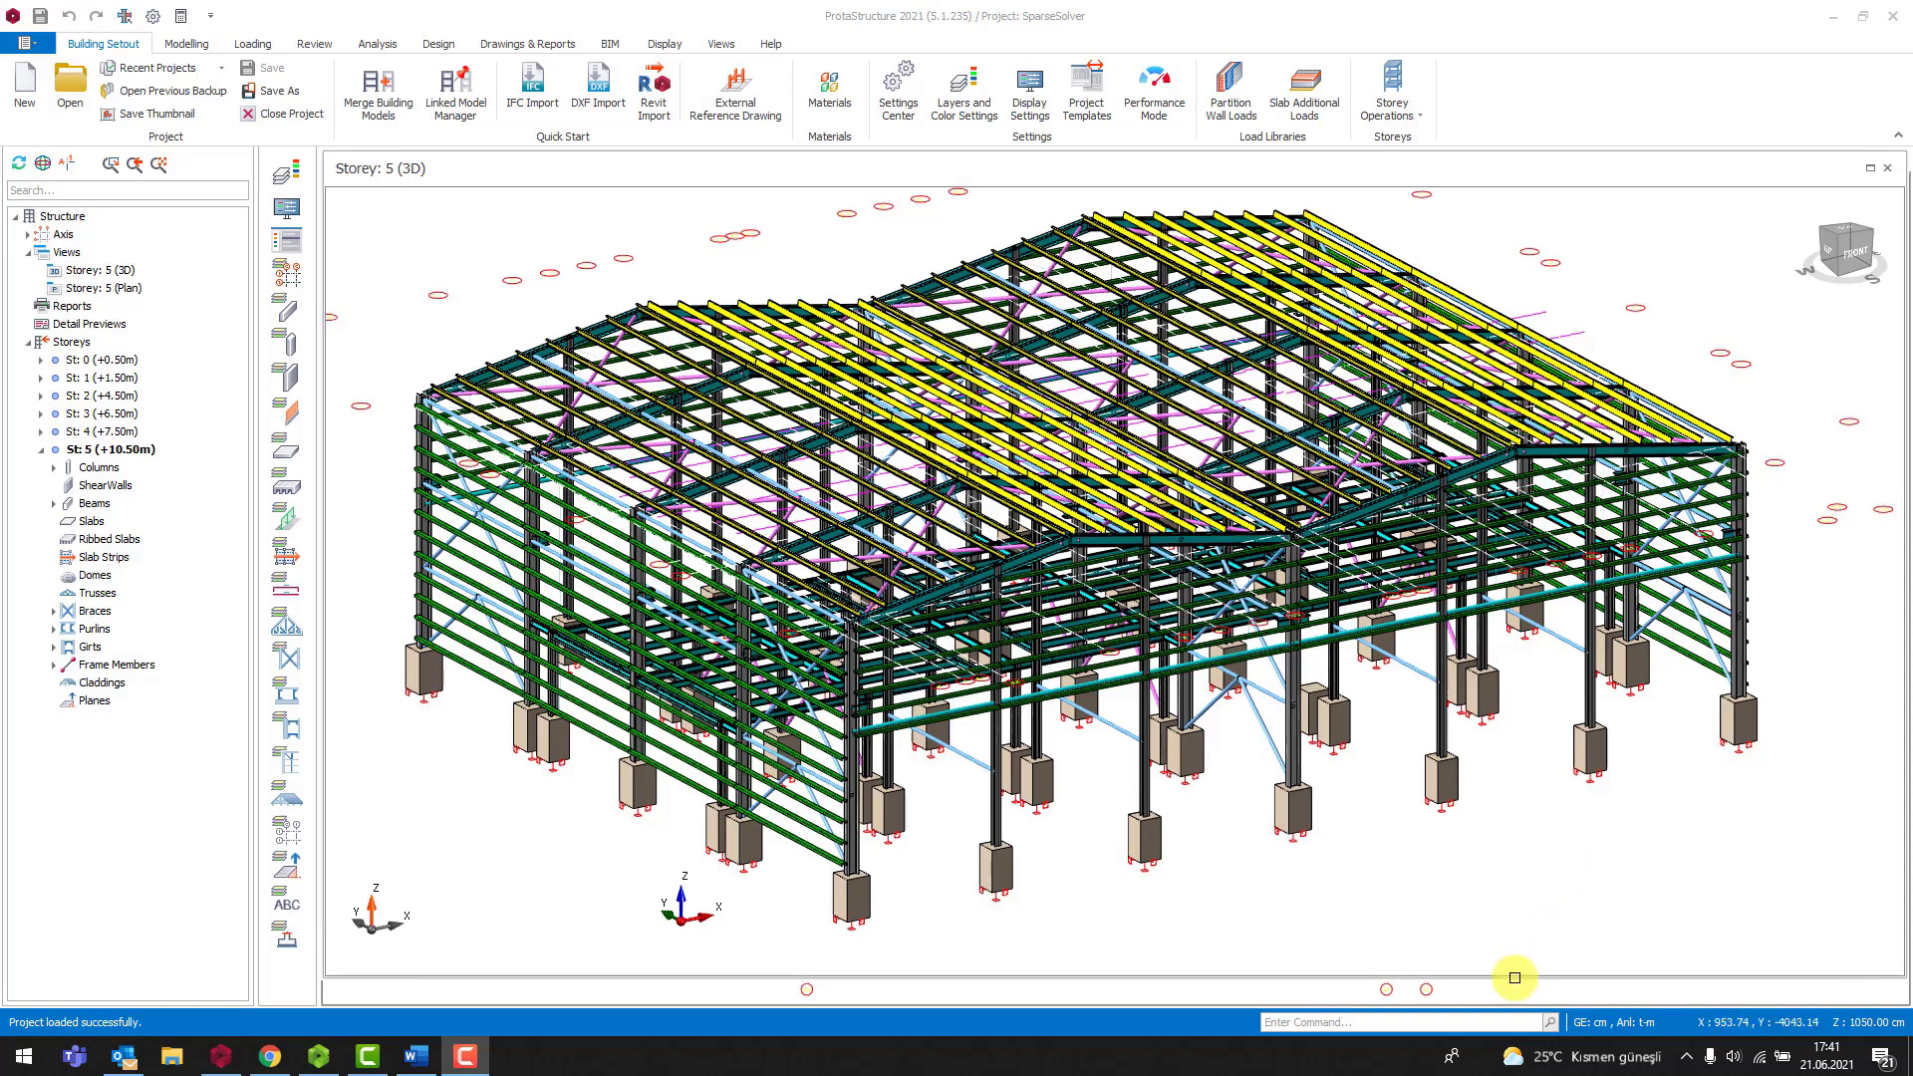
pyautogui.moveTo(1504, 870)
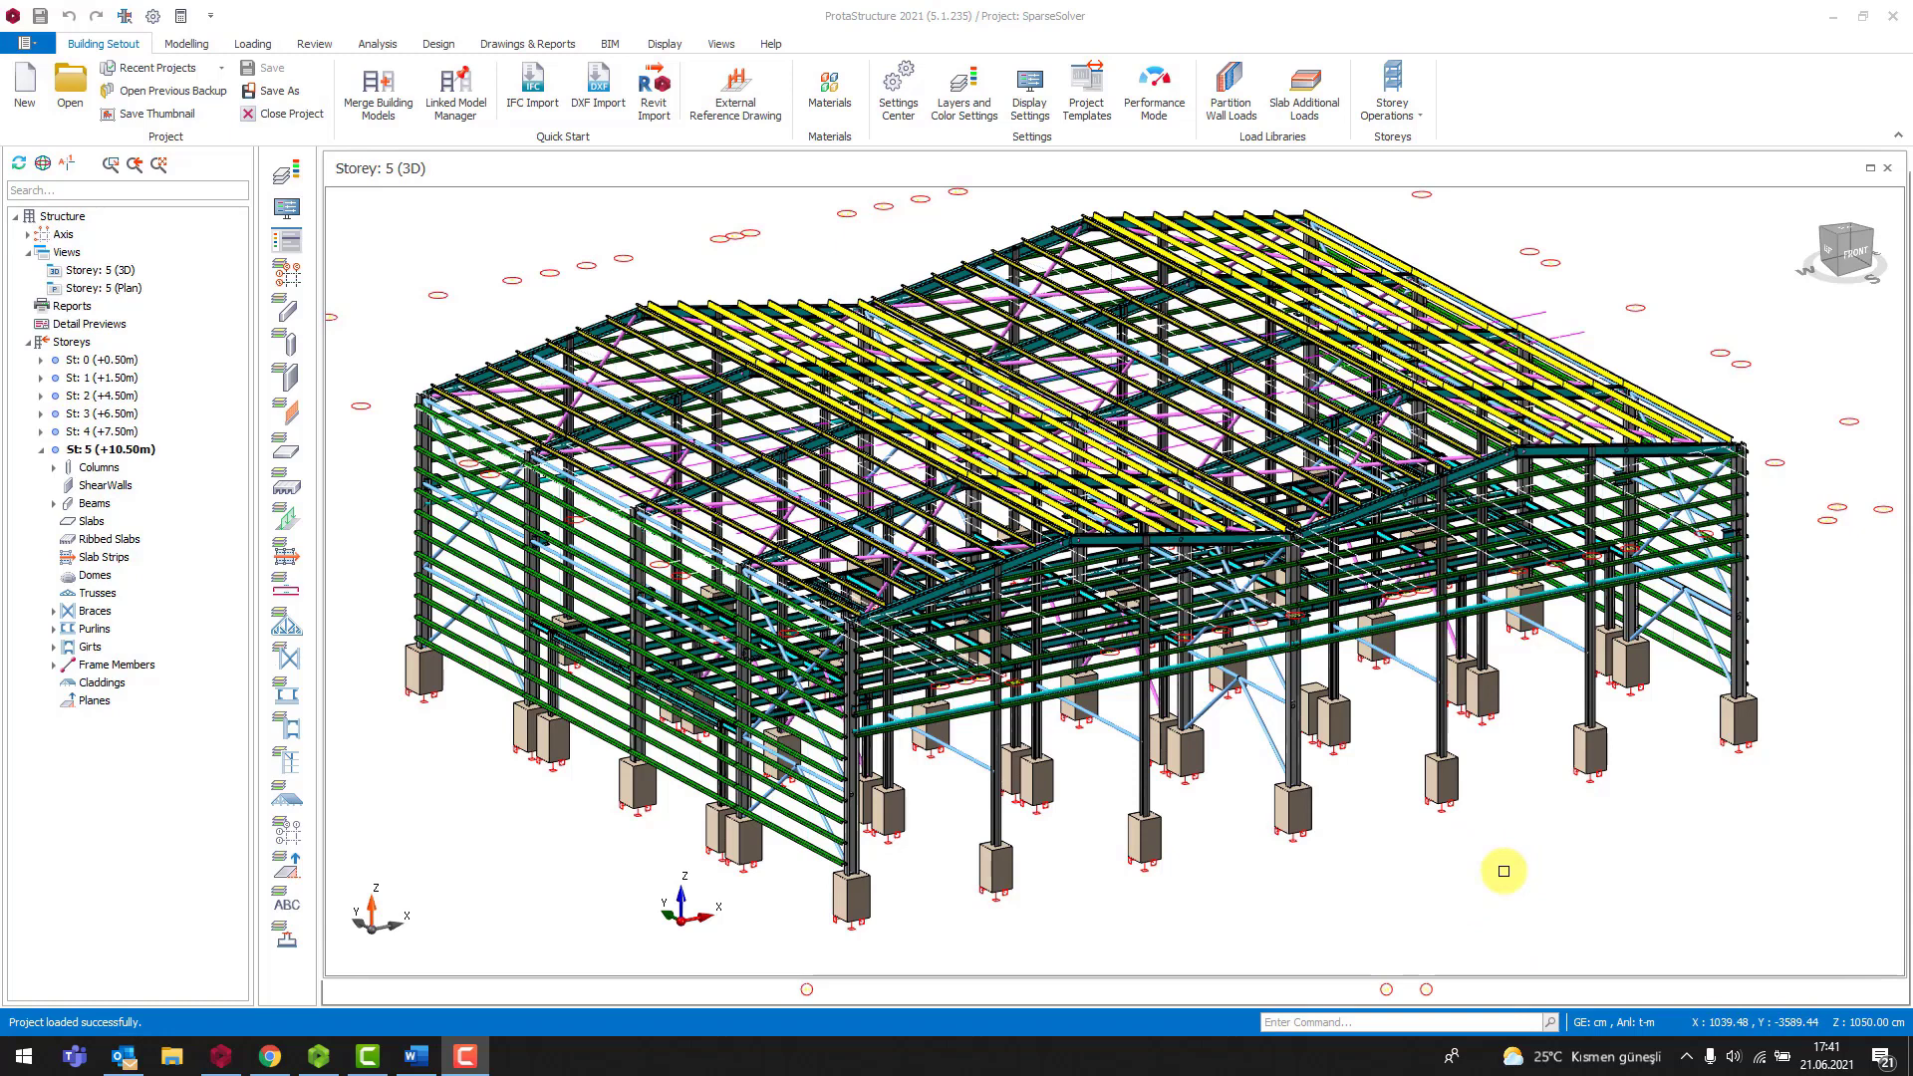
pyautogui.moveTo(1518, 837)
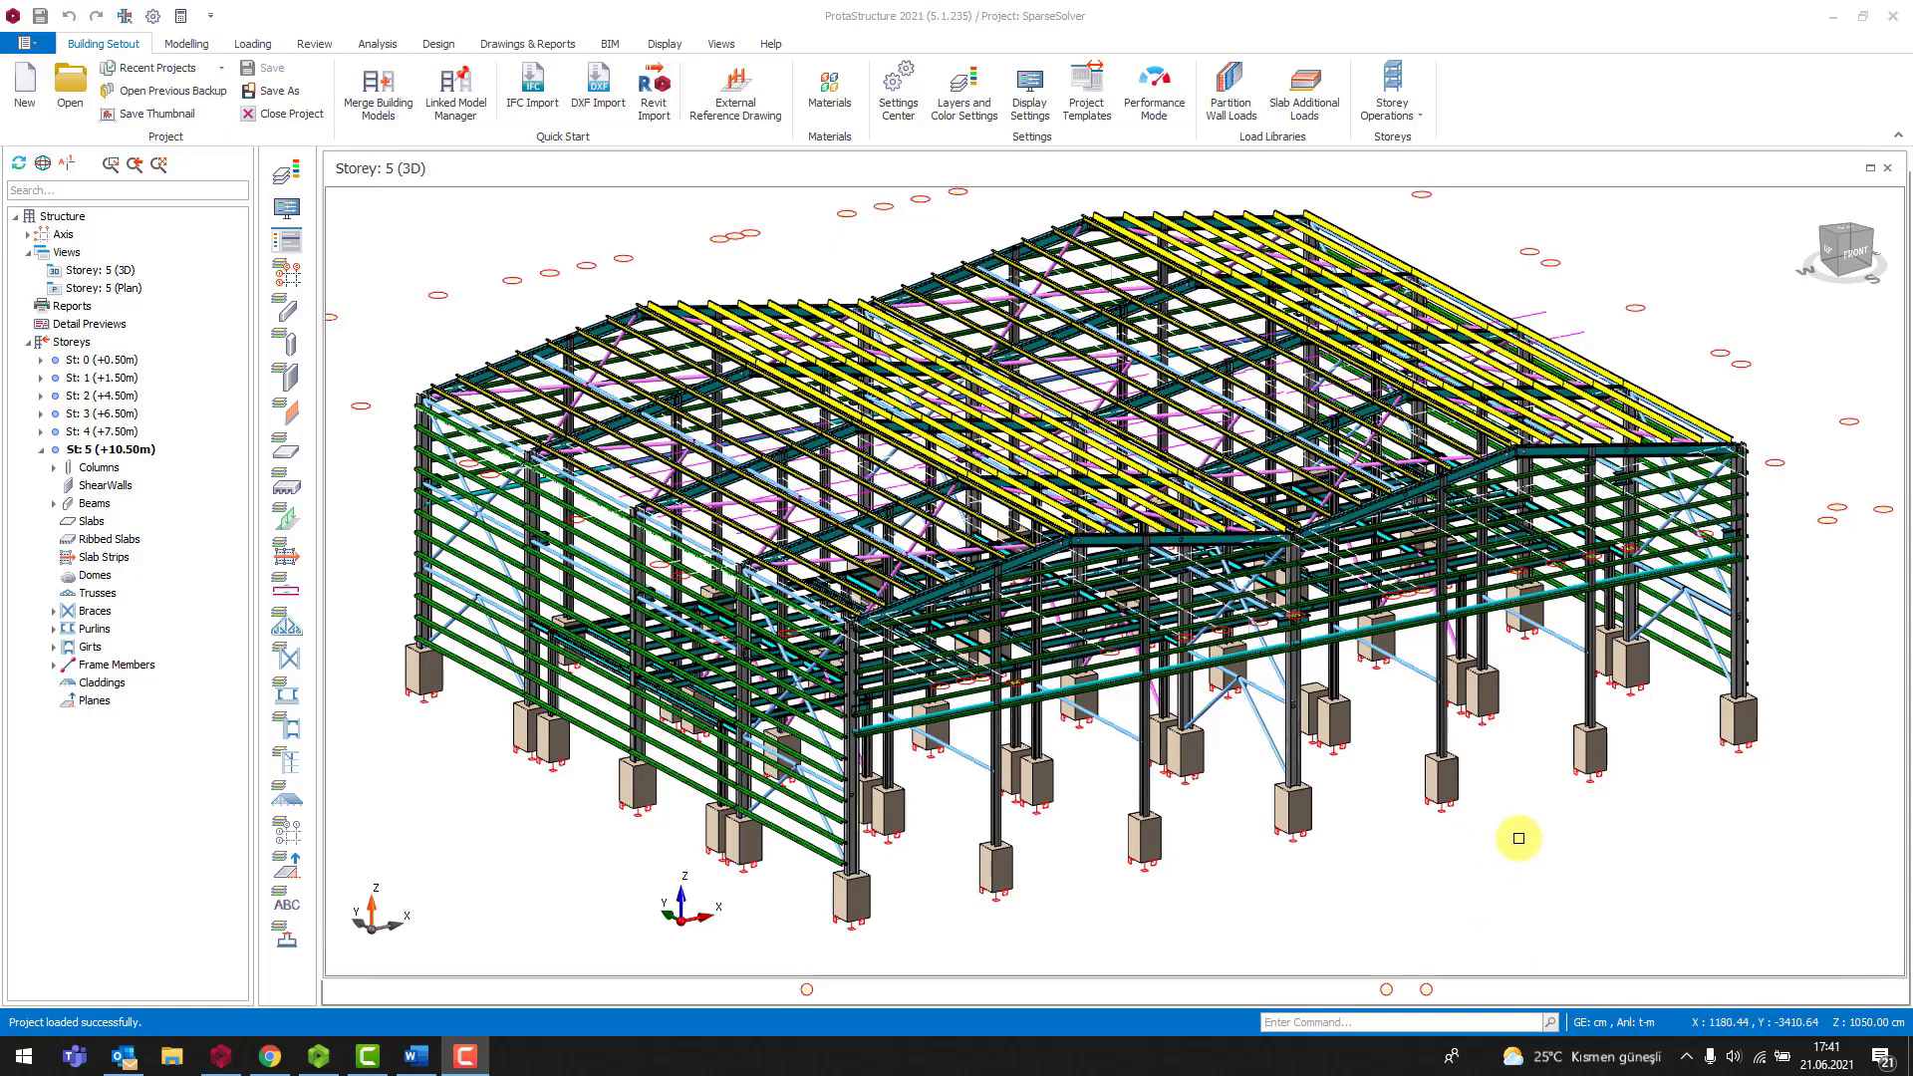
pyautogui.moveTo(1521, 837)
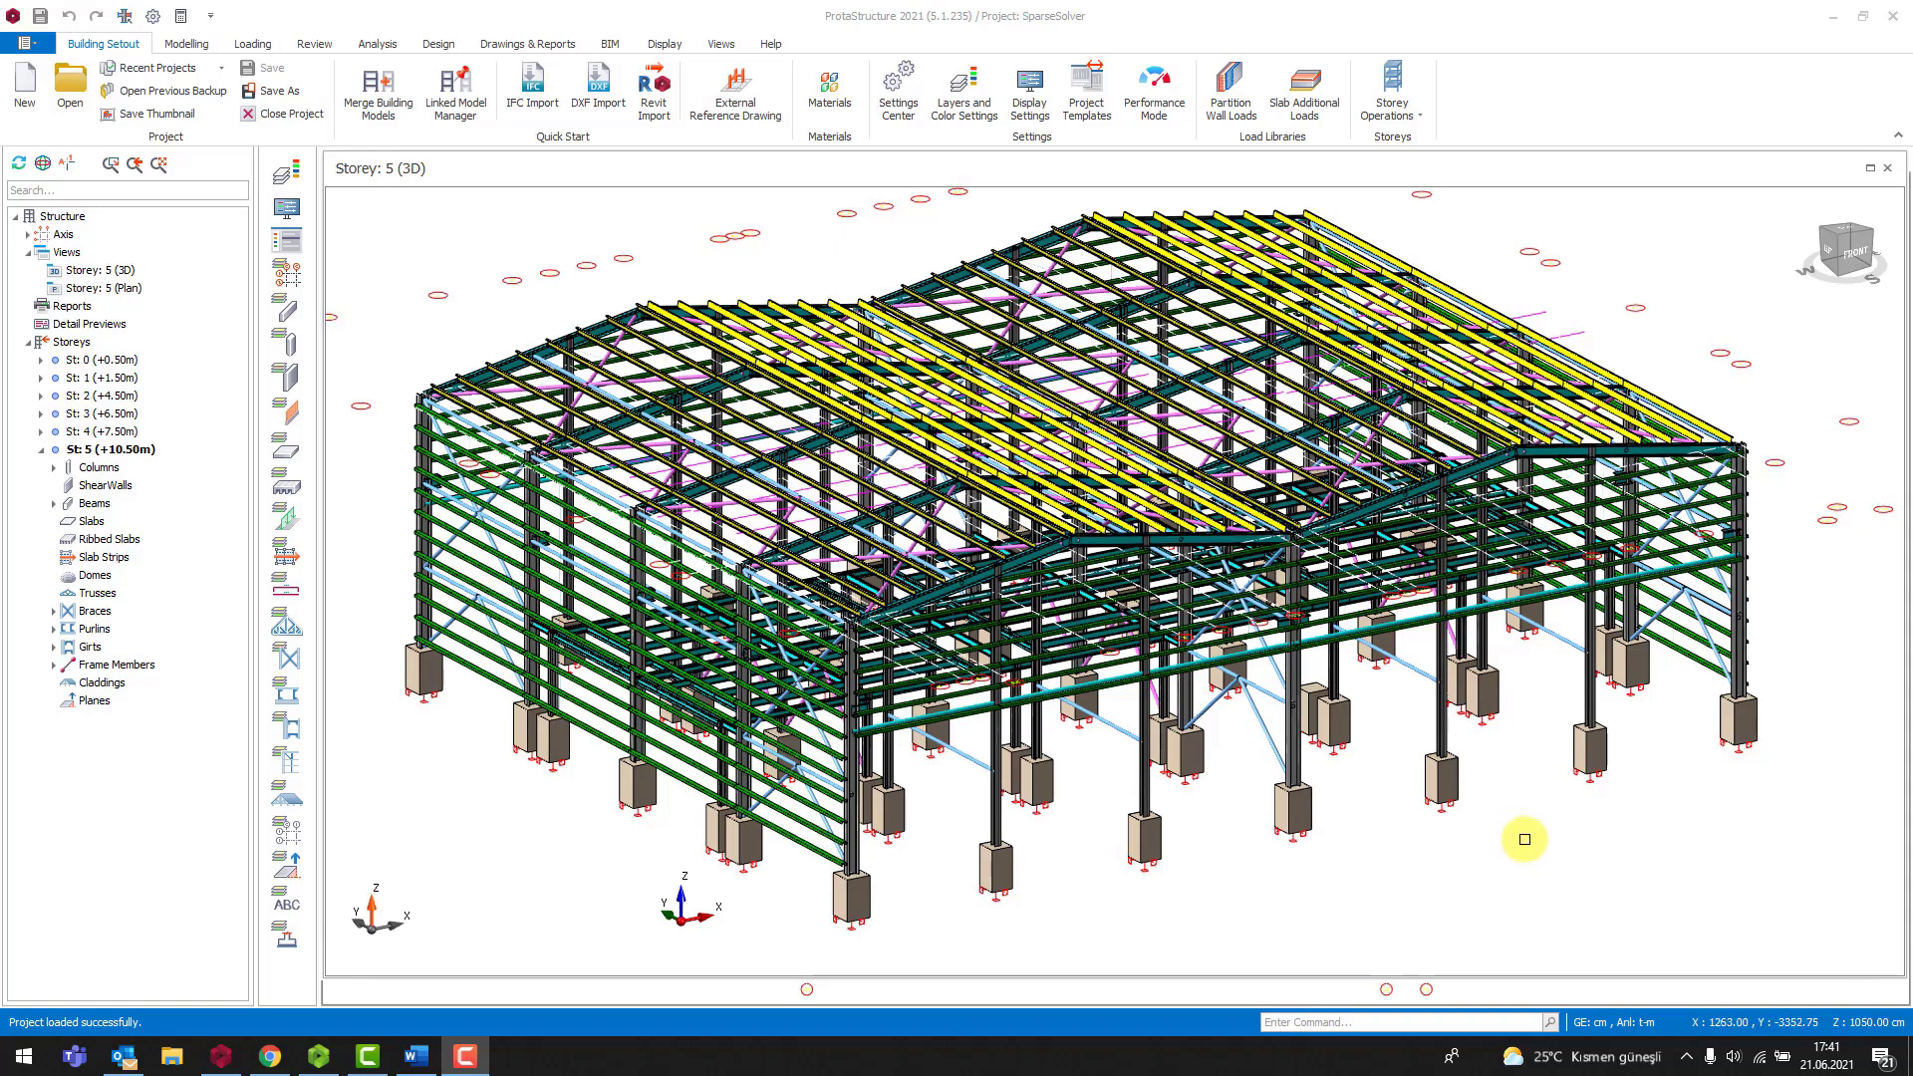
pyautogui.moveTo(1526, 843)
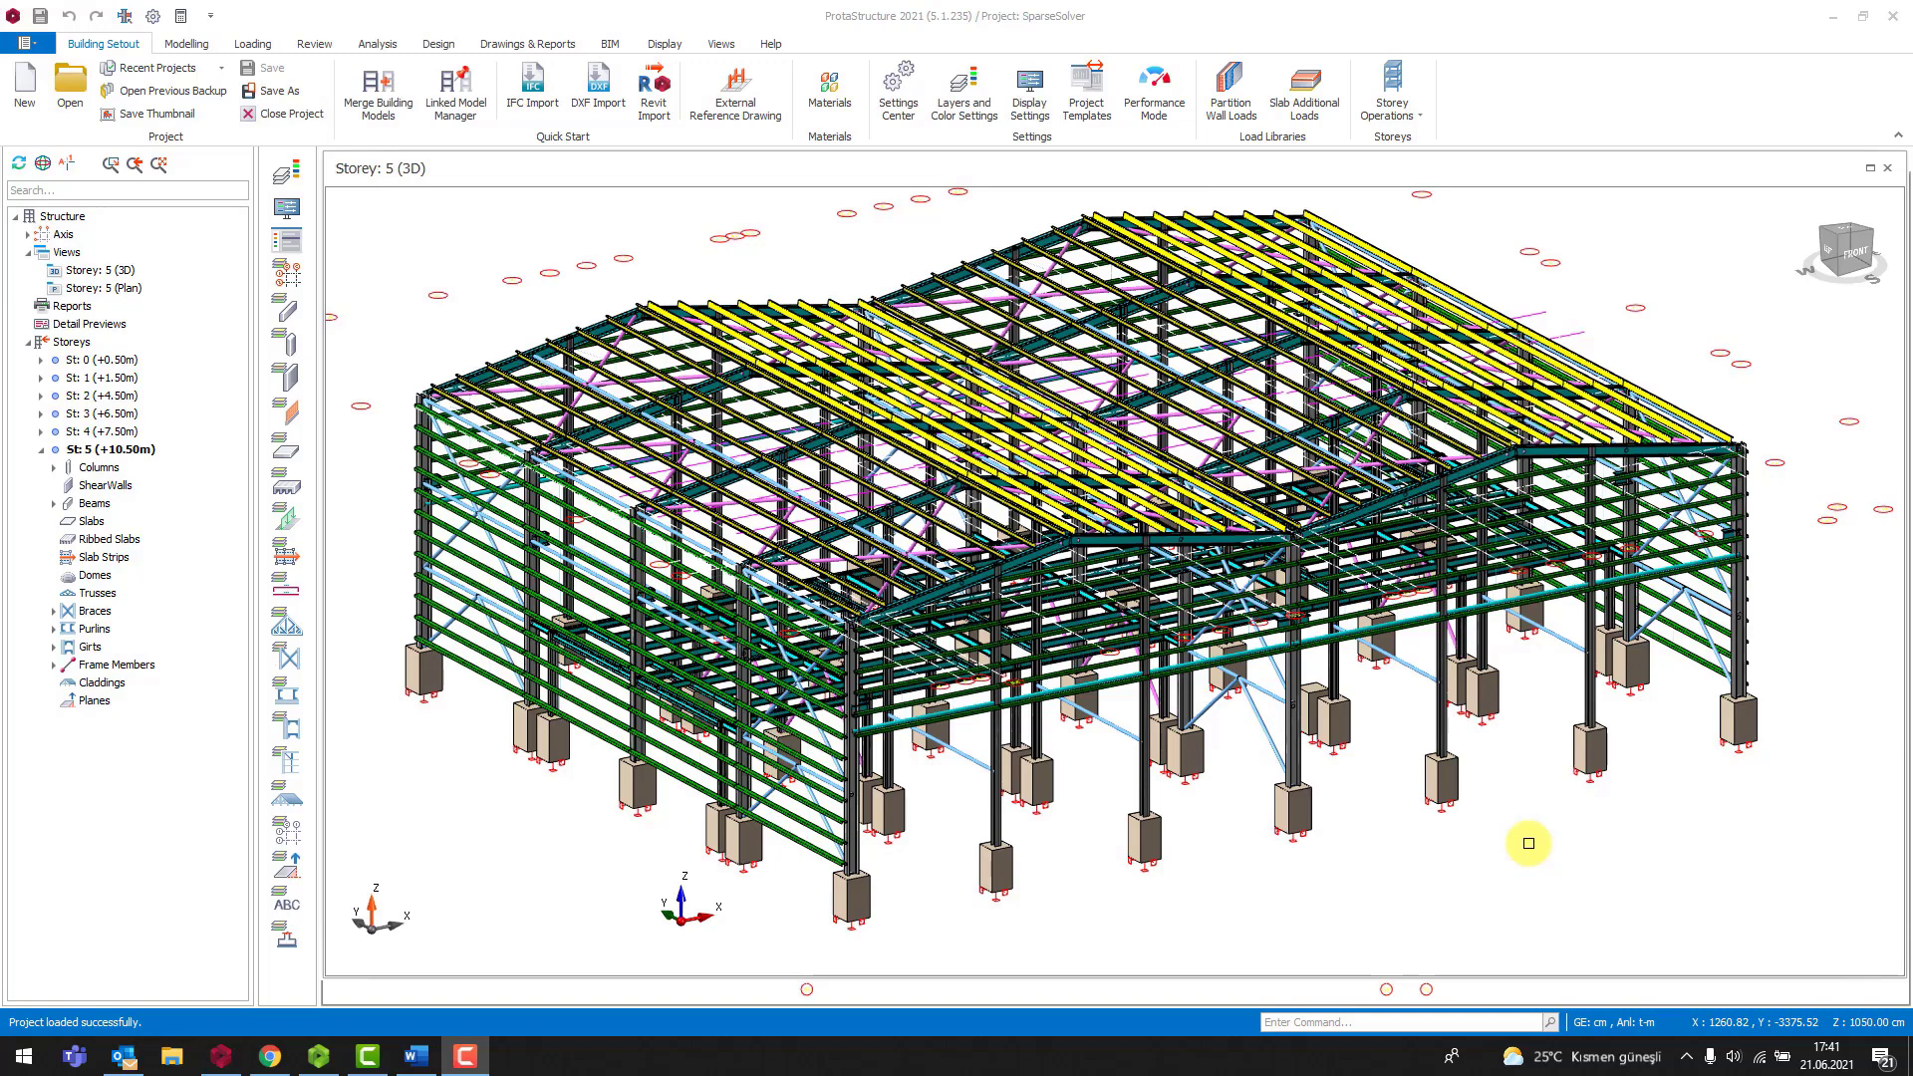
# Step: Enable 'Use Sparse Solver' in the Building Analysis model option settings
pyautogui.click(376, 44)
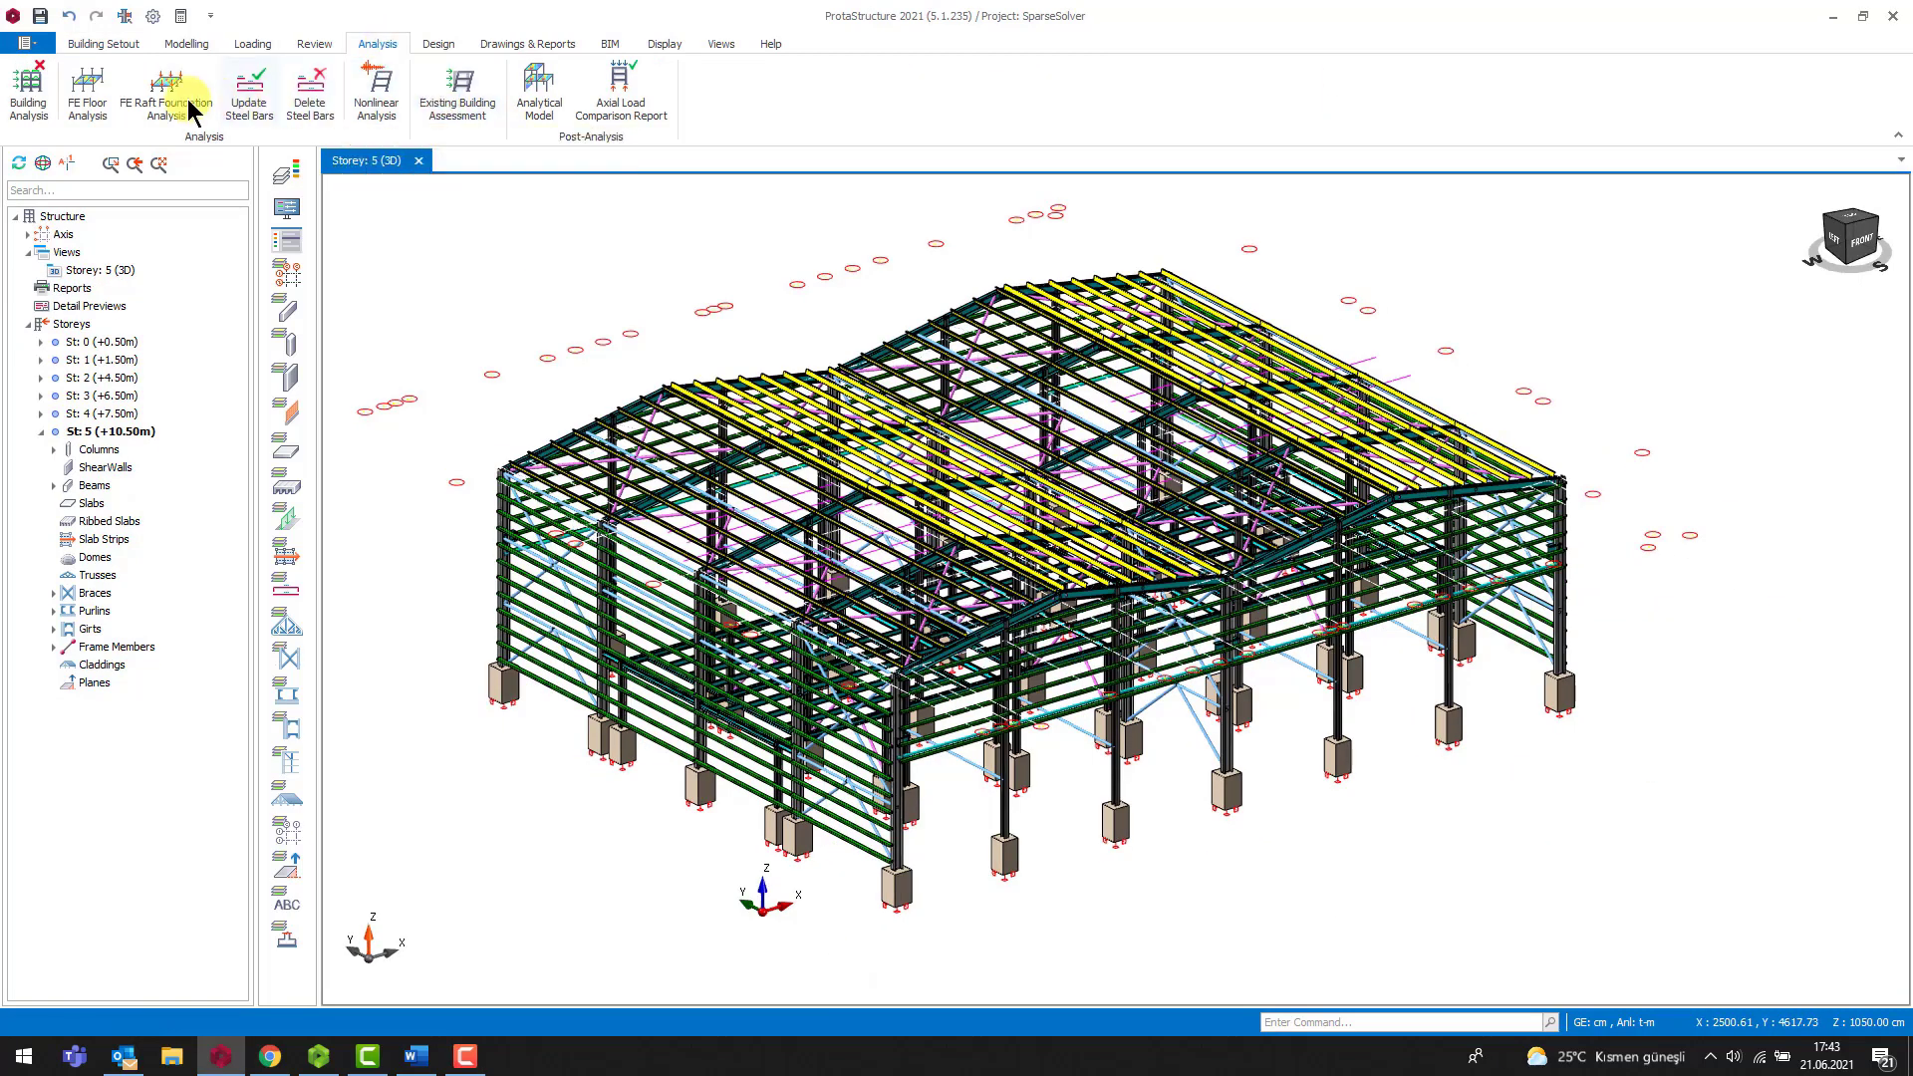
pyautogui.click(27, 91)
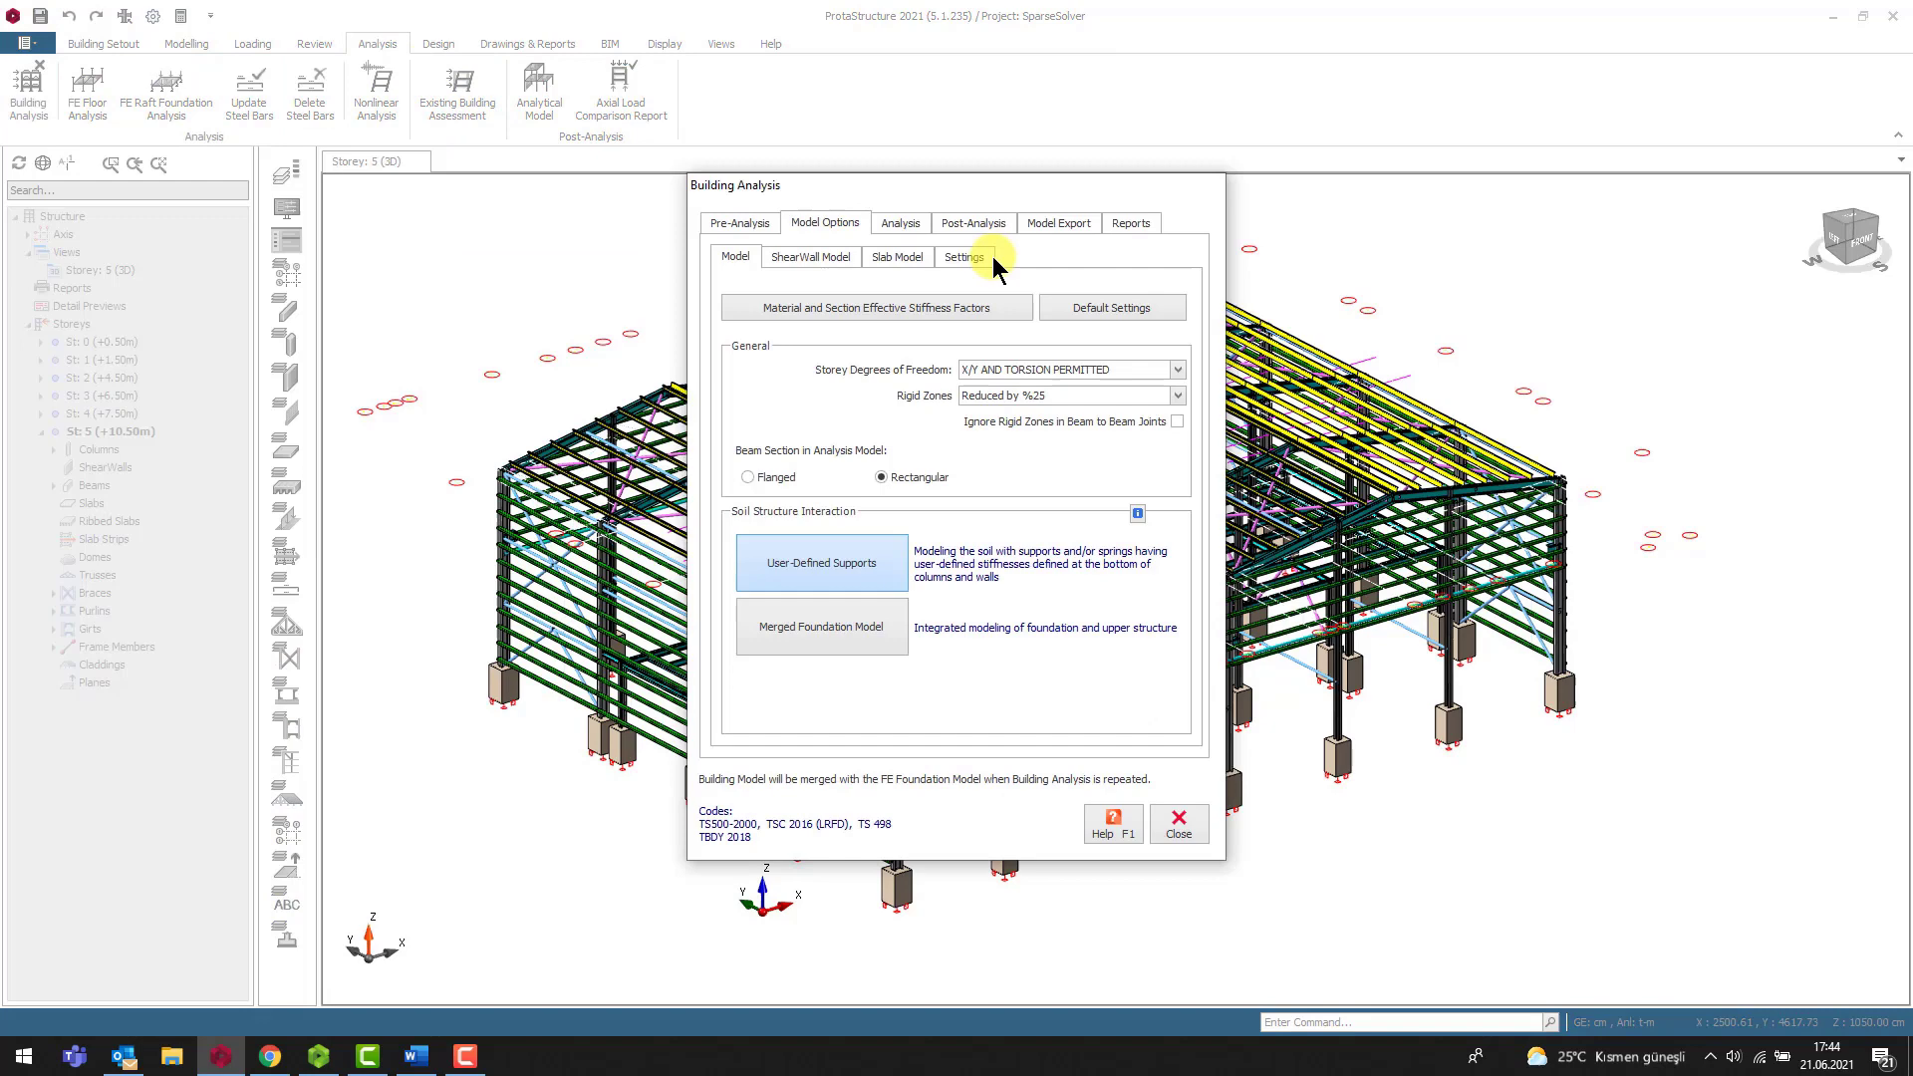
pyautogui.click(963, 256)
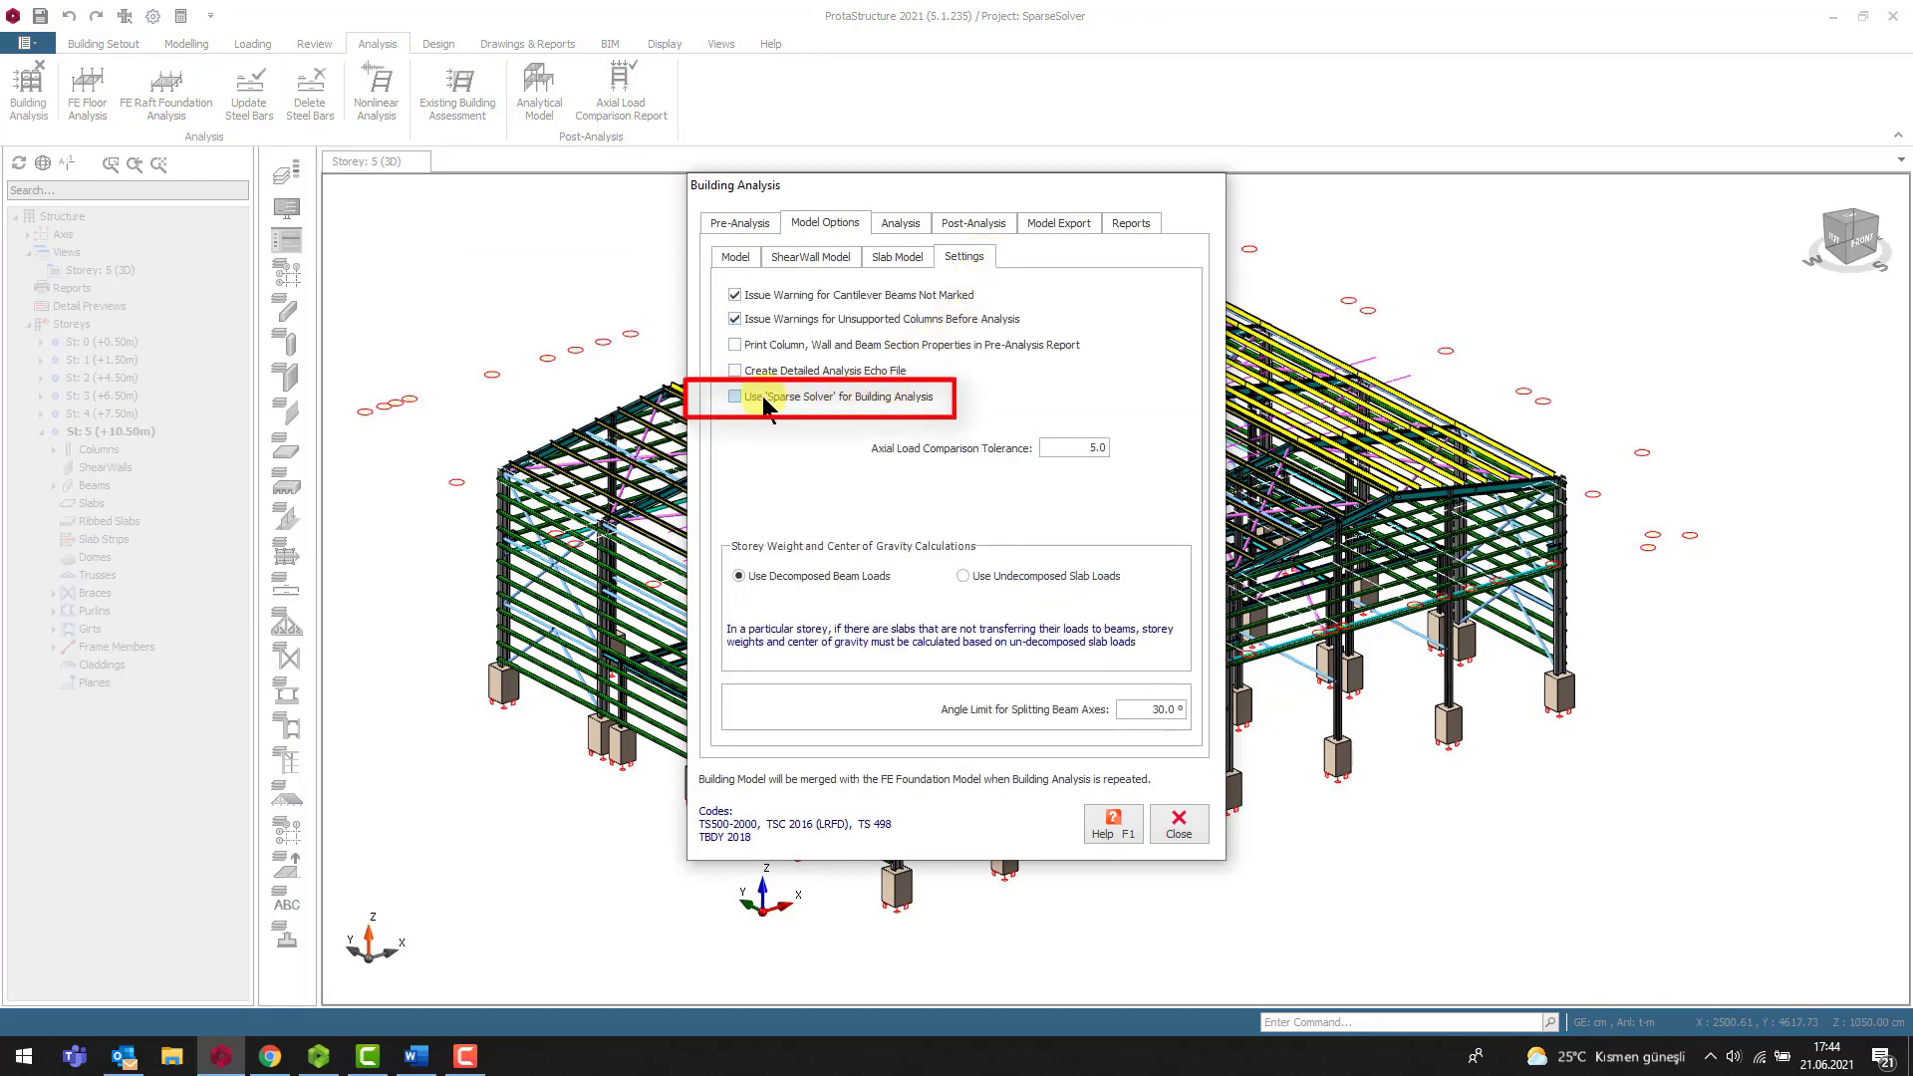
pyautogui.click(733, 395)
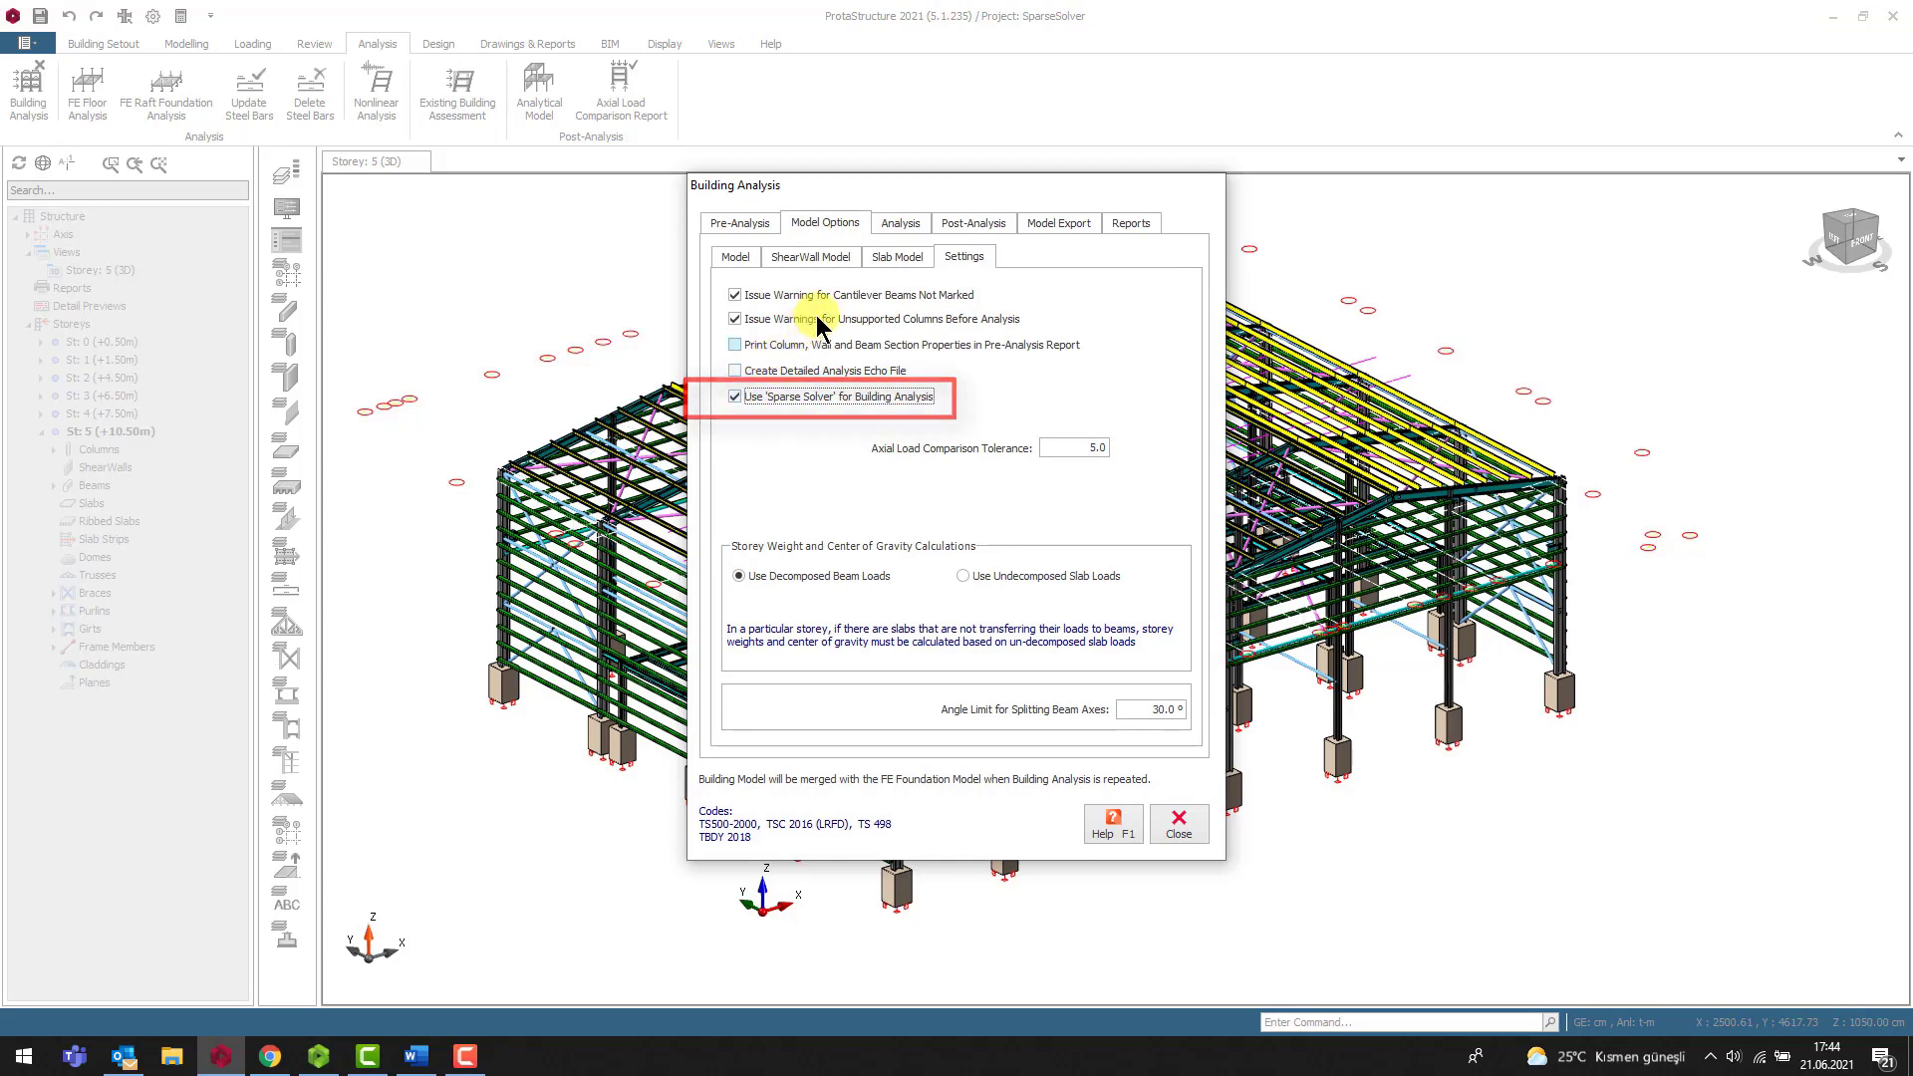
# Step: Start the Building Analysis run, reaching the batch design options
pyautogui.click(898, 223)
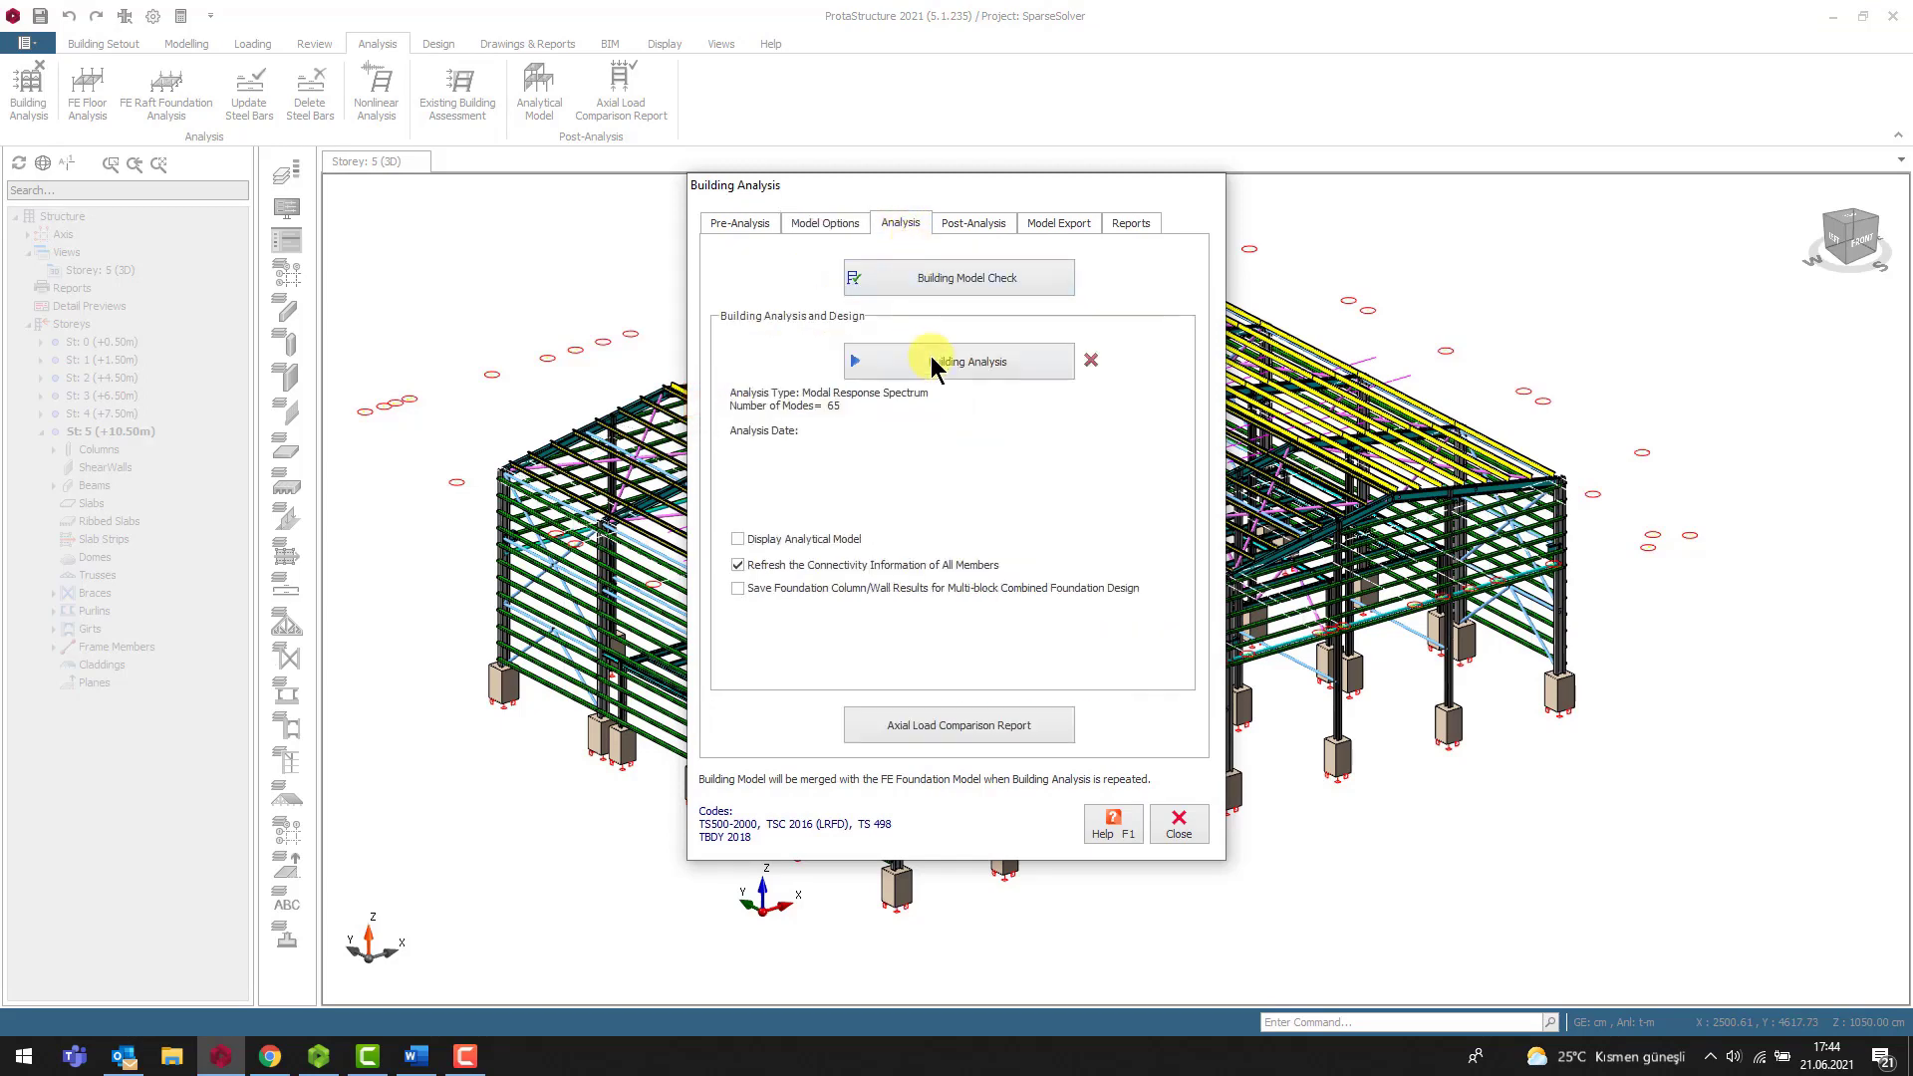
pyautogui.click(958, 360)
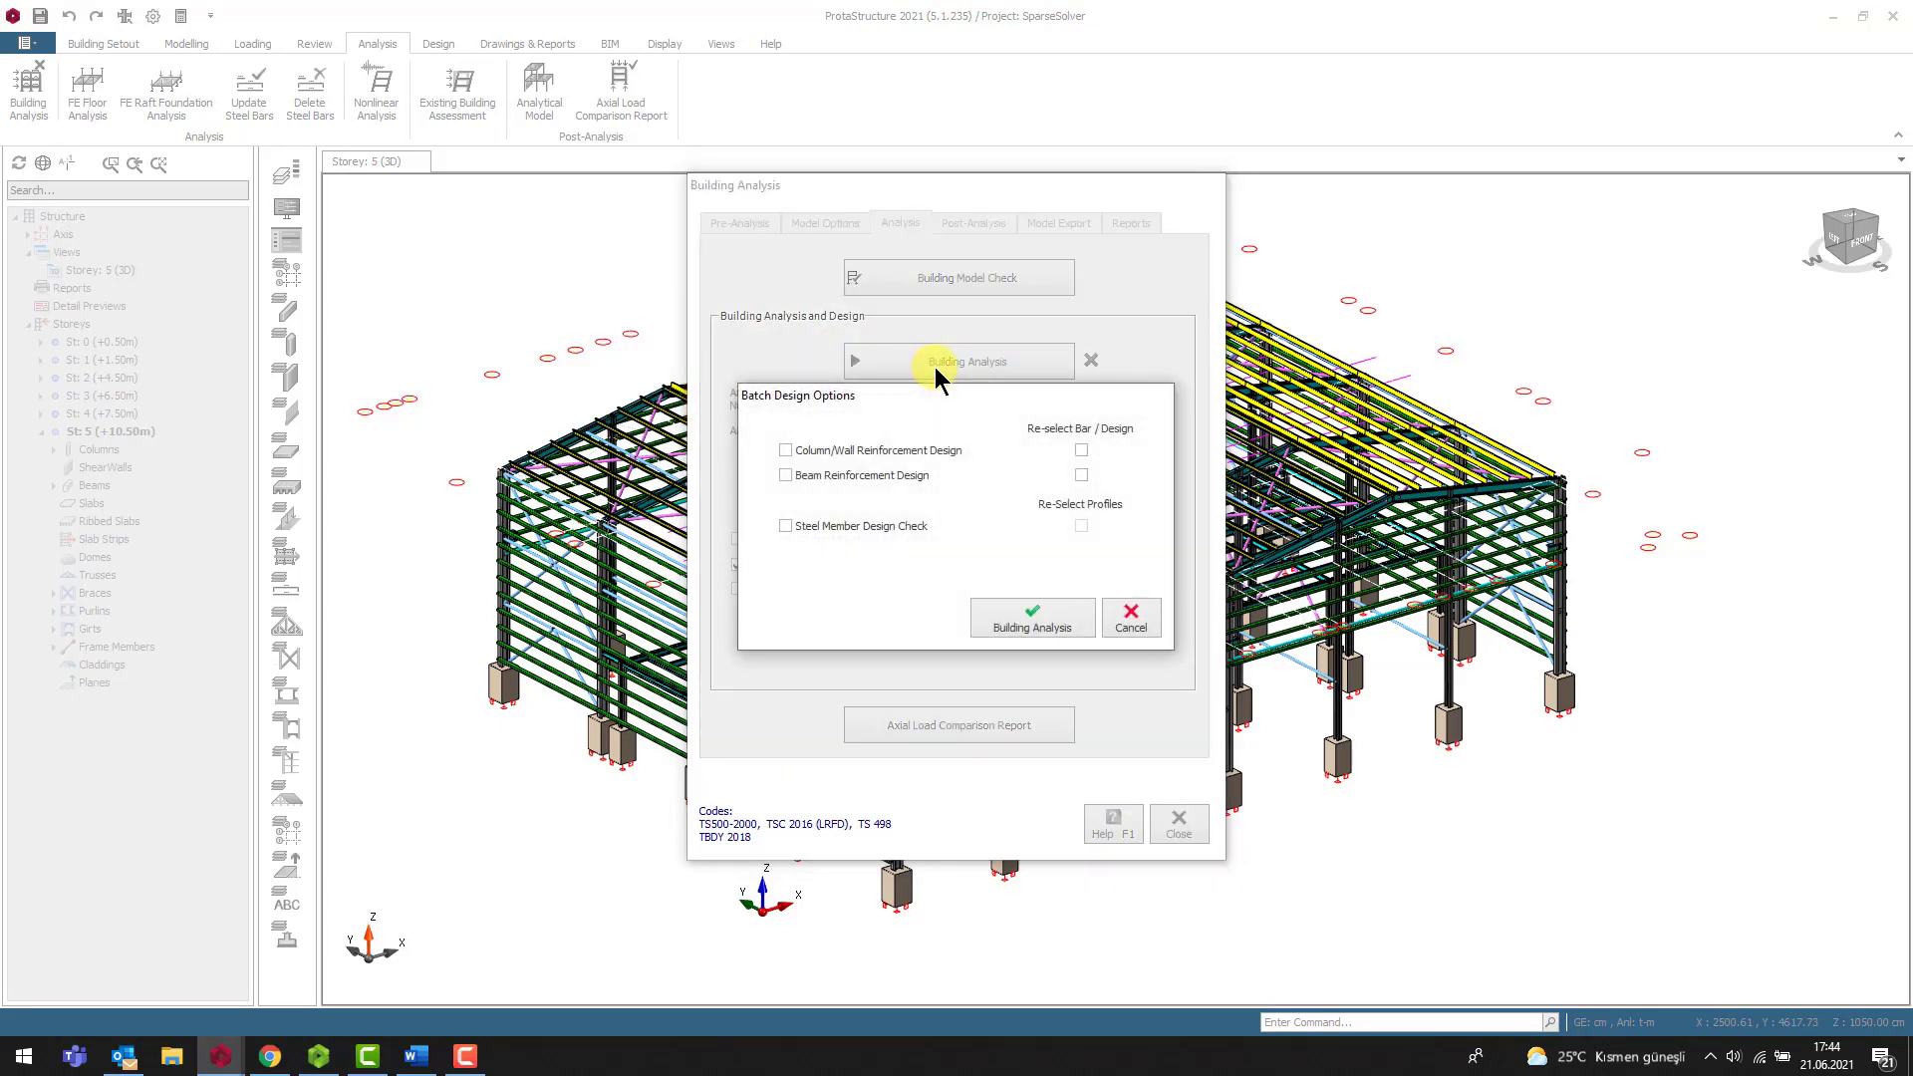
# Step: Run the analysis, then dismiss the Sparse Solver factorization errors and progress window
pyautogui.click(1031, 615)
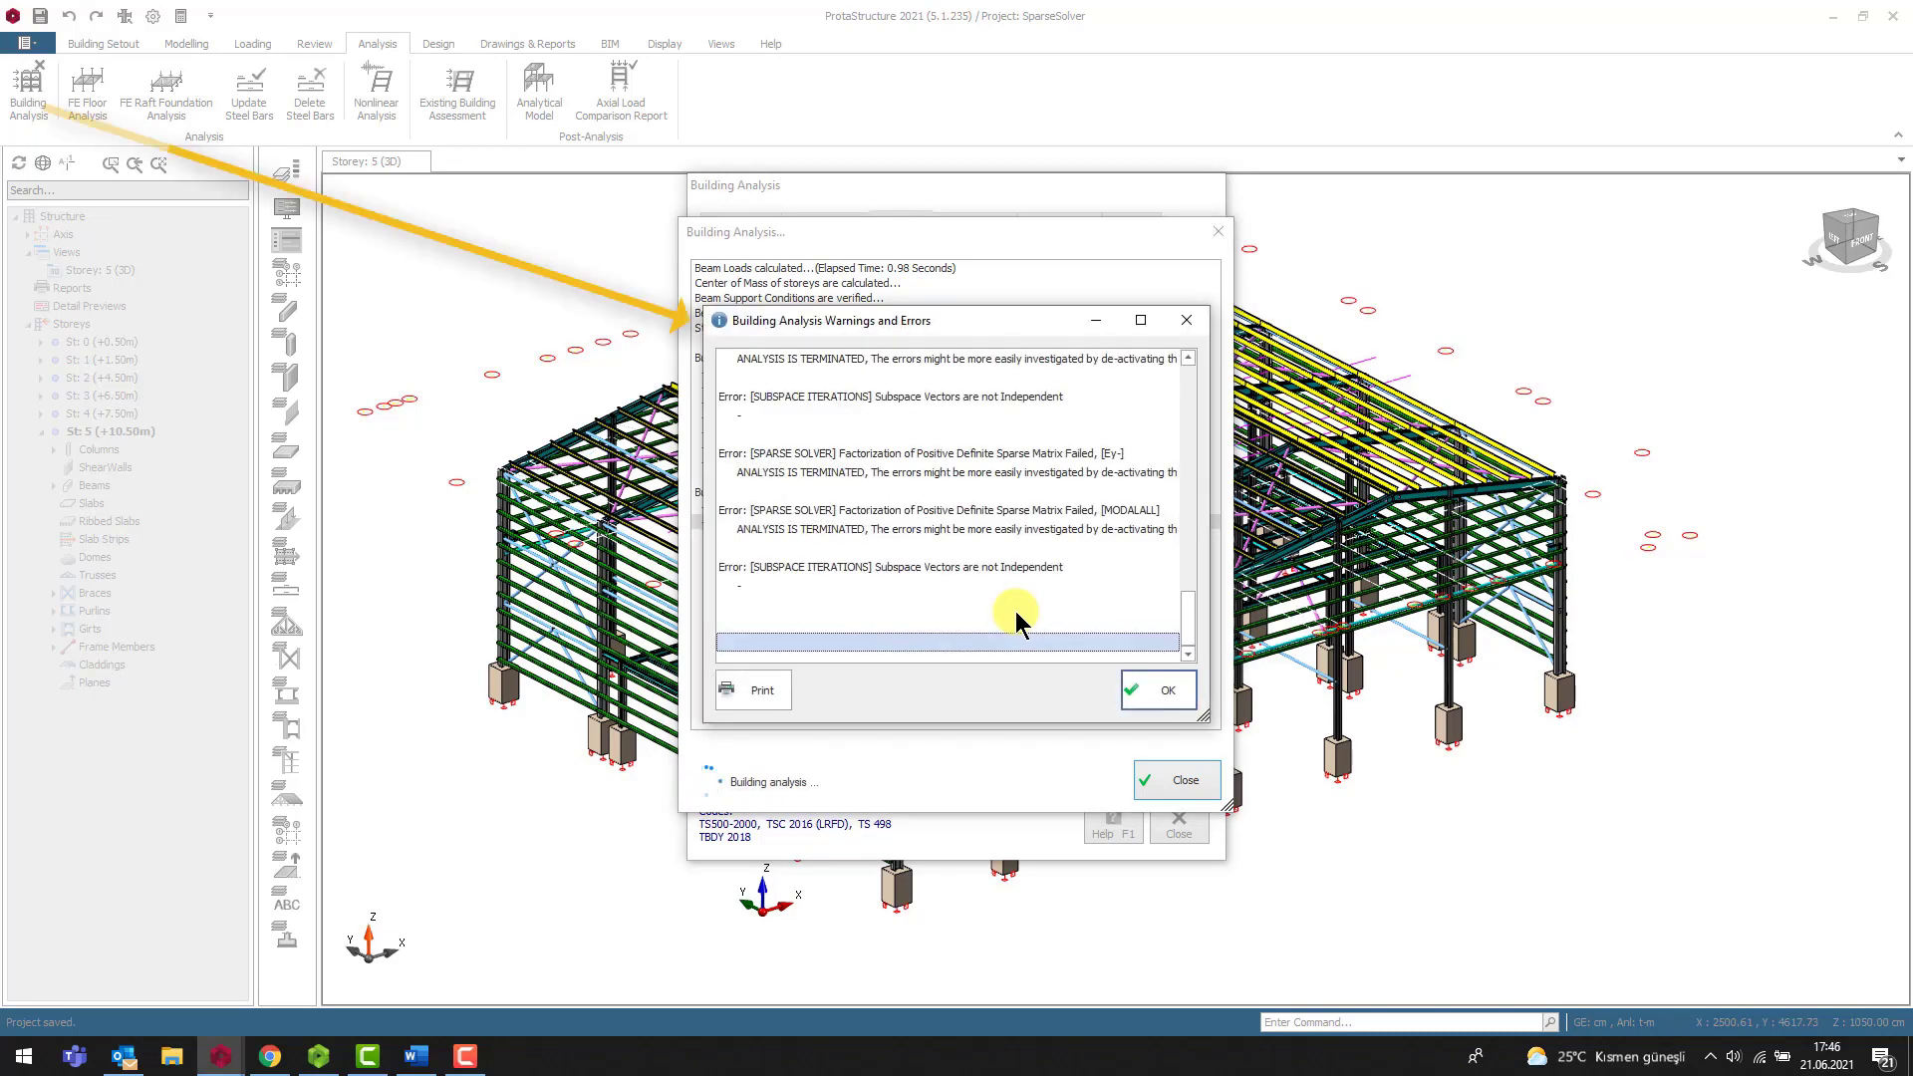
pyautogui.moveTo(1207, 717)
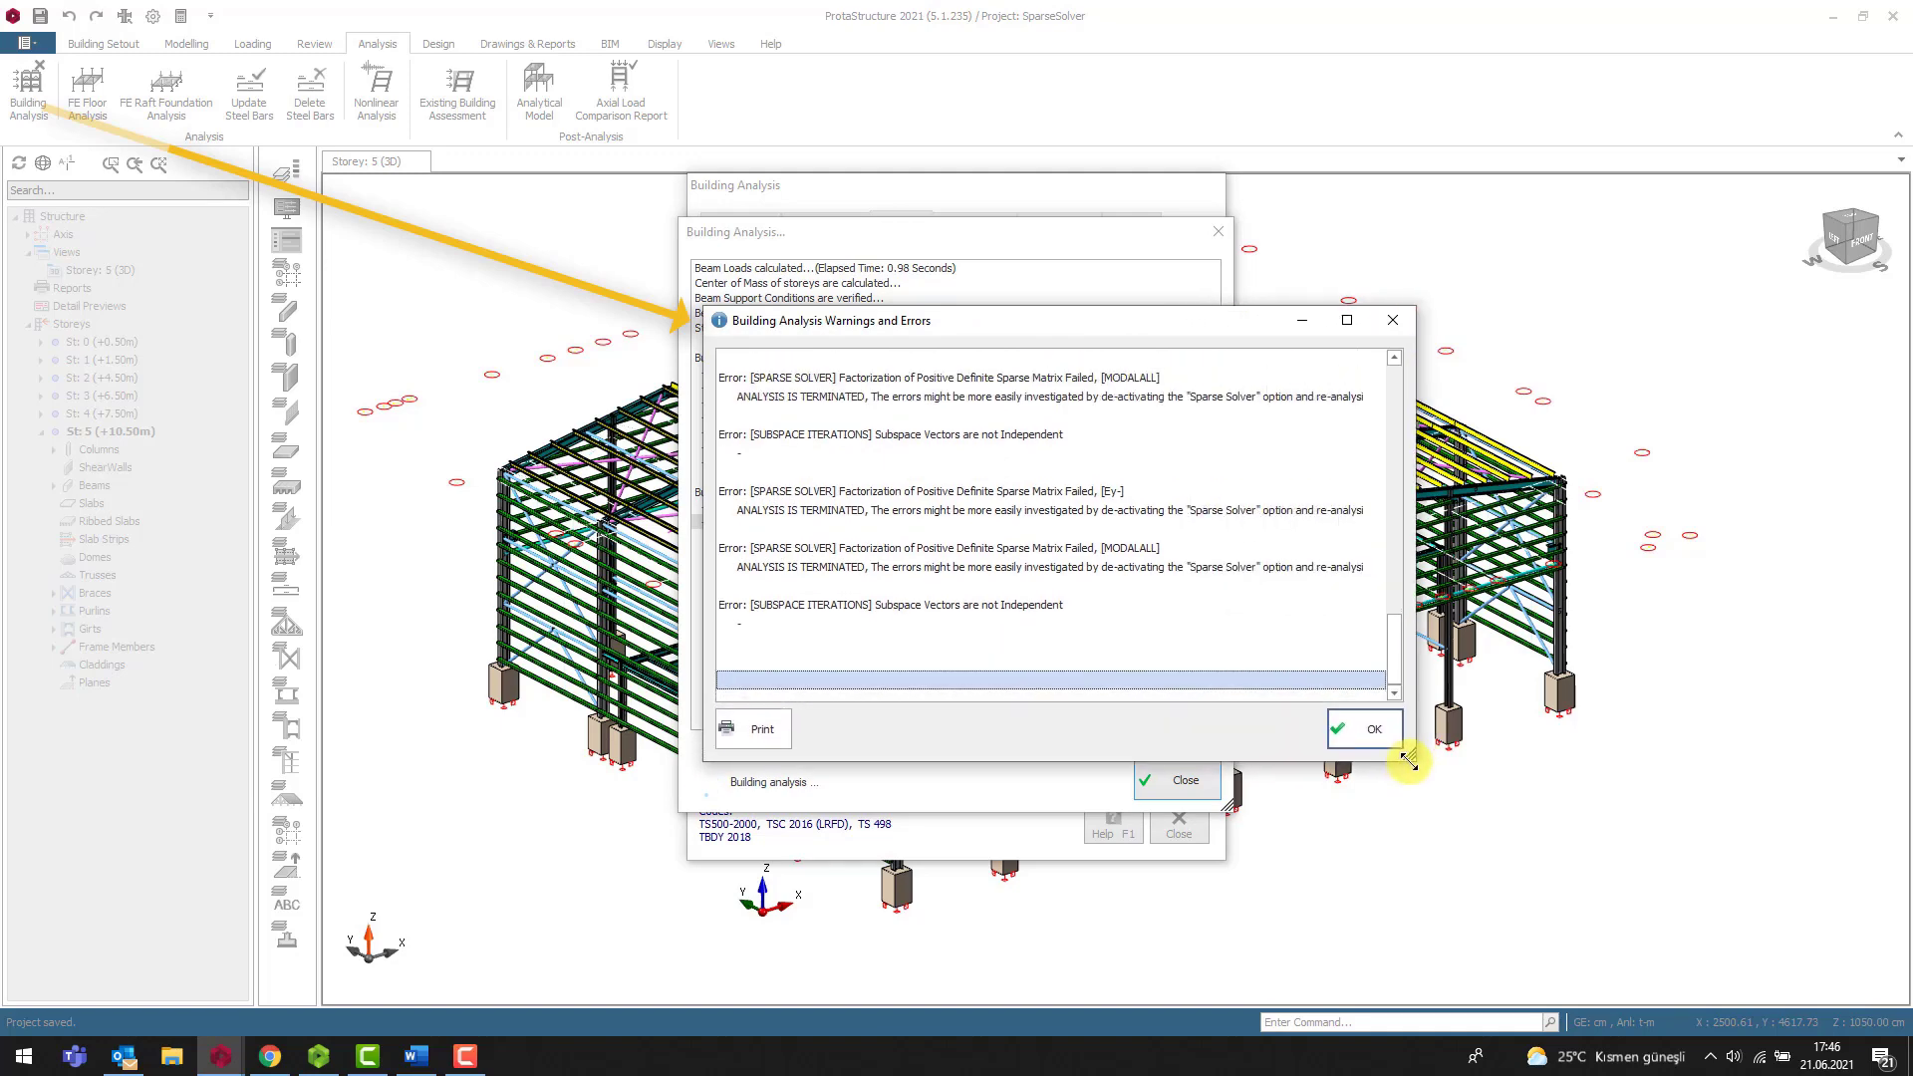
pyautogui.click(1363, 728)
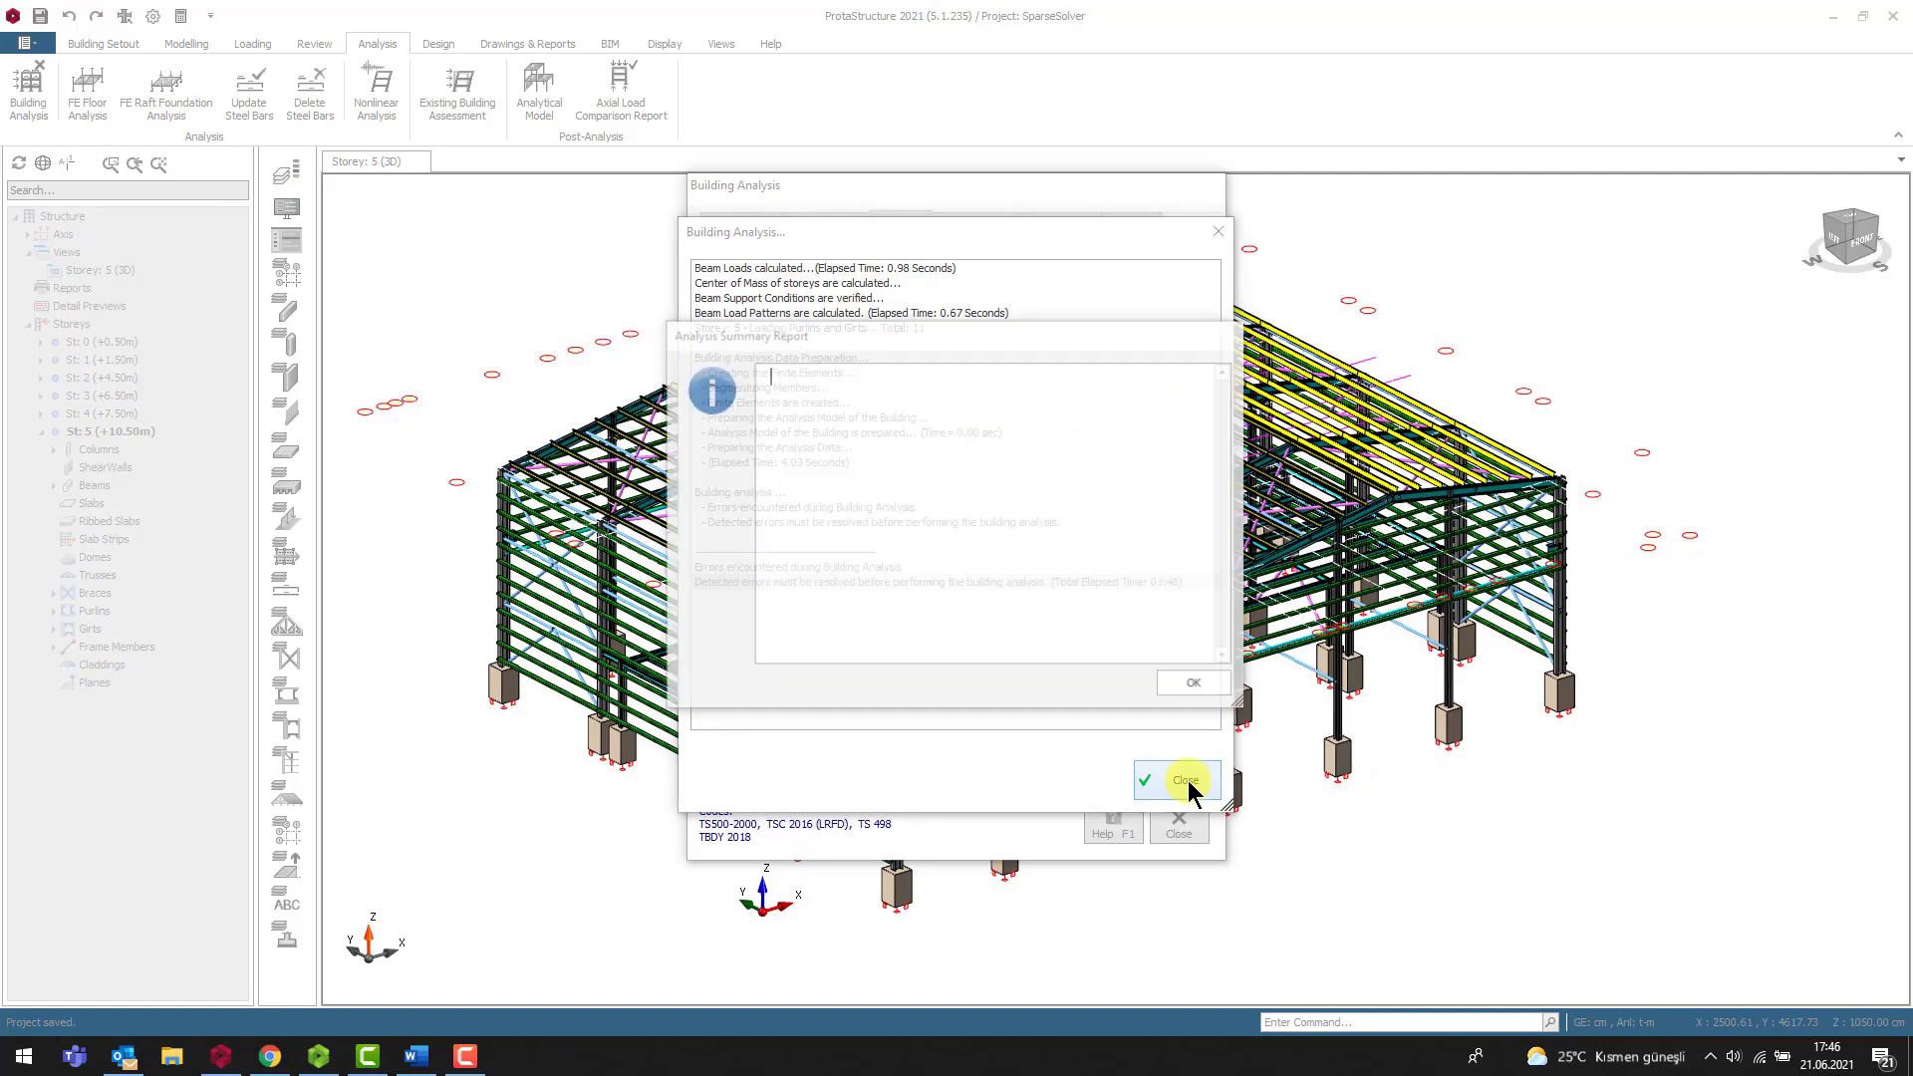
pyautogui.click(1174, 779)
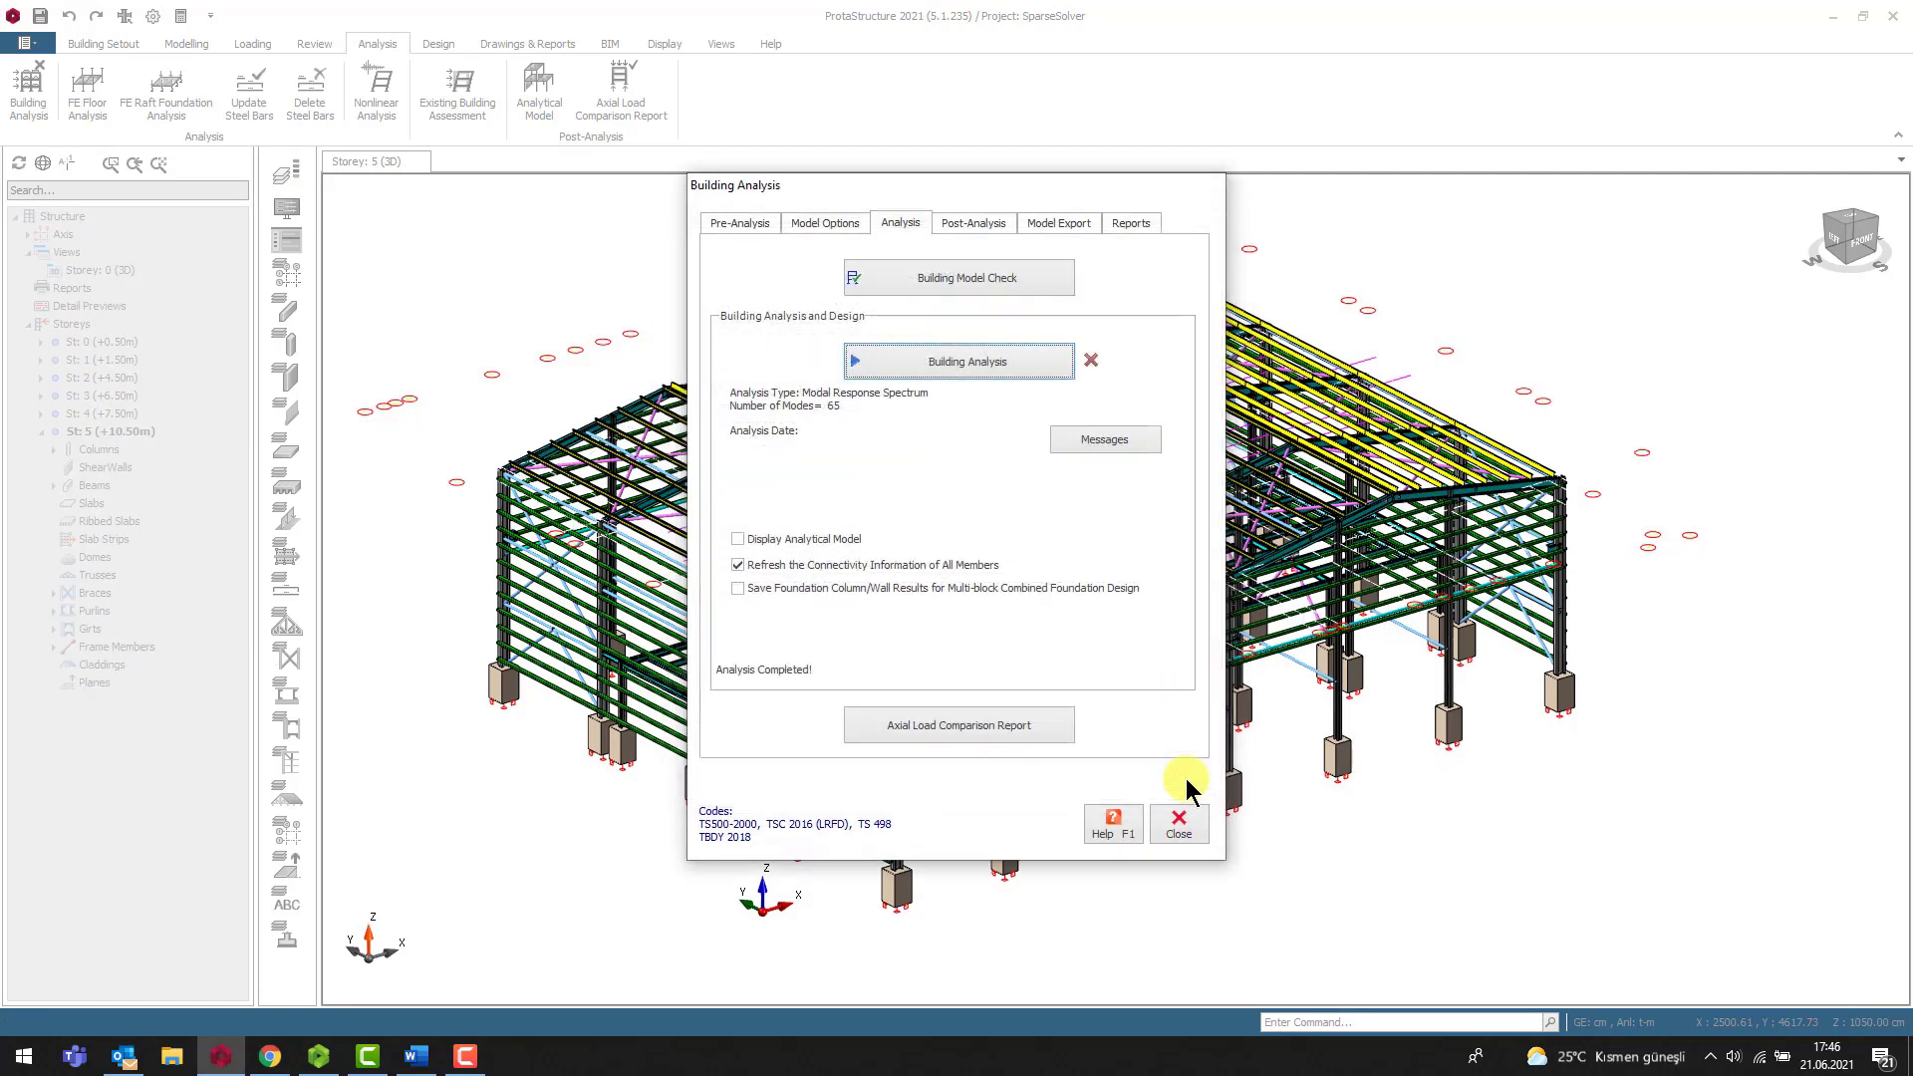
# Step: Untick 'Use Sparse Solver' in the settings and return to rerun the analysis
pyautogui.click(825, 222)
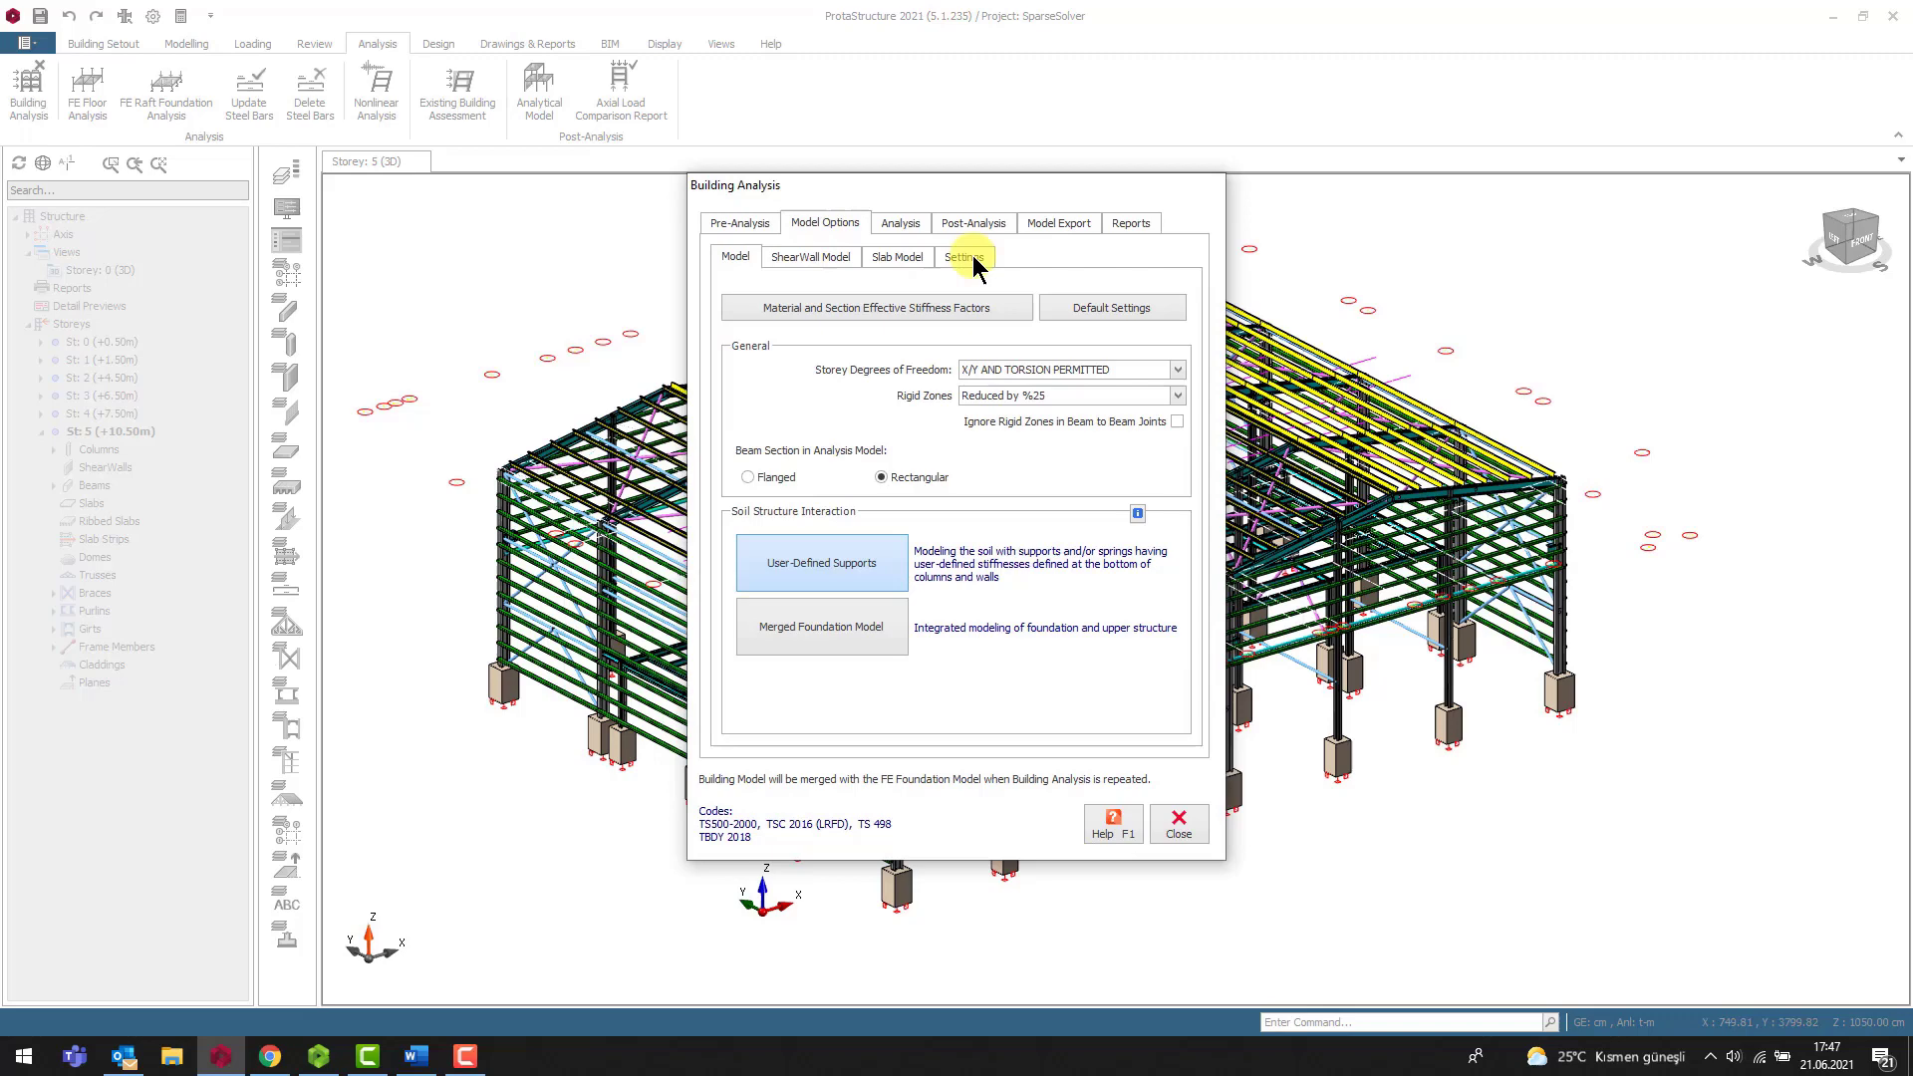
pyautogui.click(963, 256)
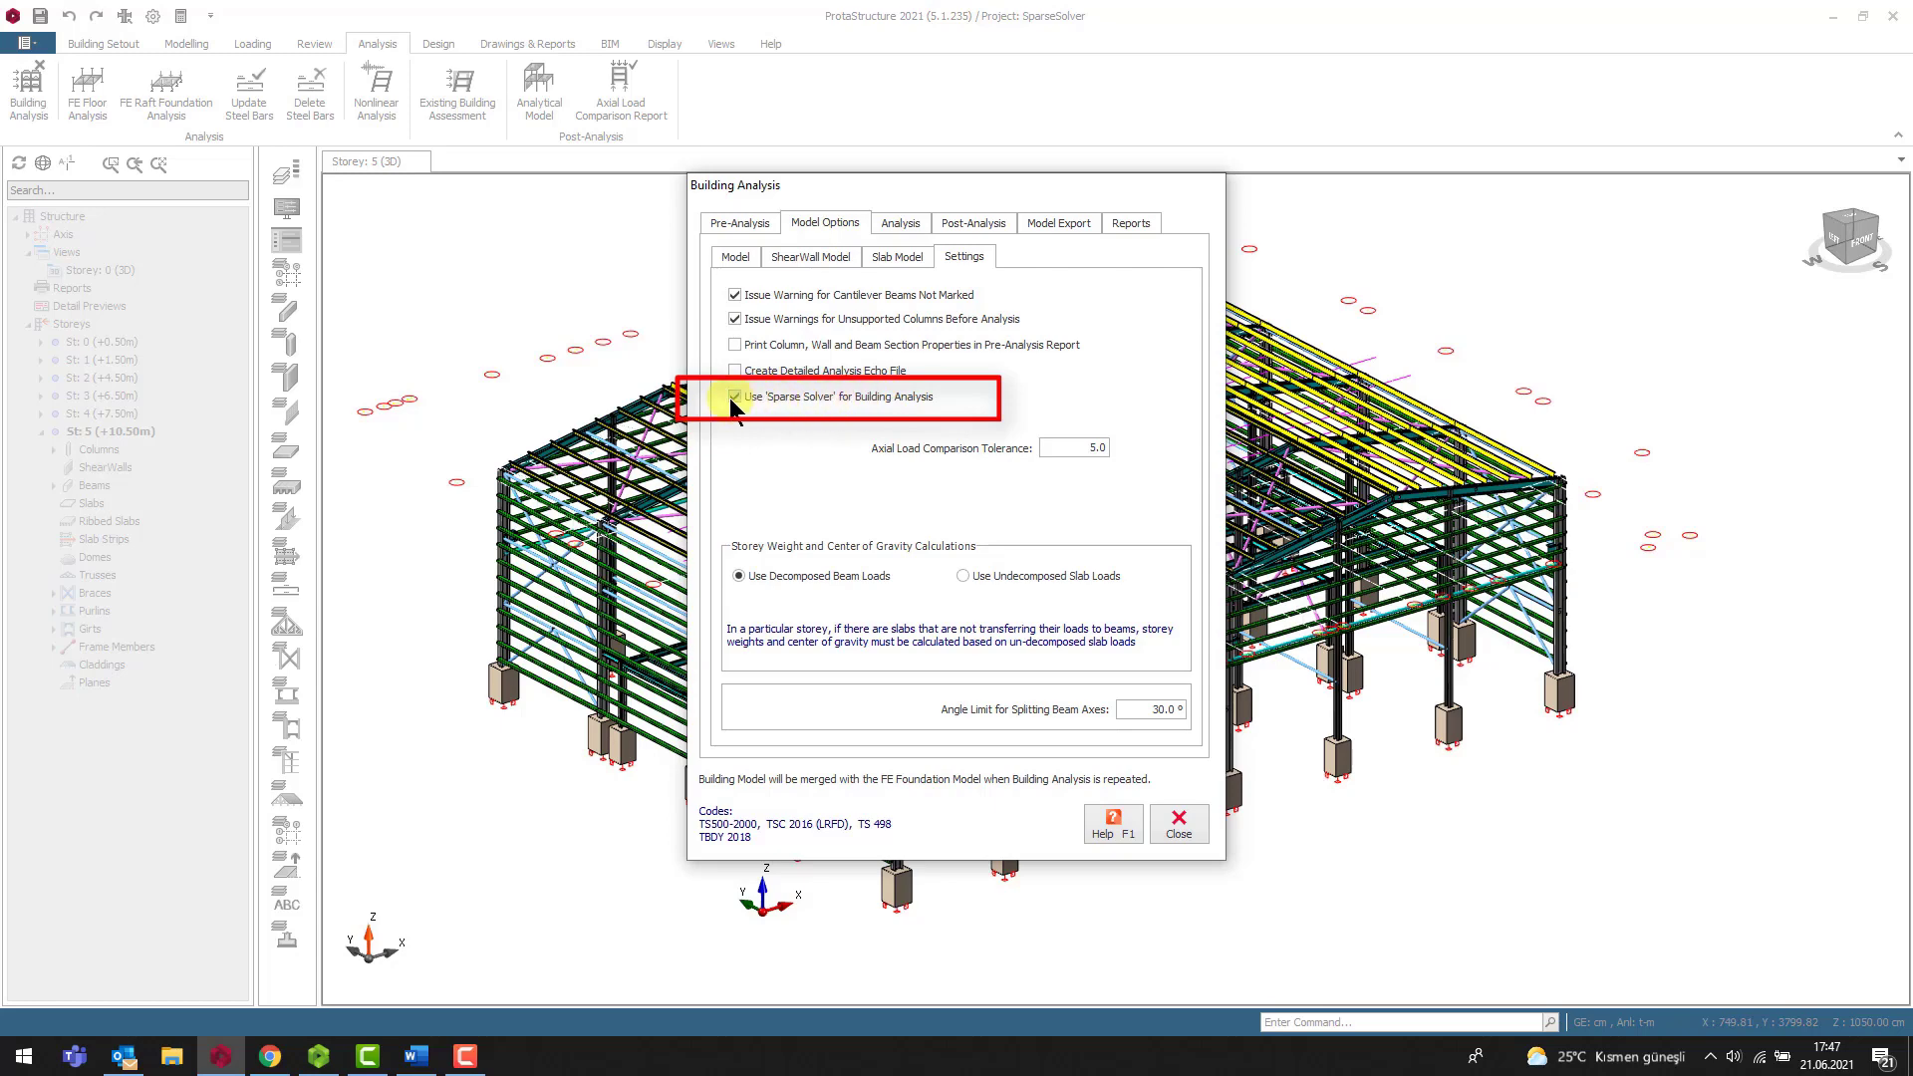
pyautogui.click(734, 397)
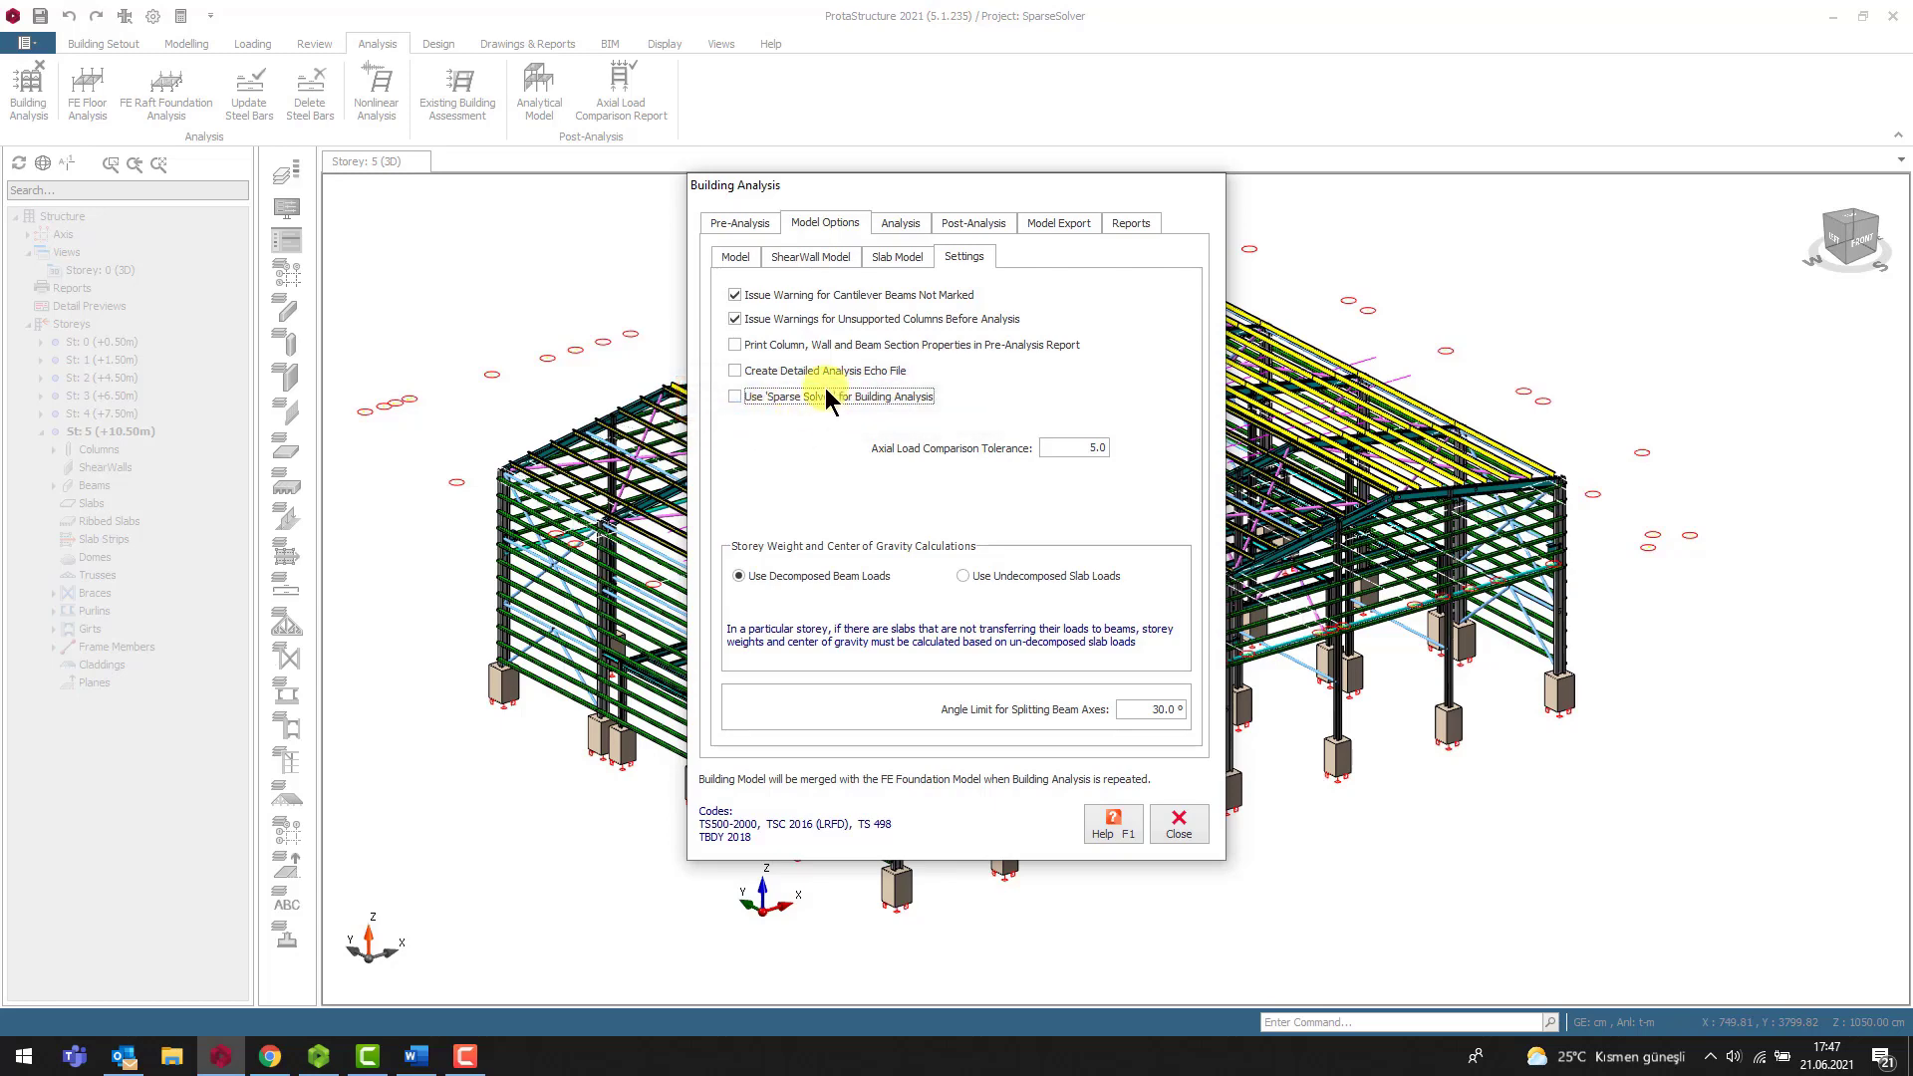
pyautogui.click(899, 222)
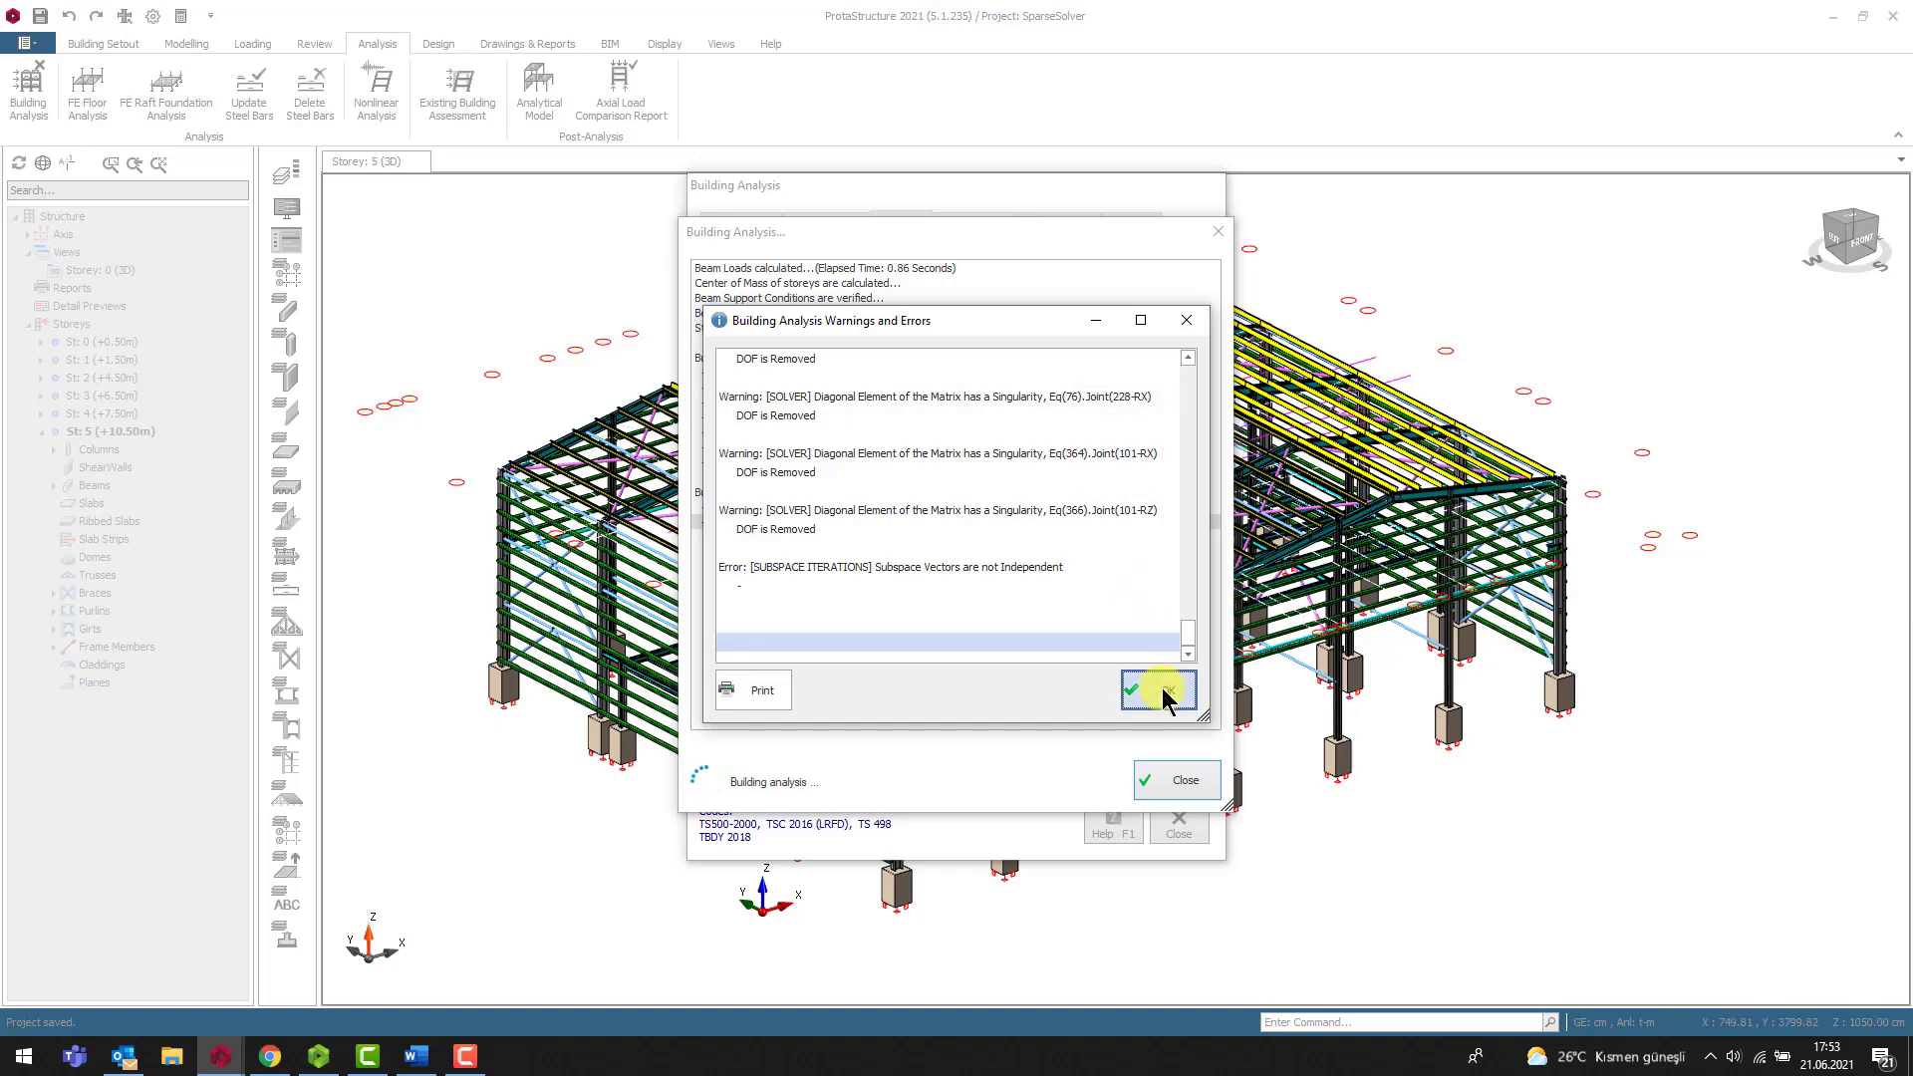
# Step: Dismiss the singularity warnings, close the analysis windows and bring up the Views context menu
pyautogui.click(1157, 688)
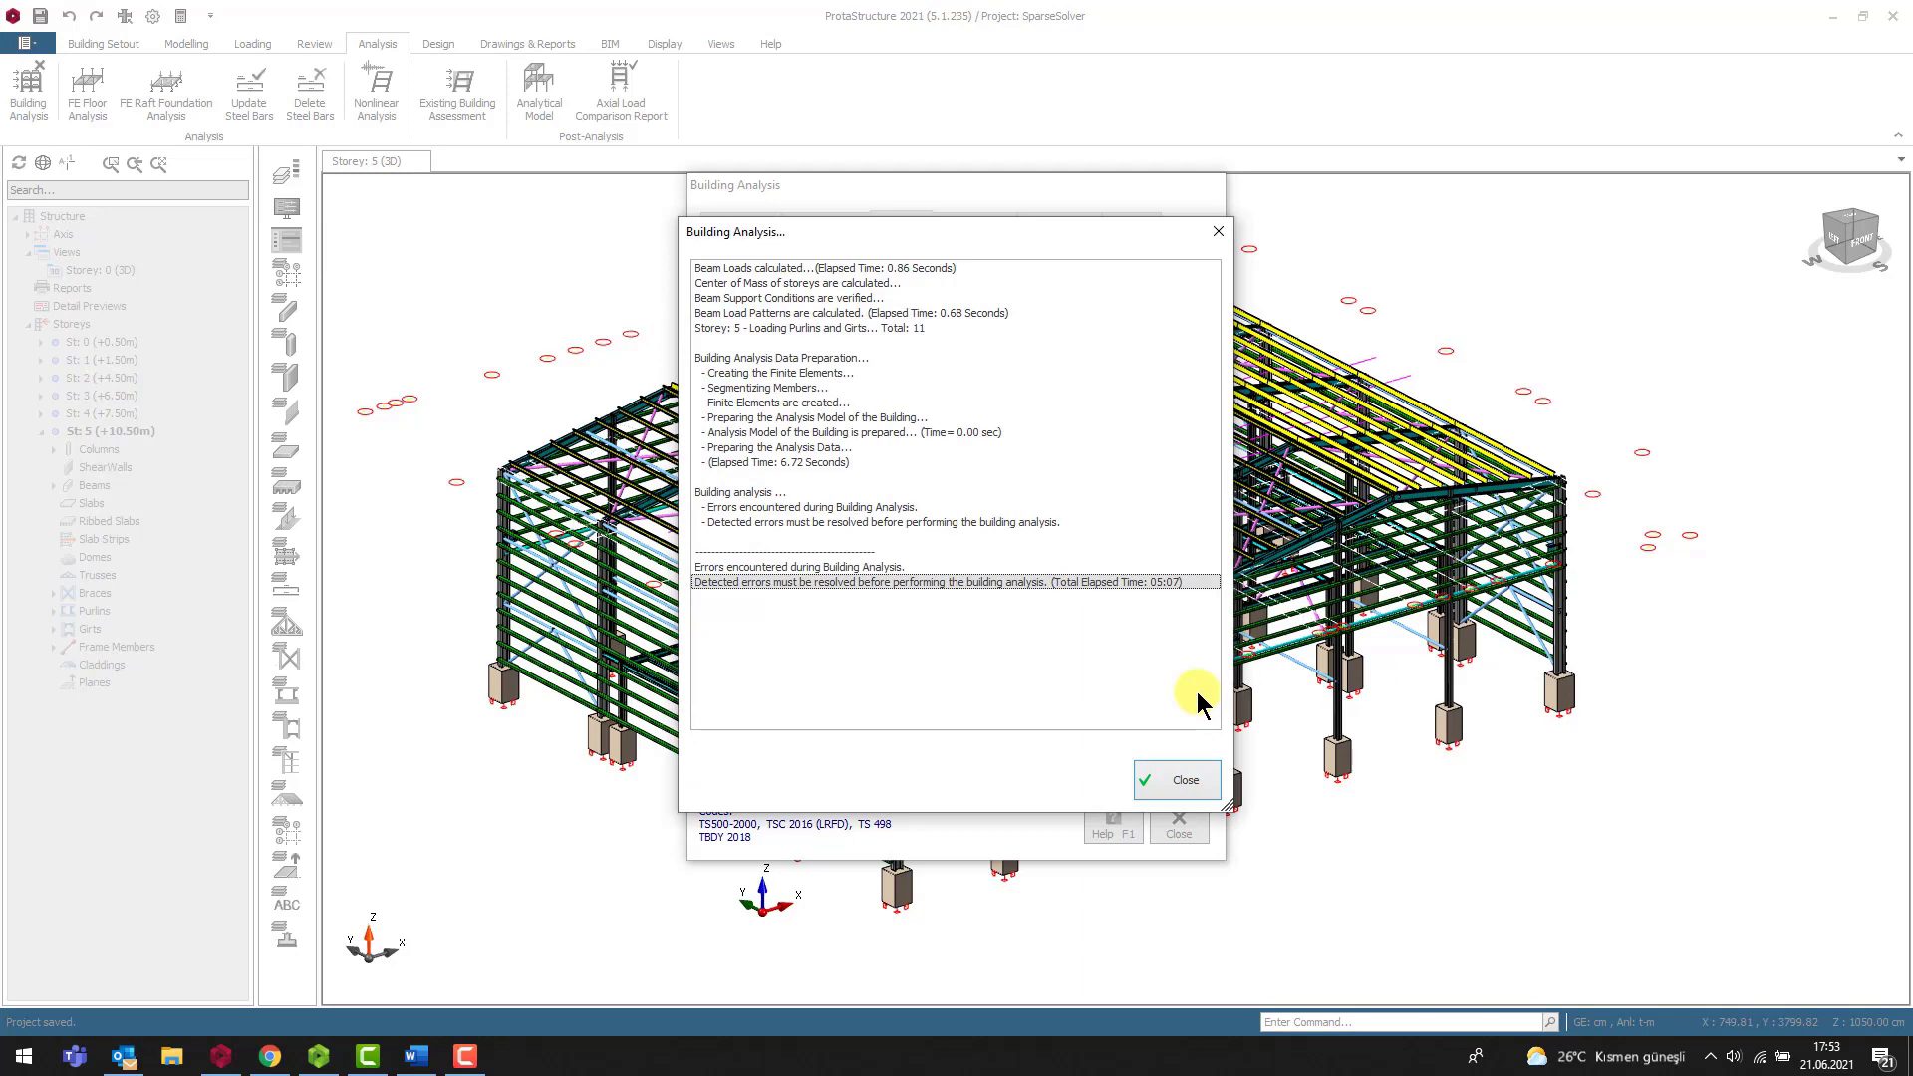
pyautogui.click(1174, 779)
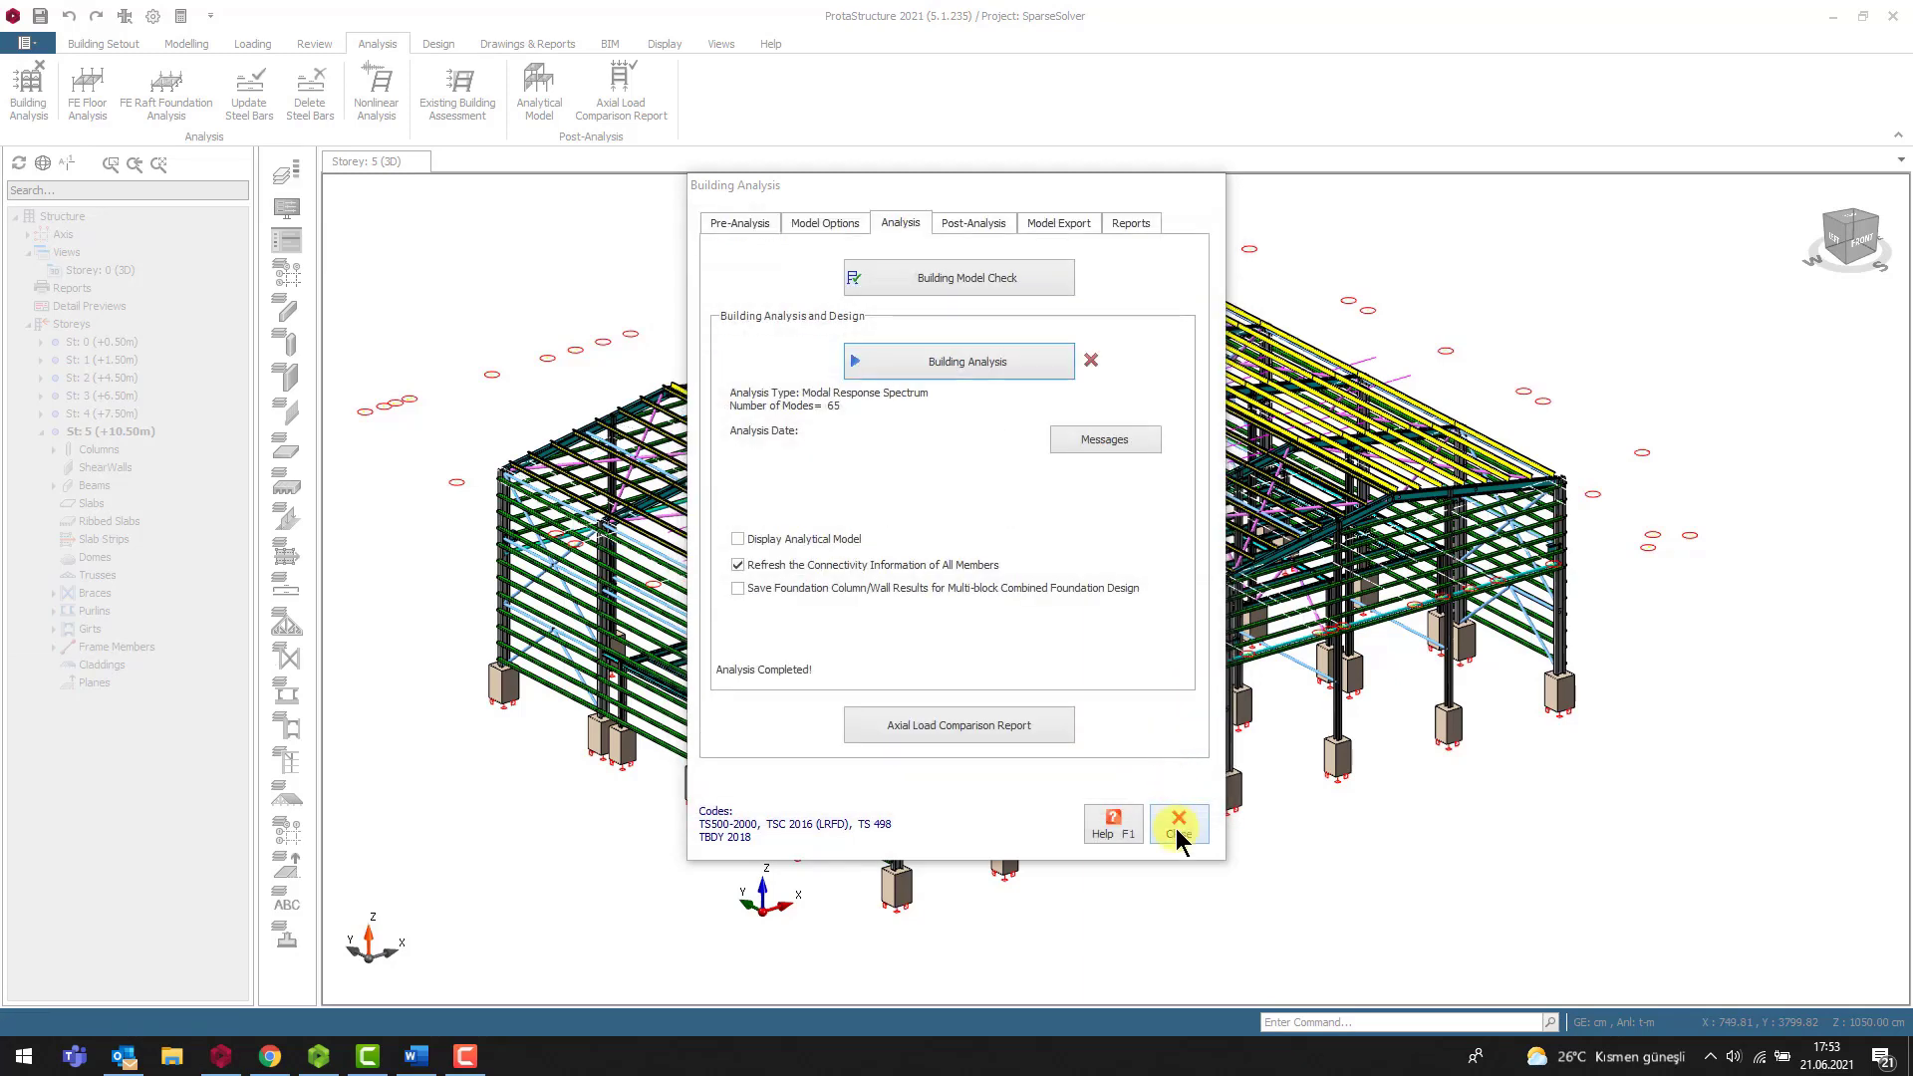
pyautogui.click(1174, 824)
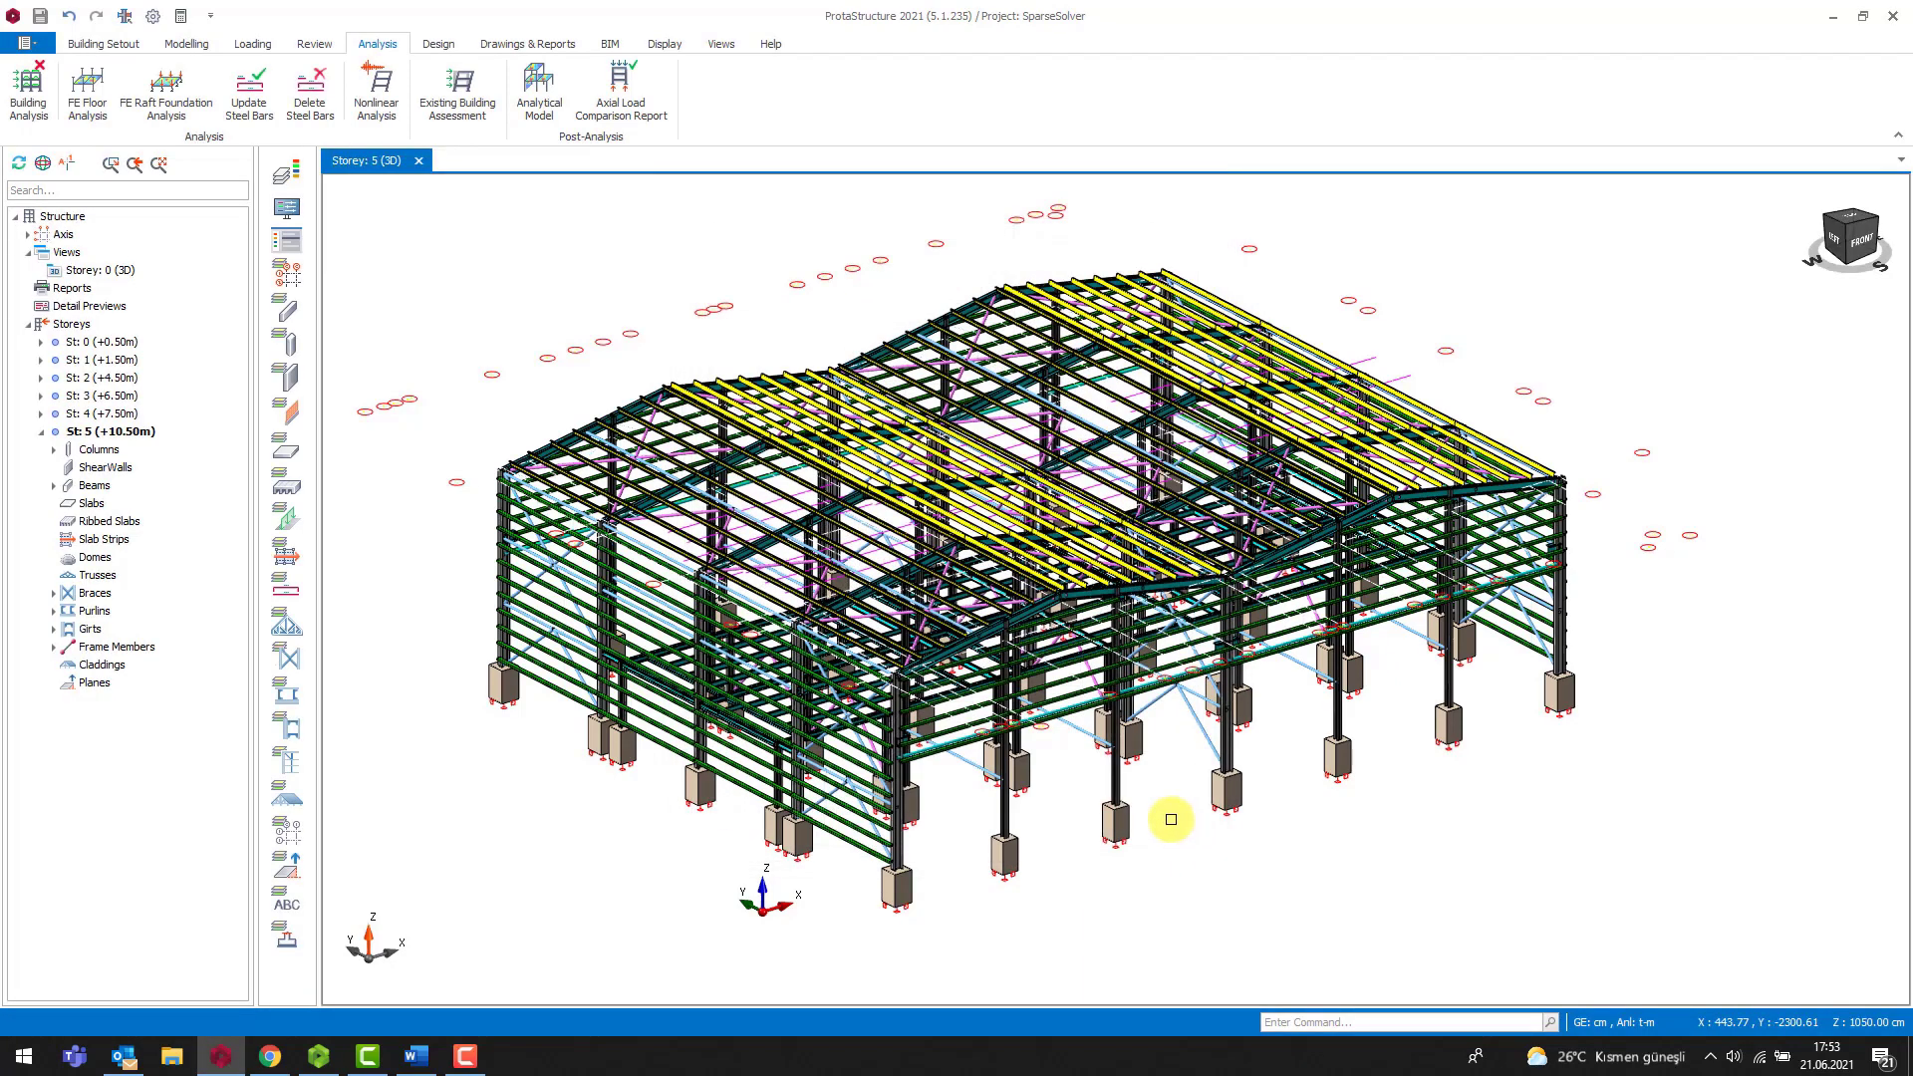
pyautogui.rightClick(59, 234)
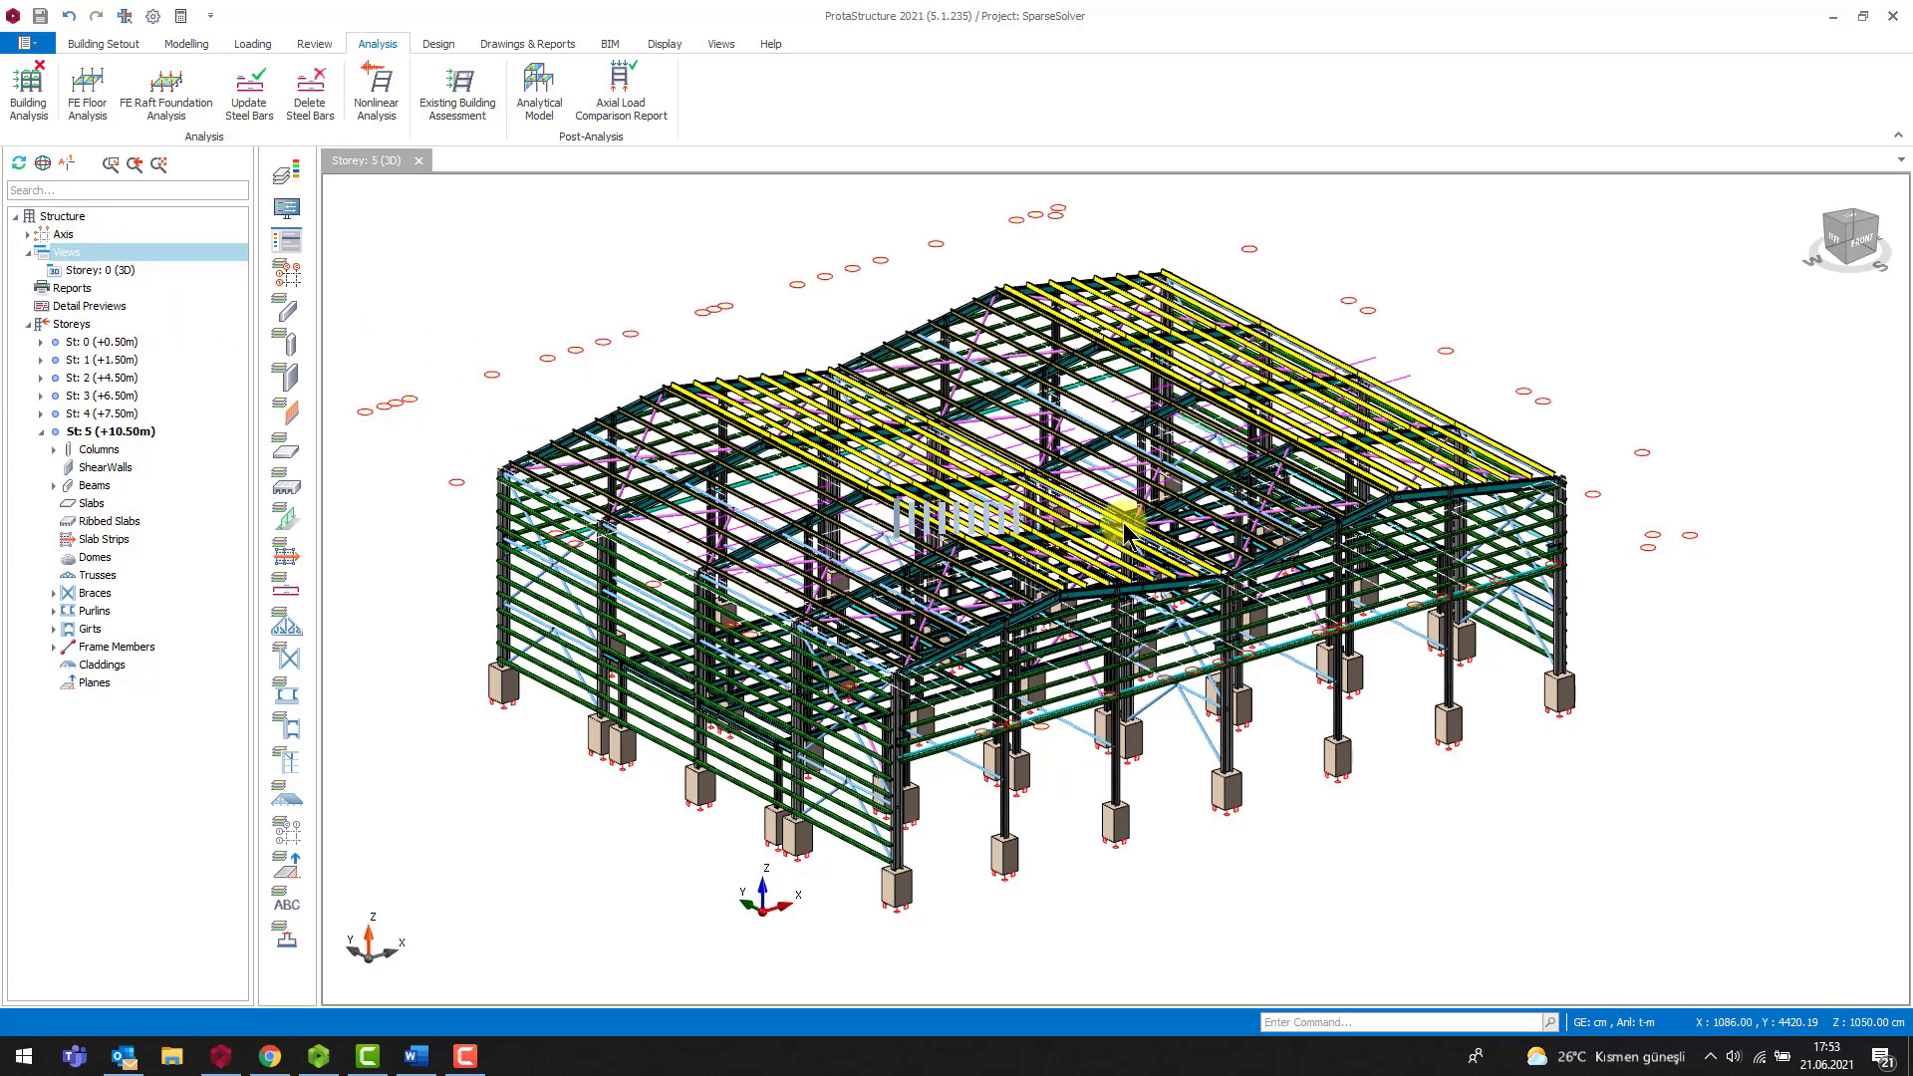
# Step: Create an Analytical Model view and show its General tools
pyautogui.click(538, 91)
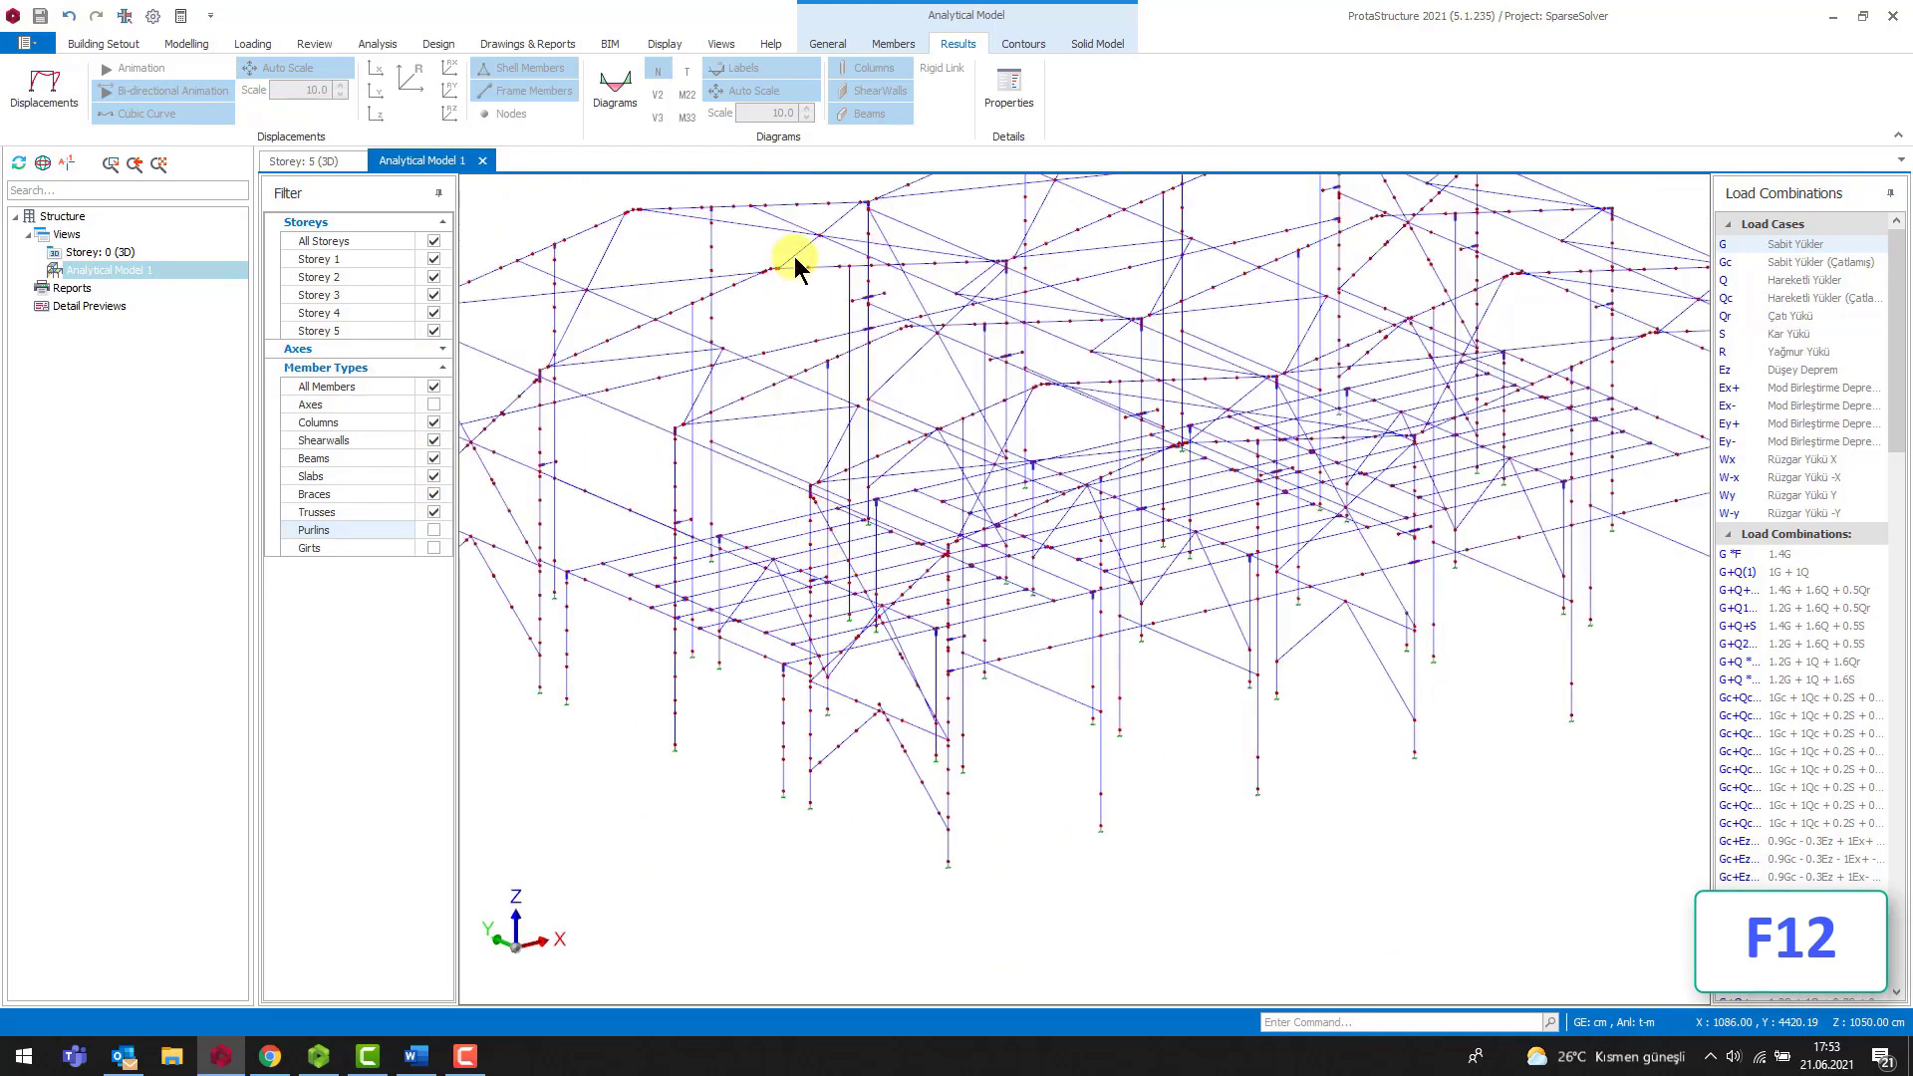
pyautogui.click(827, 44)
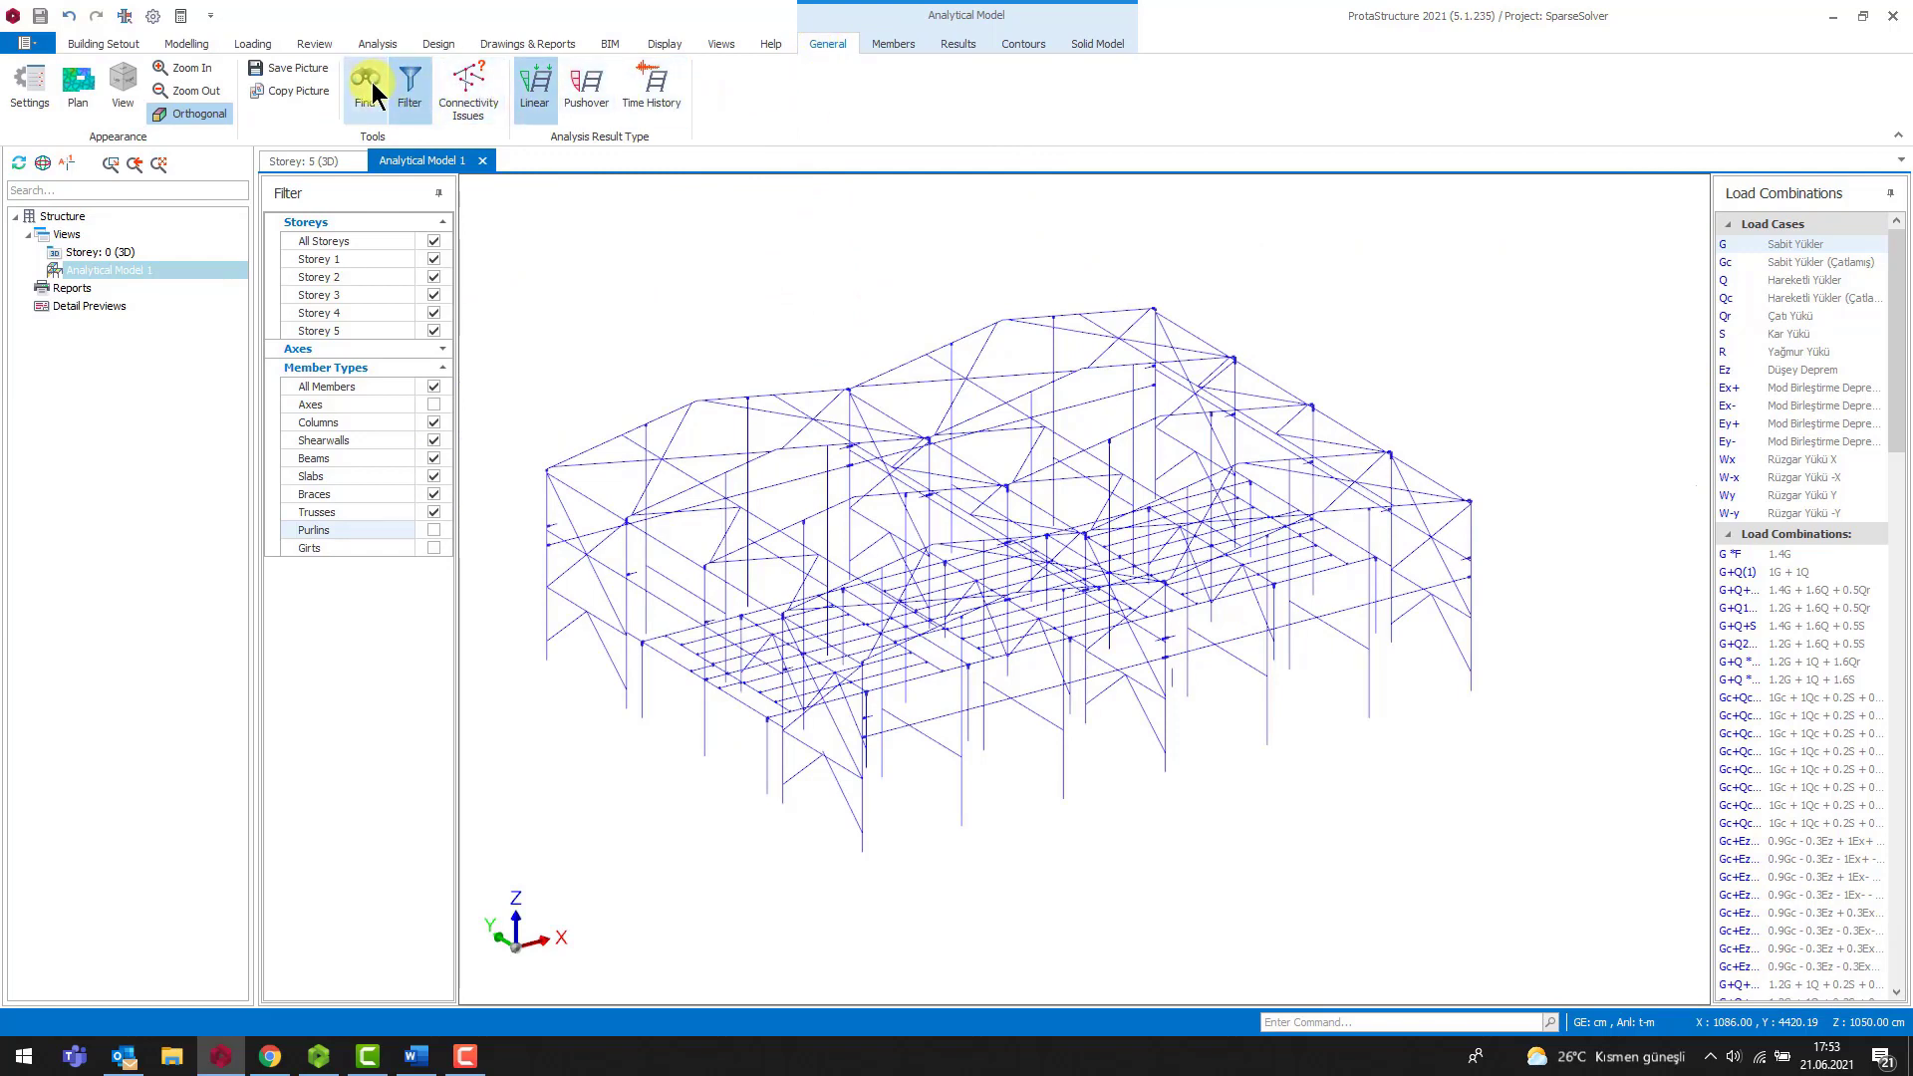
pyautogui.click(368, 86)
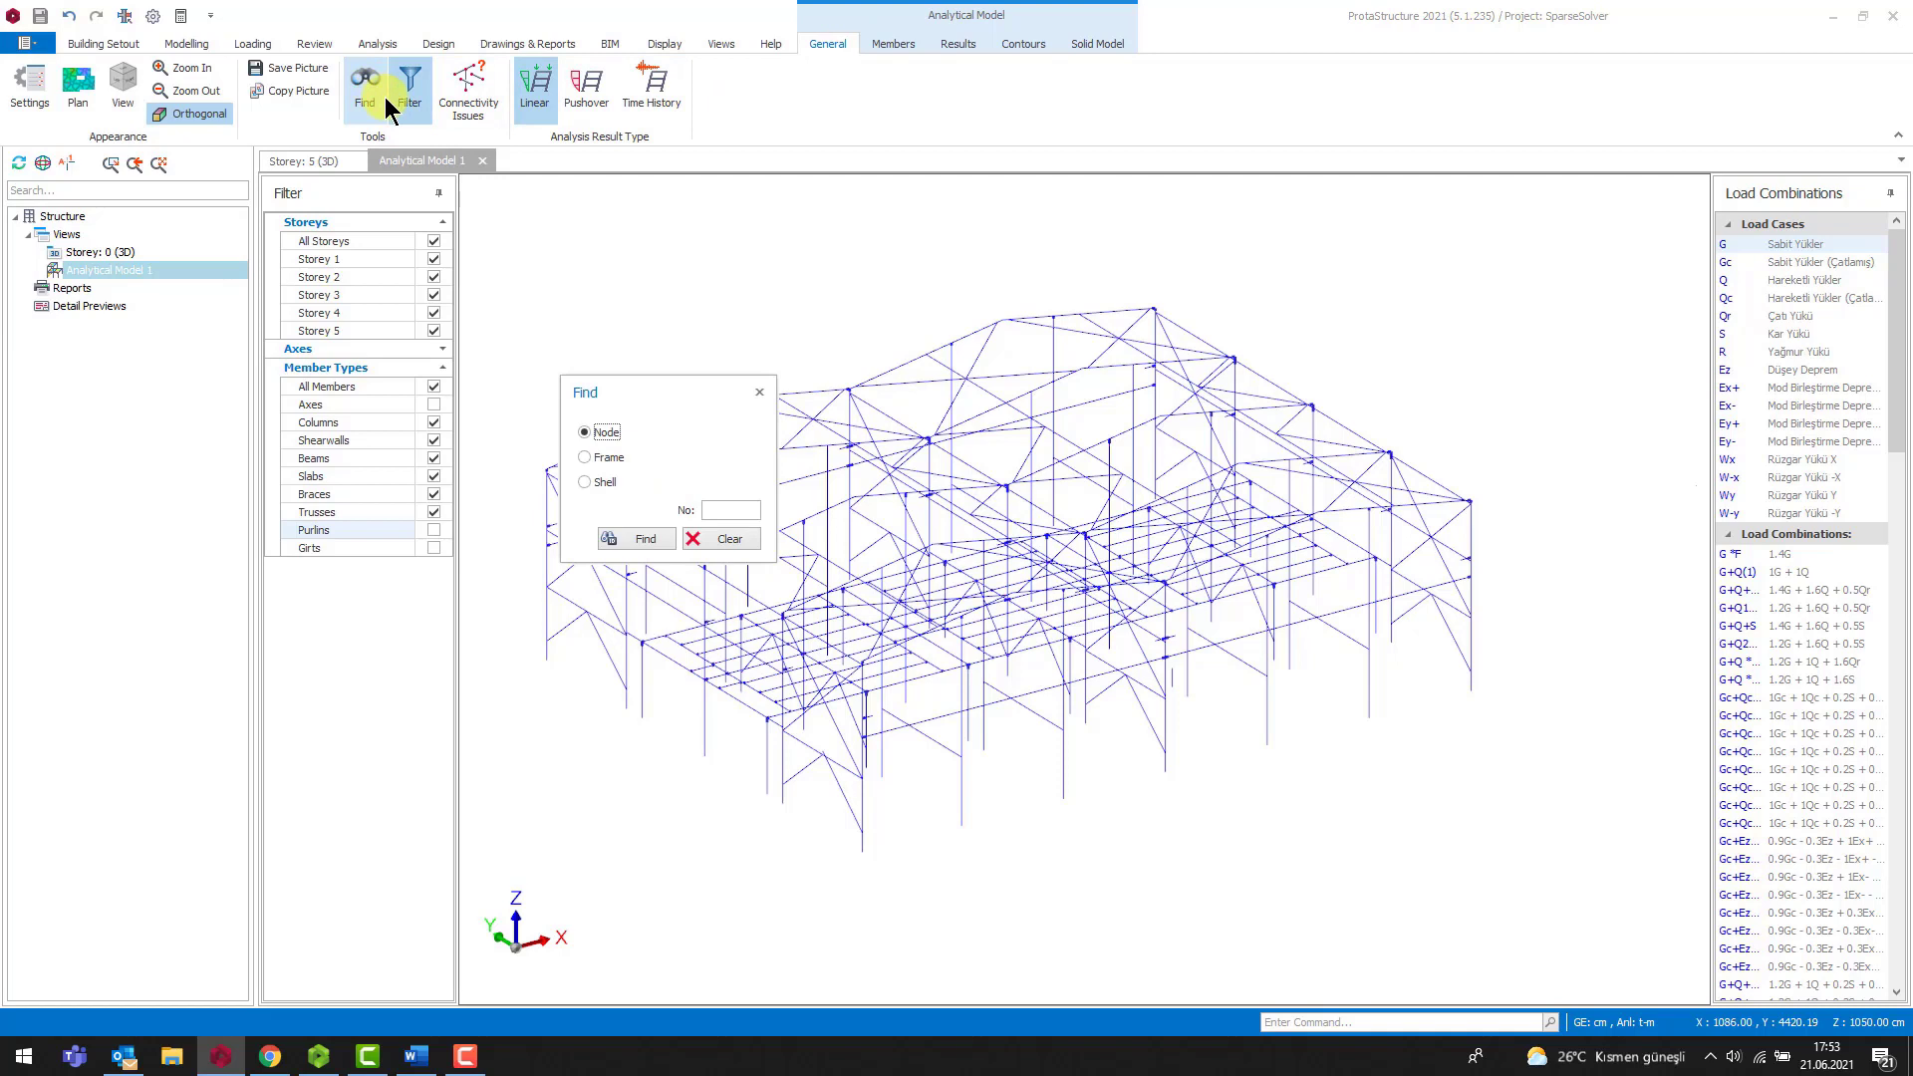
pyautogui.click(728, 510)
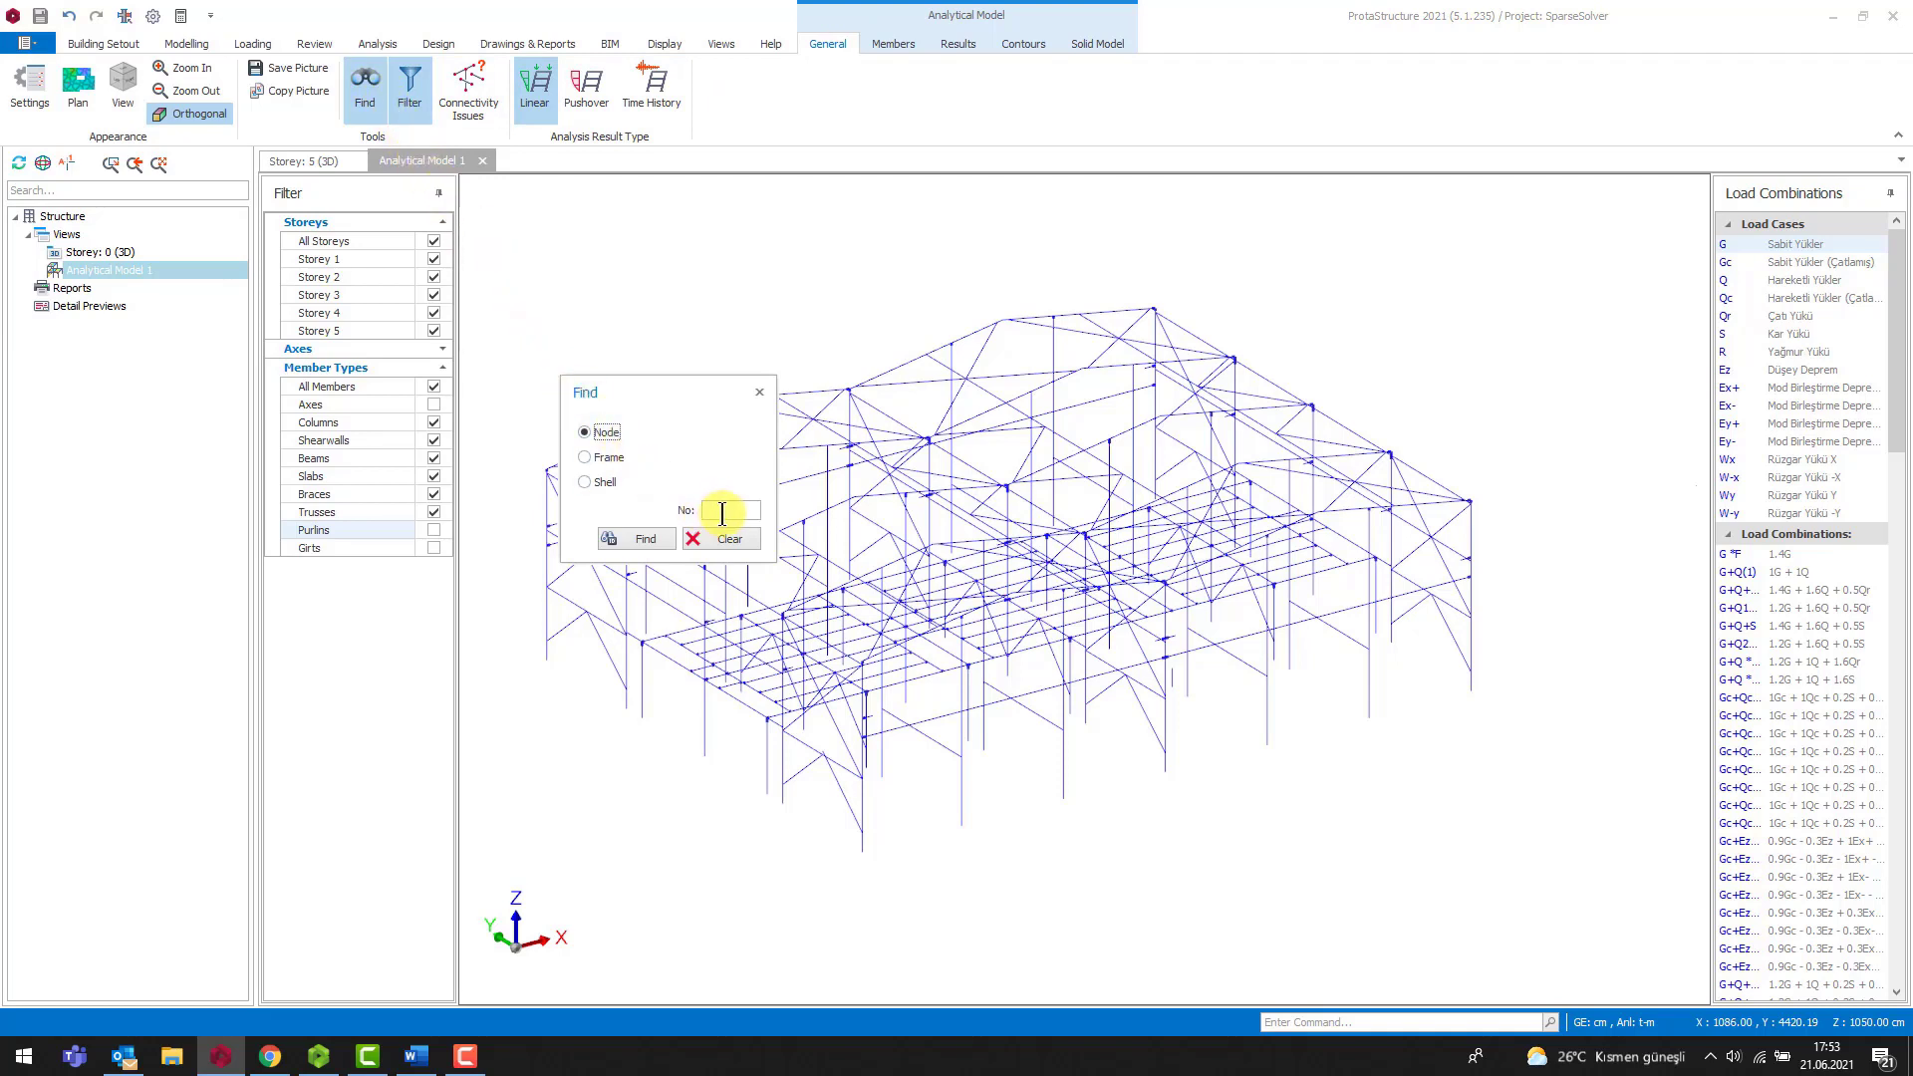
pyautogui.write('1')
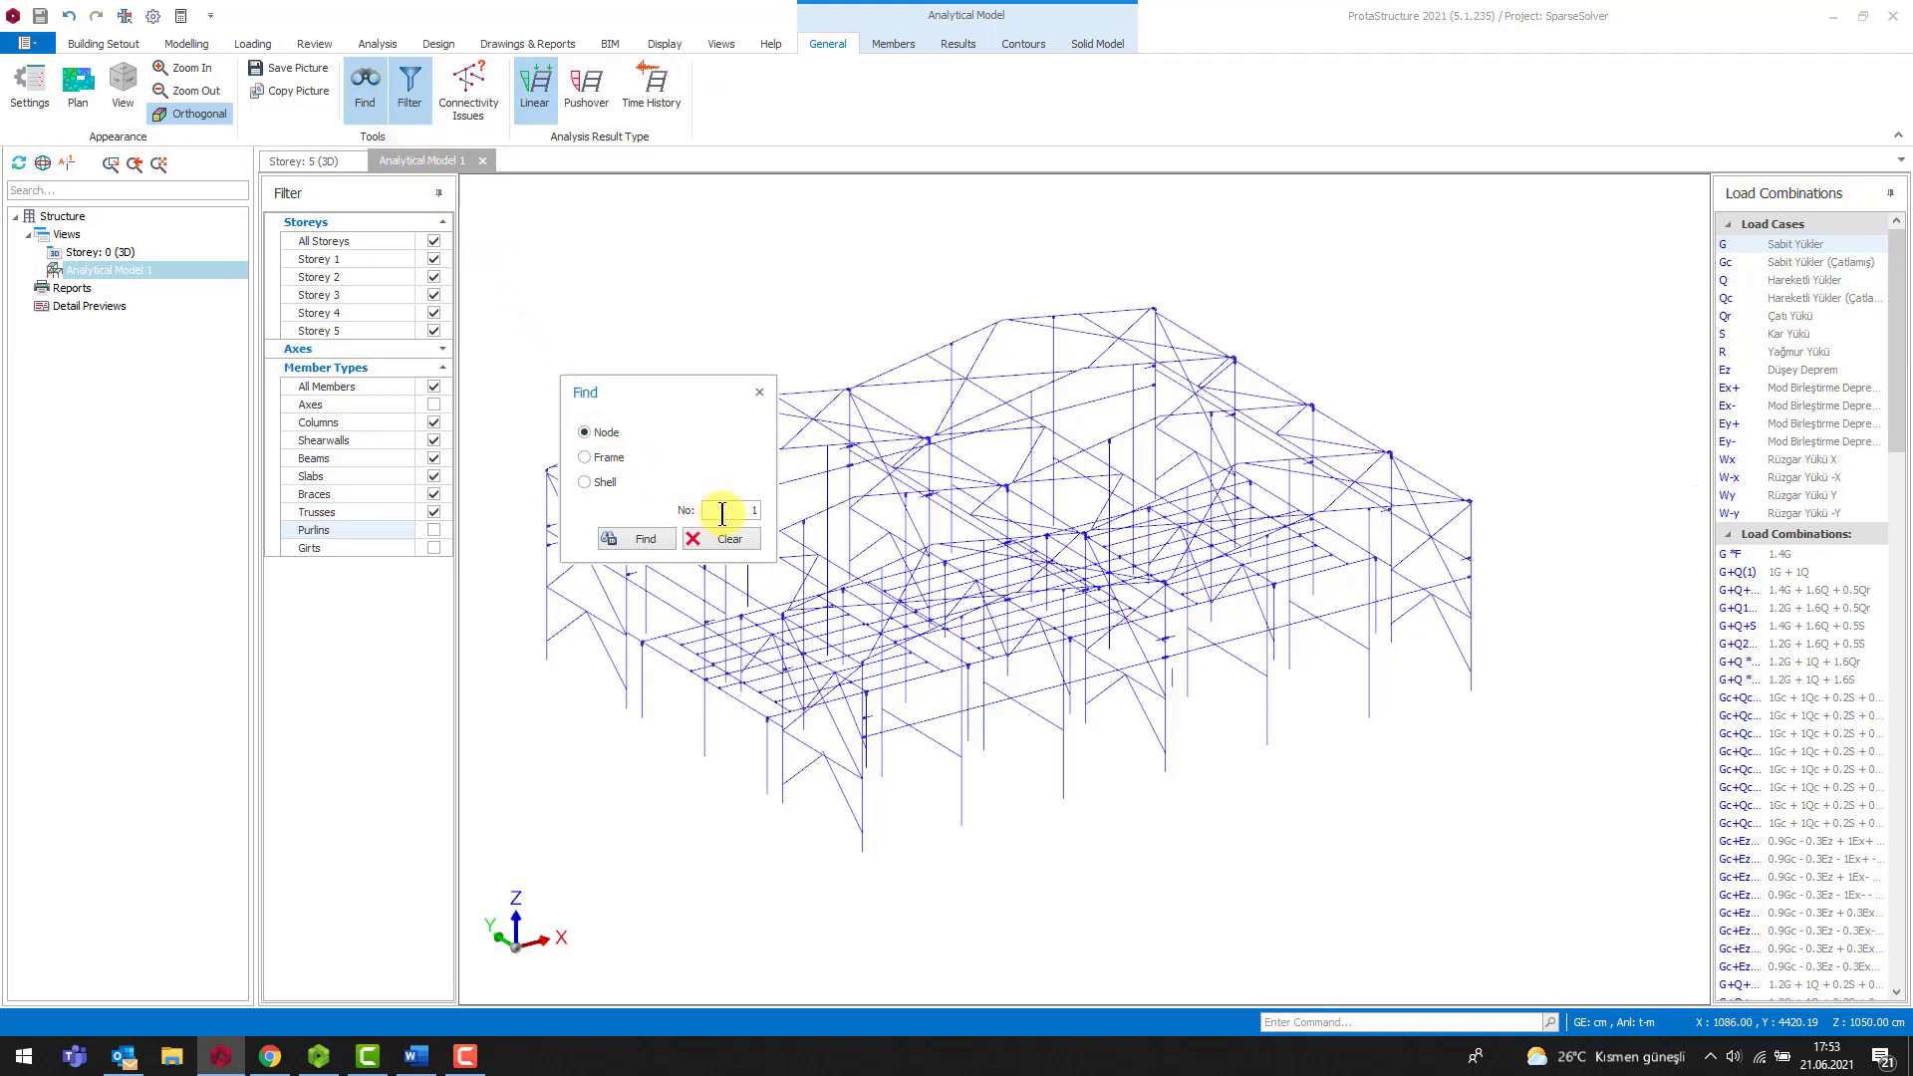
pyautogui.write('101')
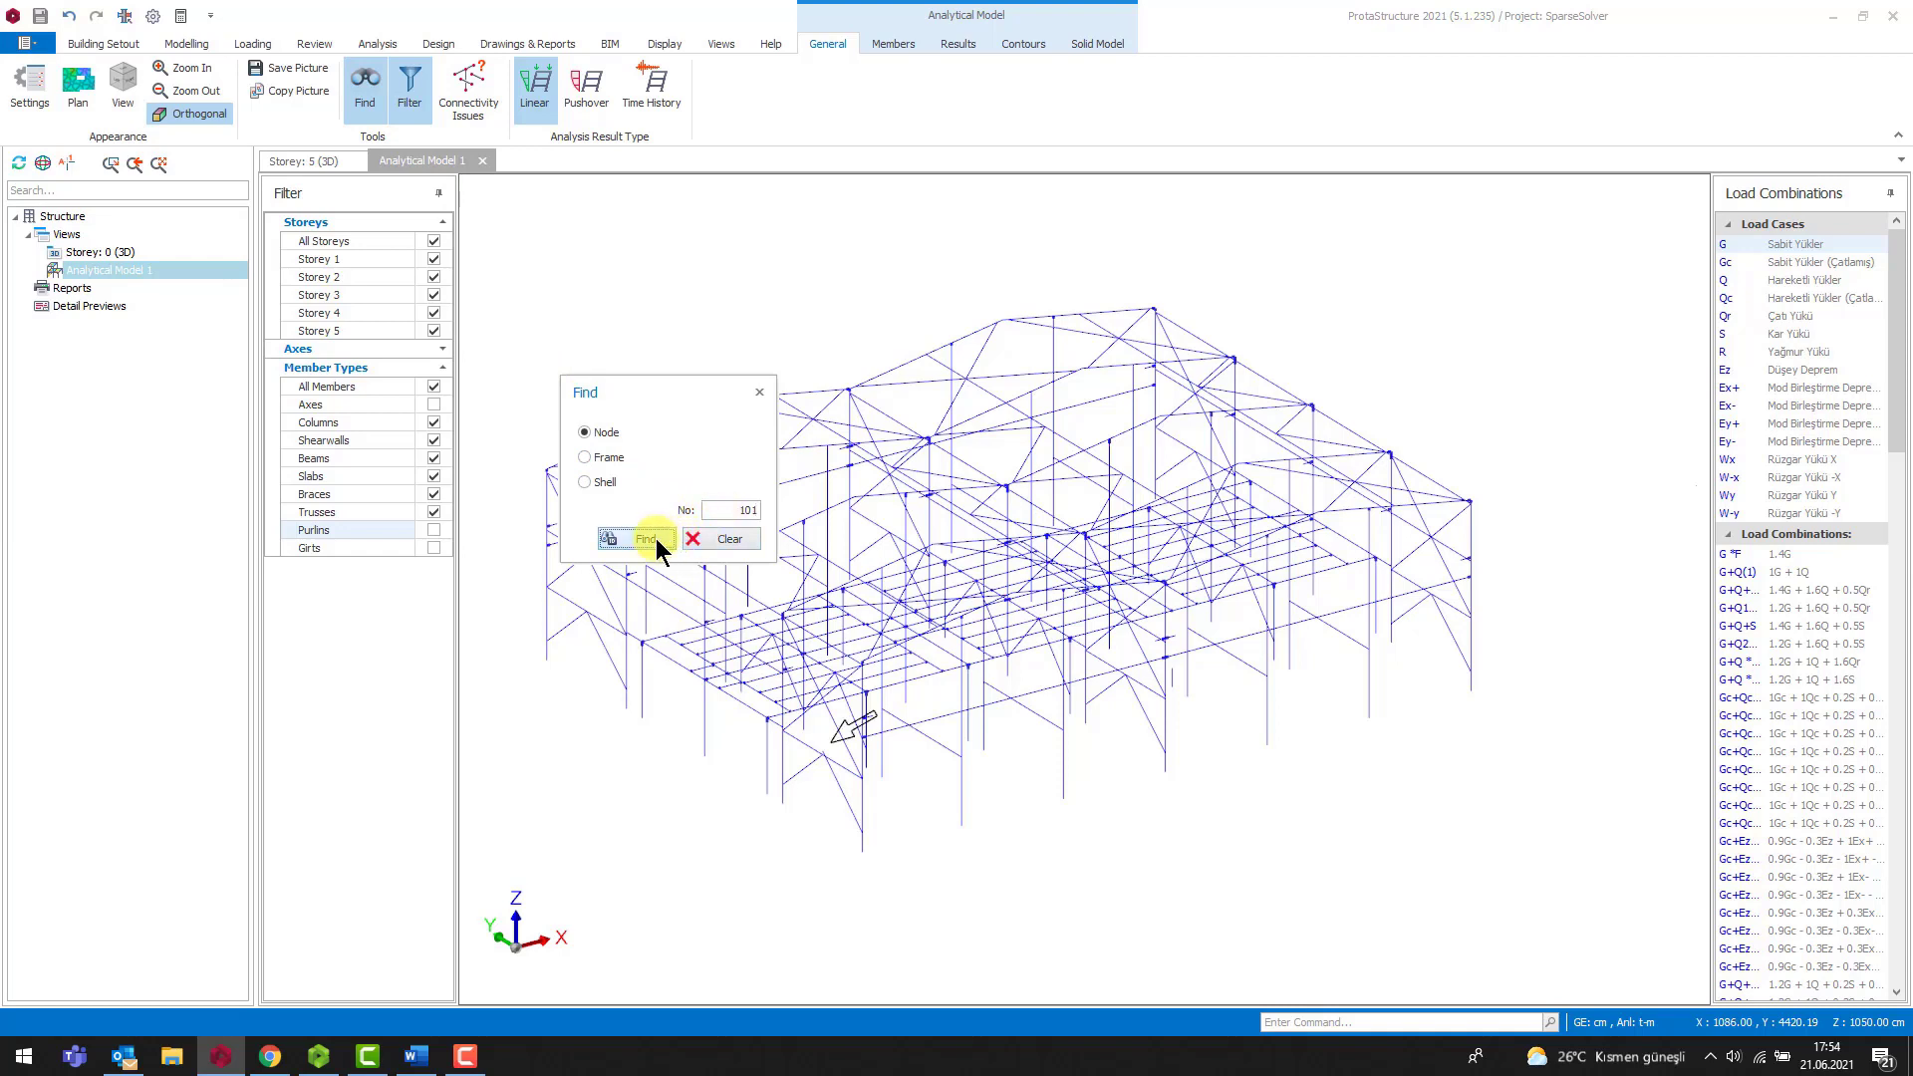
pyautogui.click(634, 538)
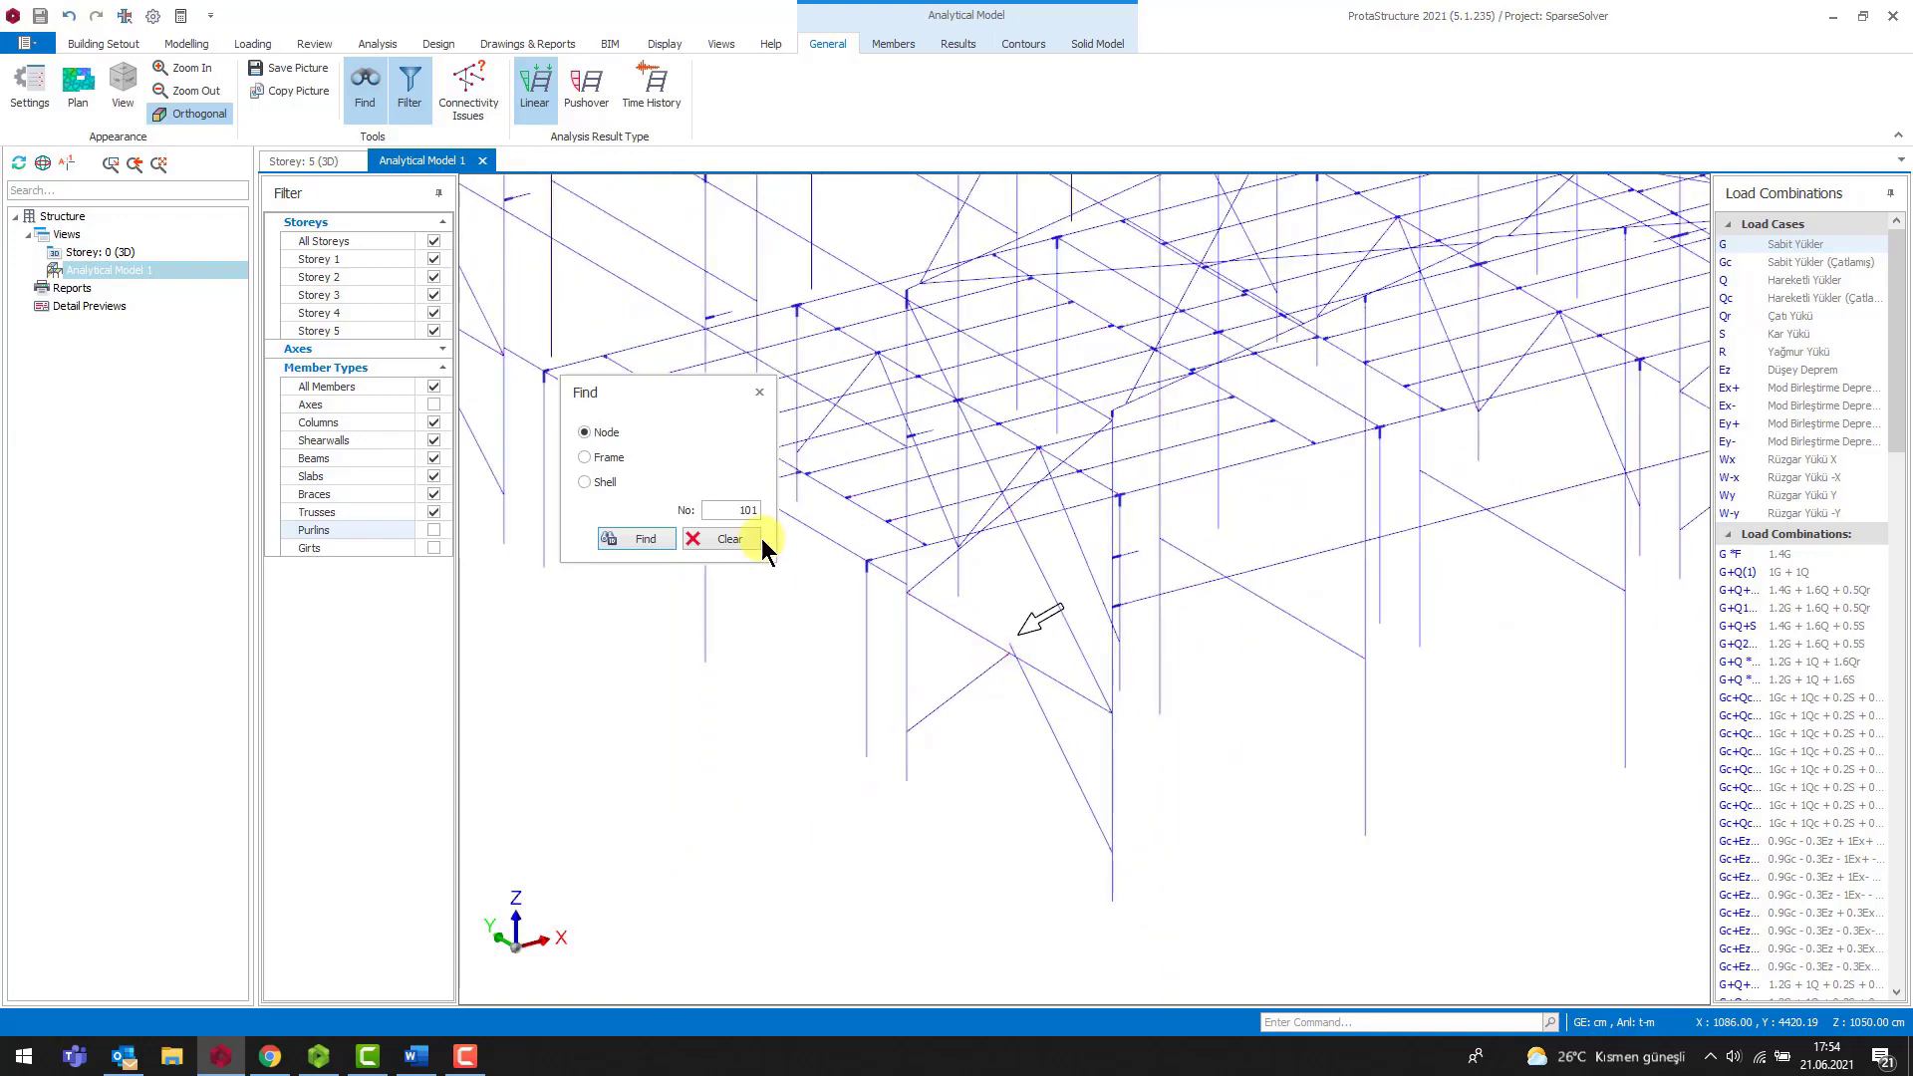
pyautogui.click(635, 538)
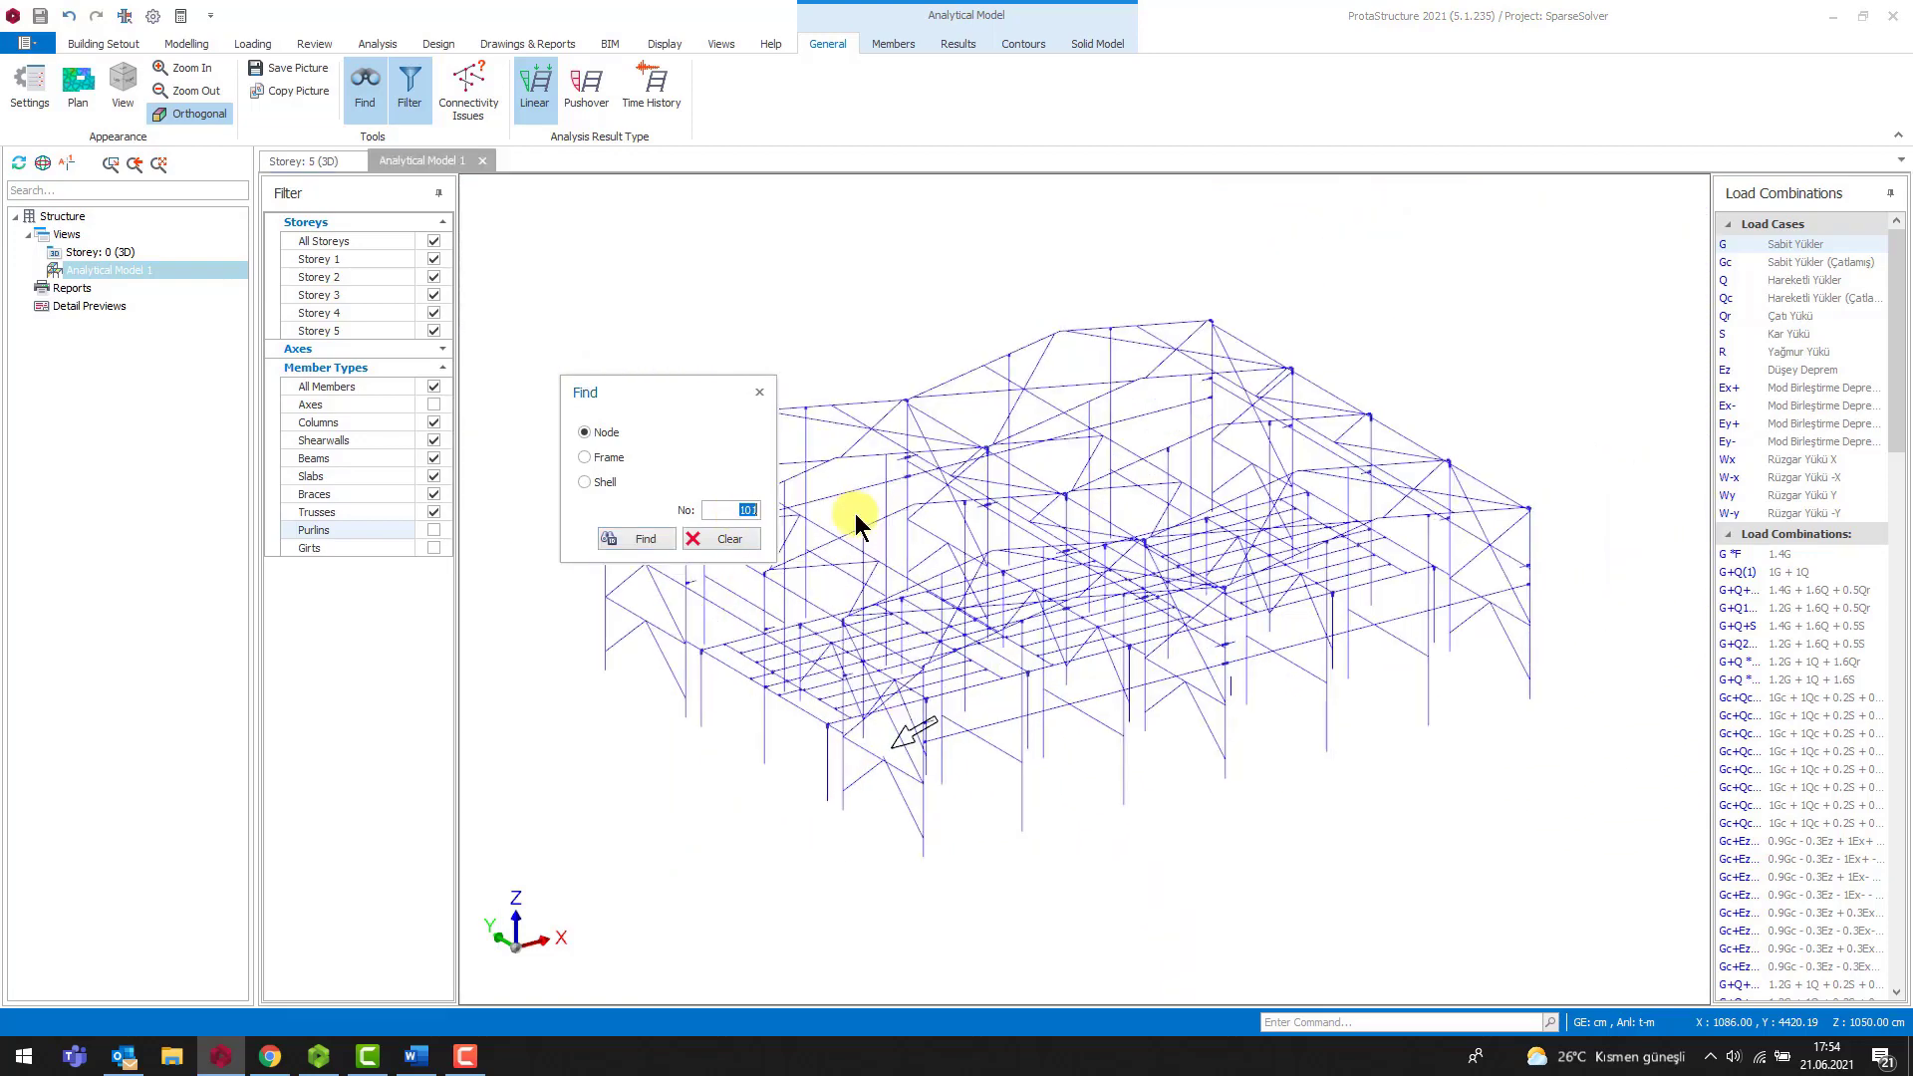
# Step: Find node 228, inspect the node cluster around it, and close the Find dialog
pyautogui.click(635, 538)
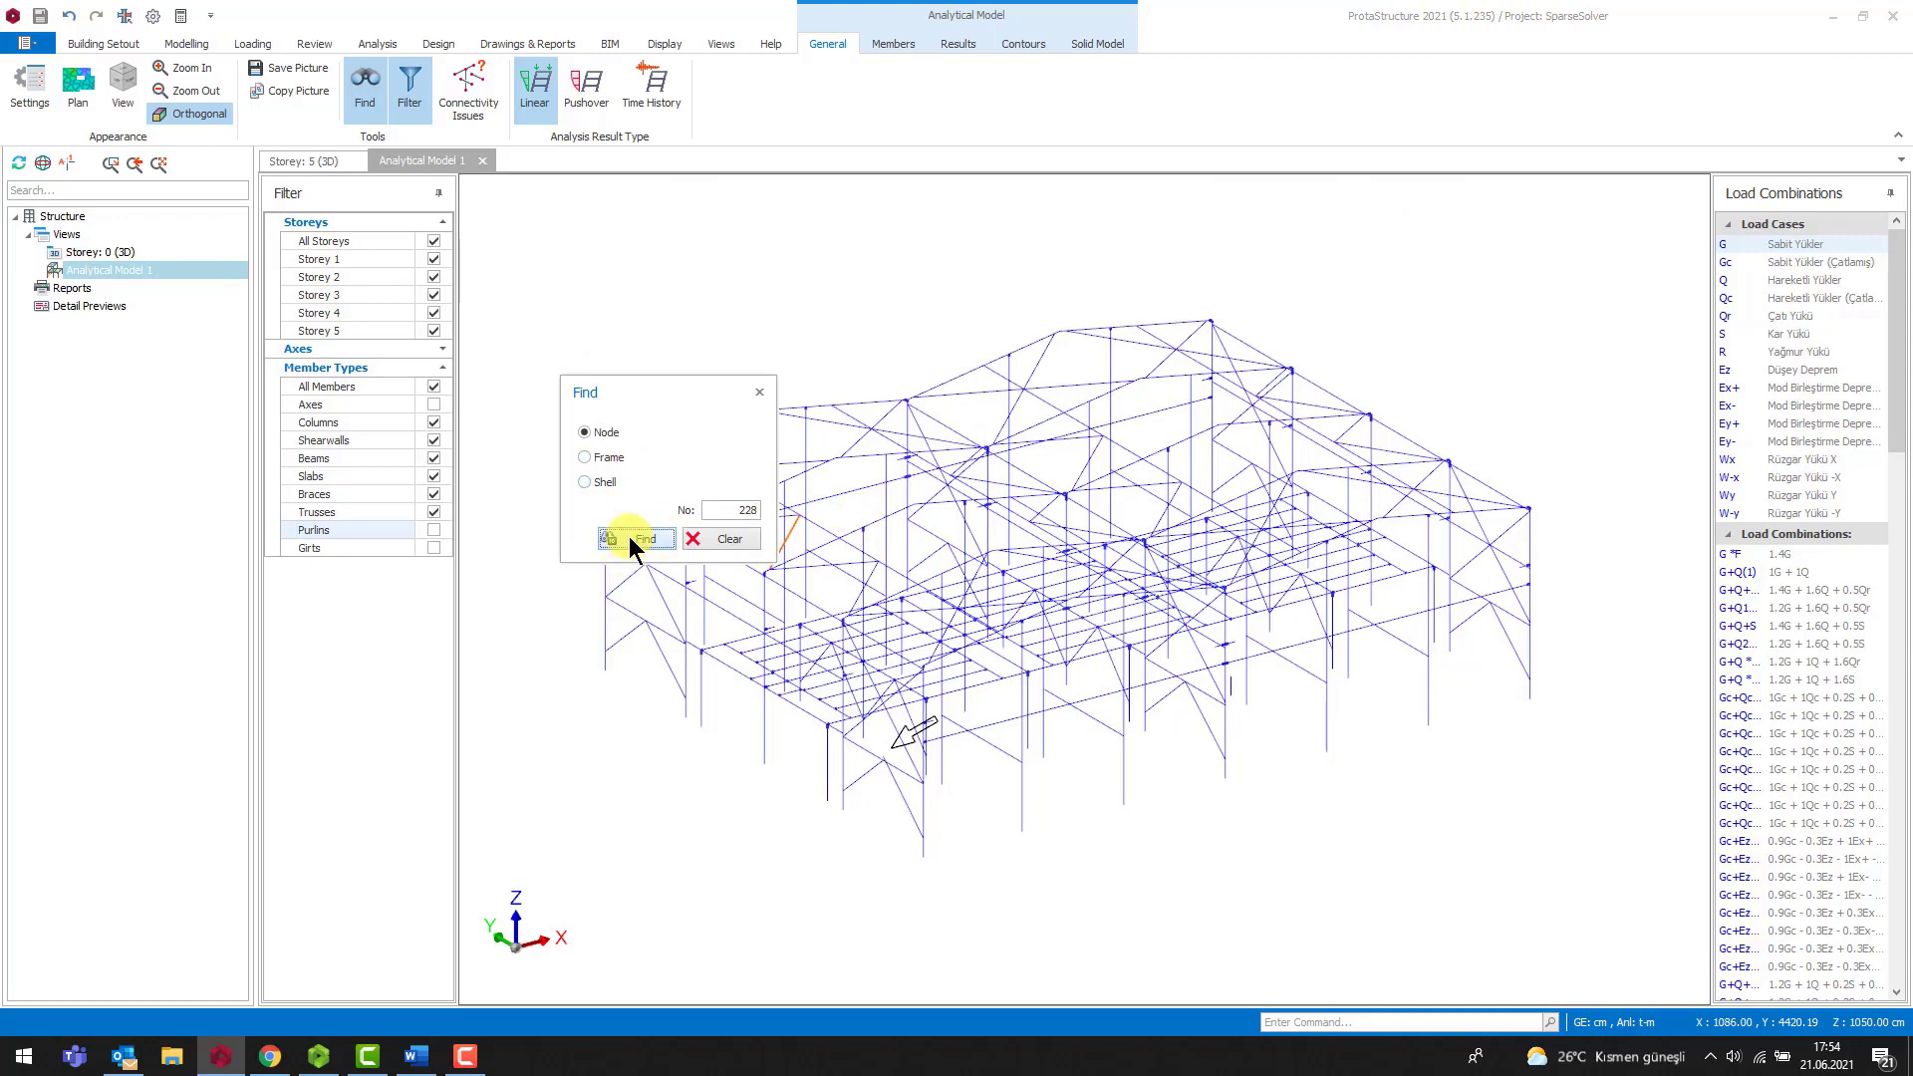
pyautogui.click(635, 538)
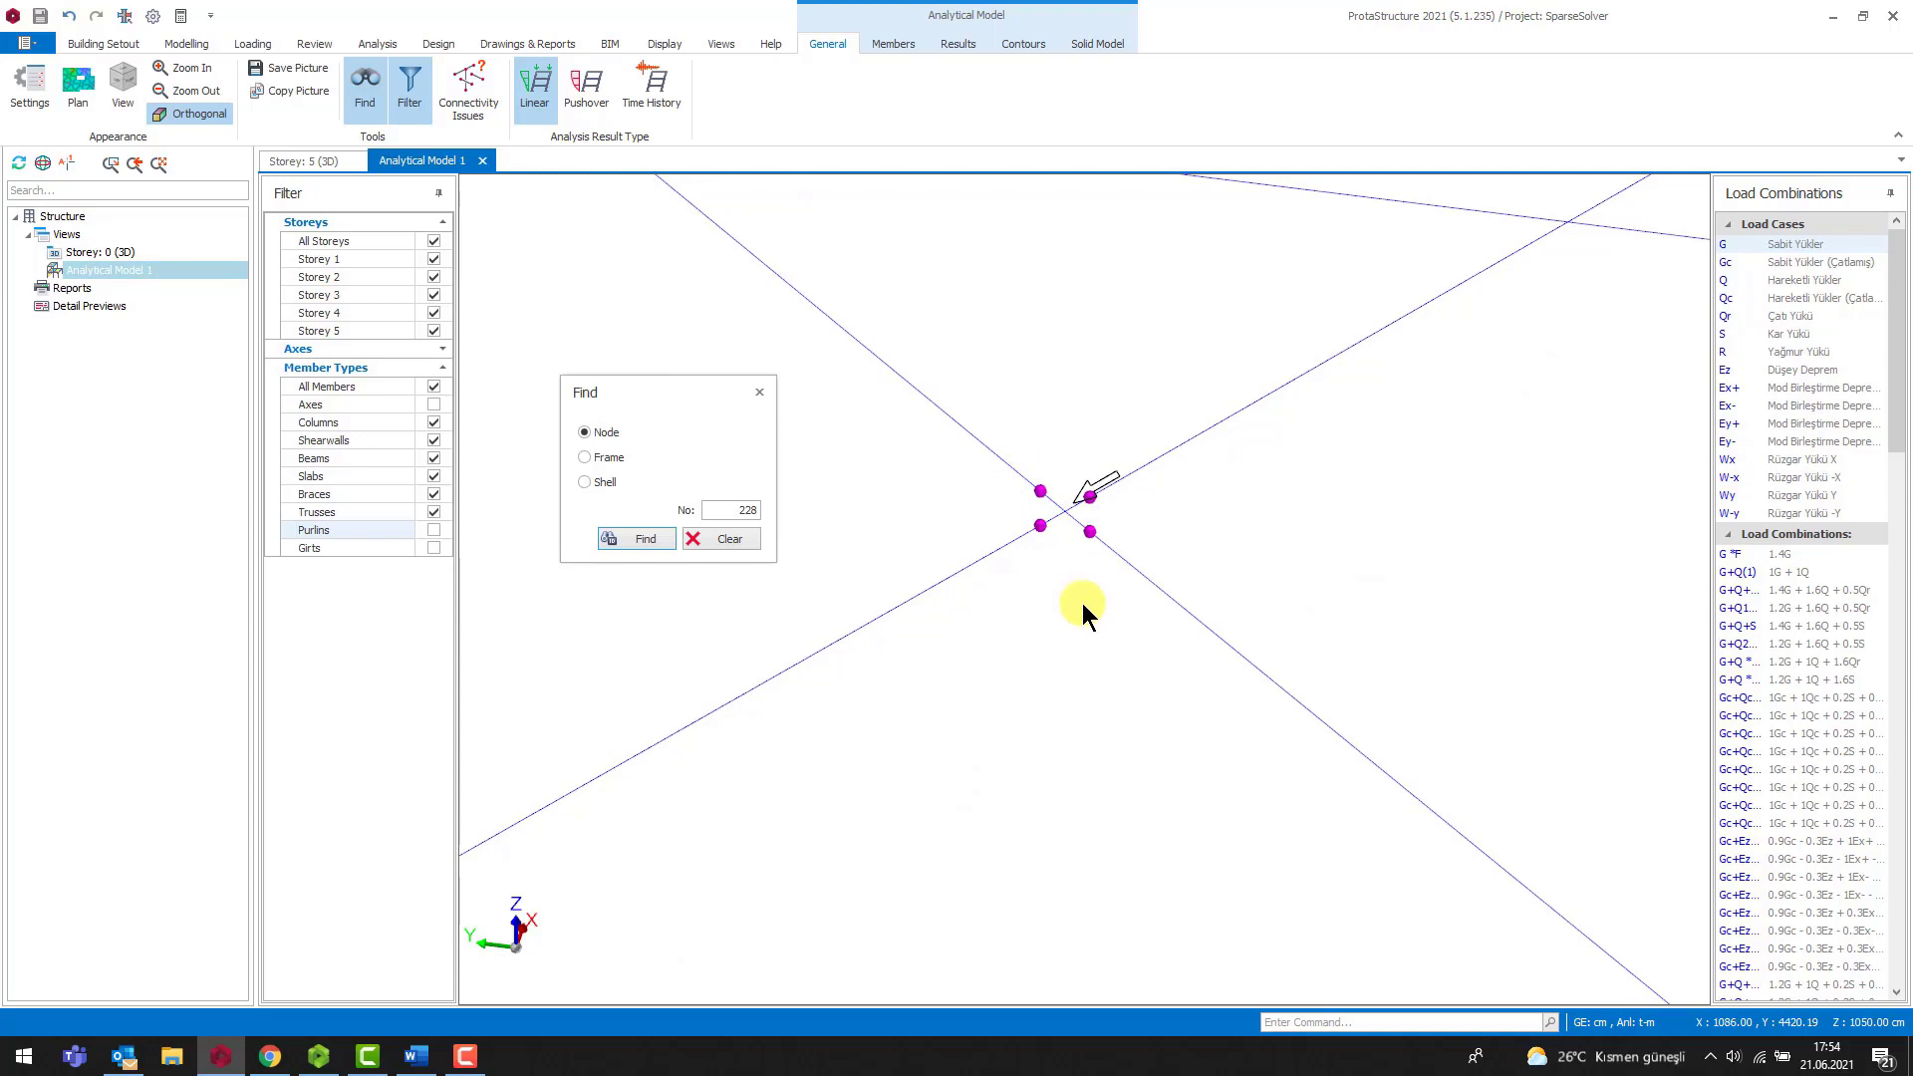
pyautogui.moveTo(1064, 564)
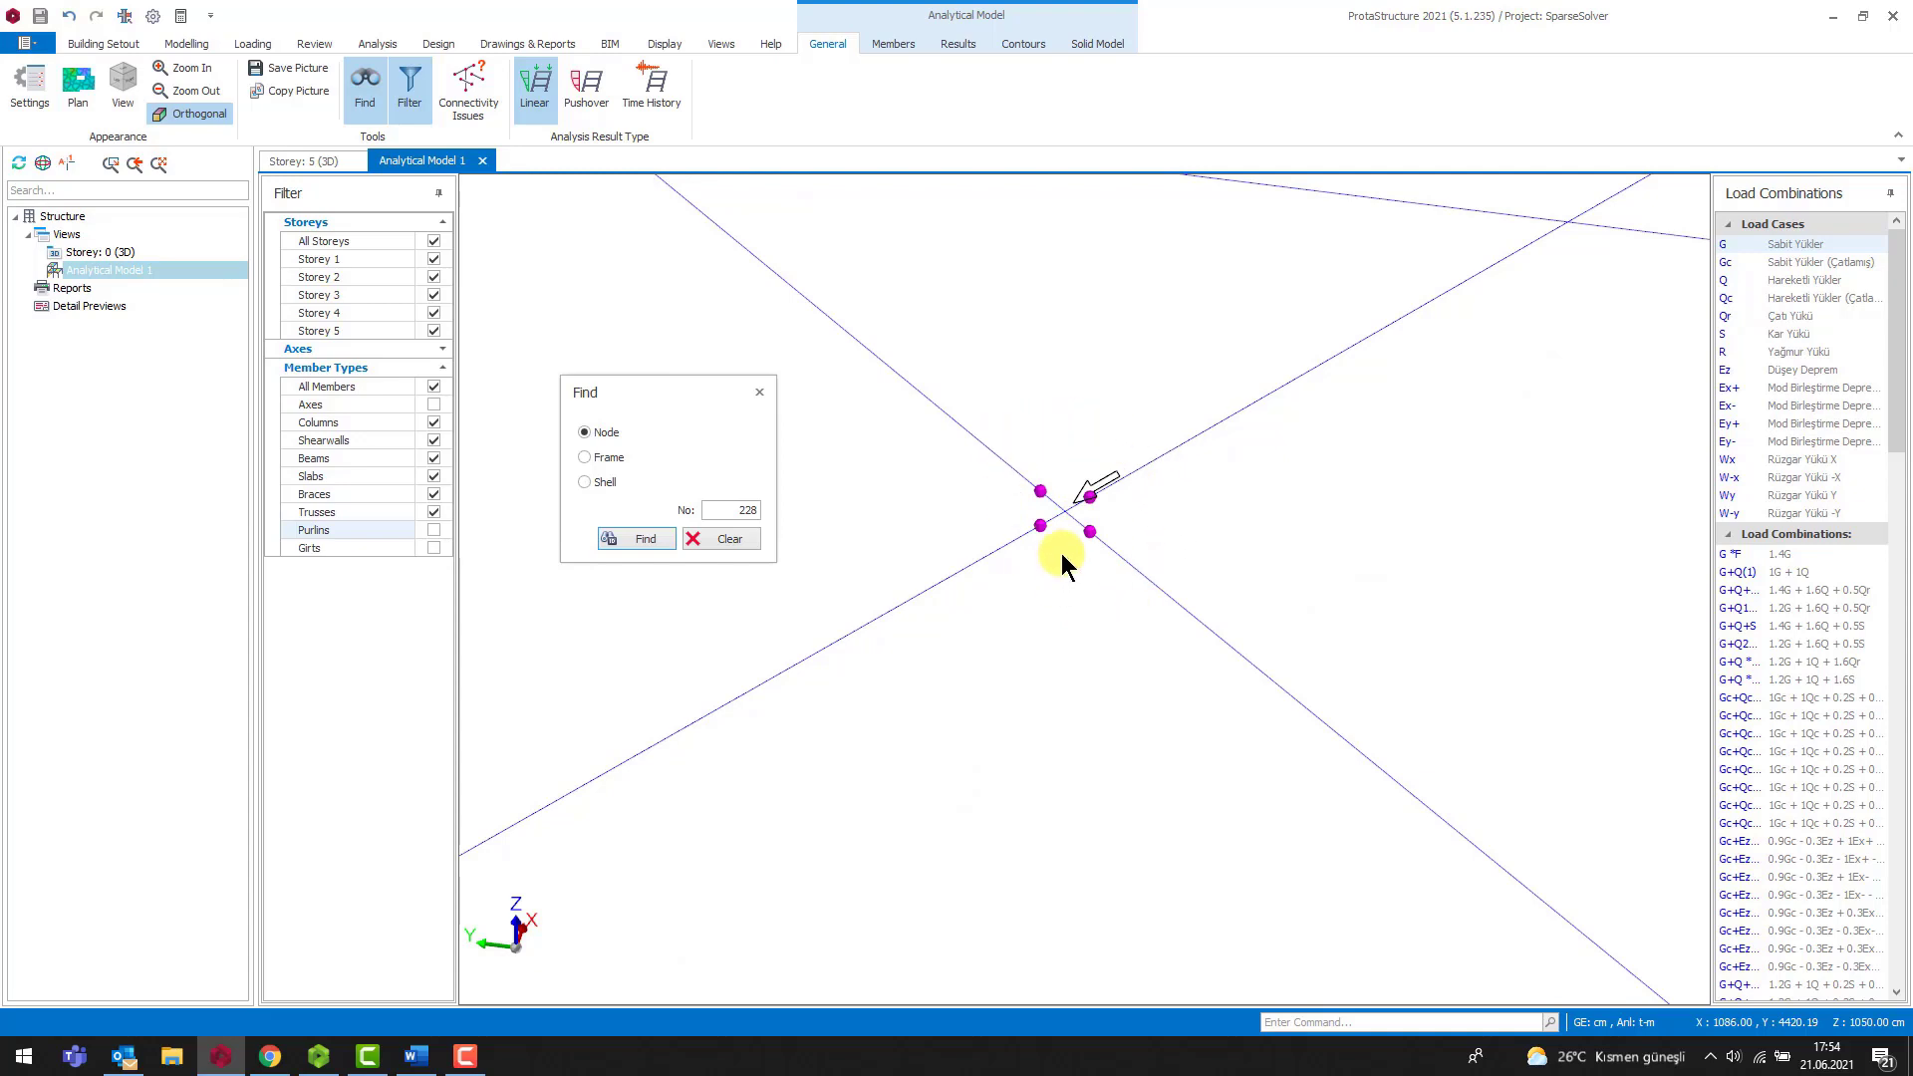
pyautogui.moveTo(1165, 464)
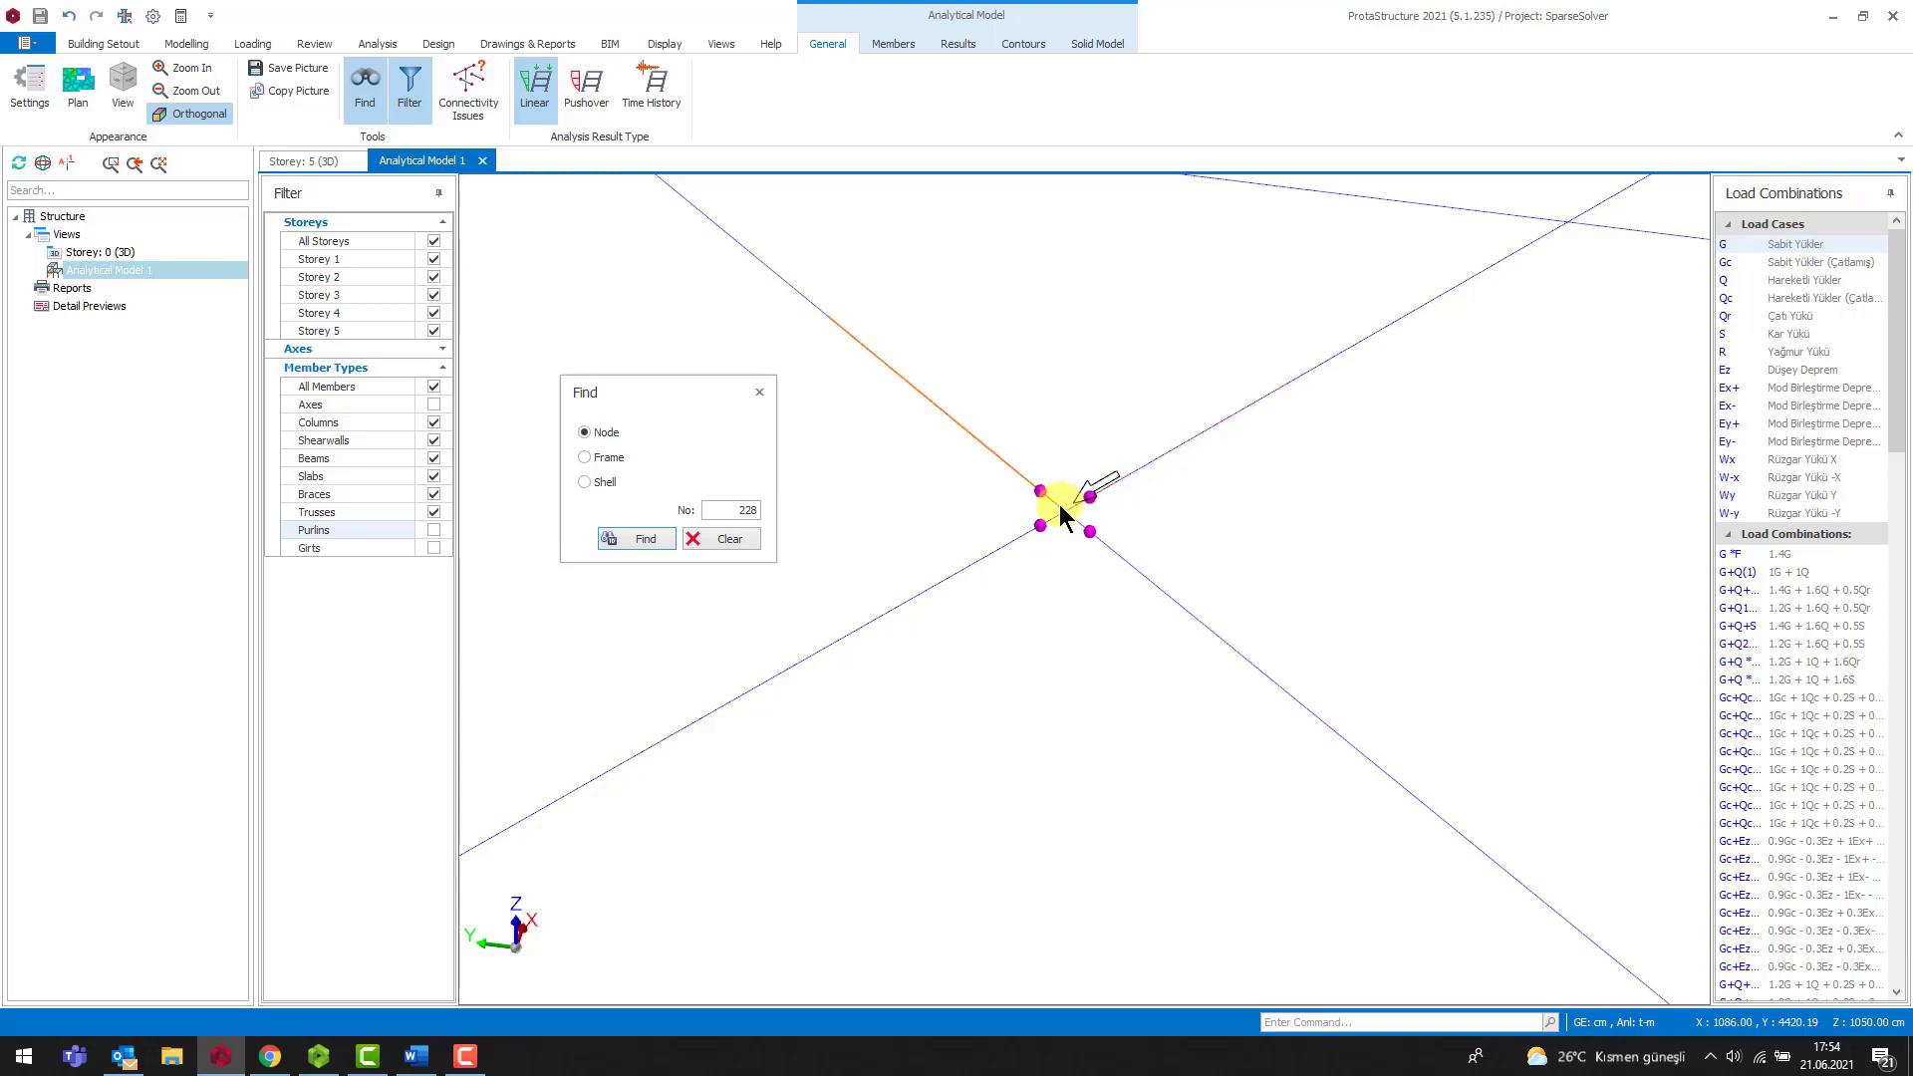
pyautogui.click(757, 392)
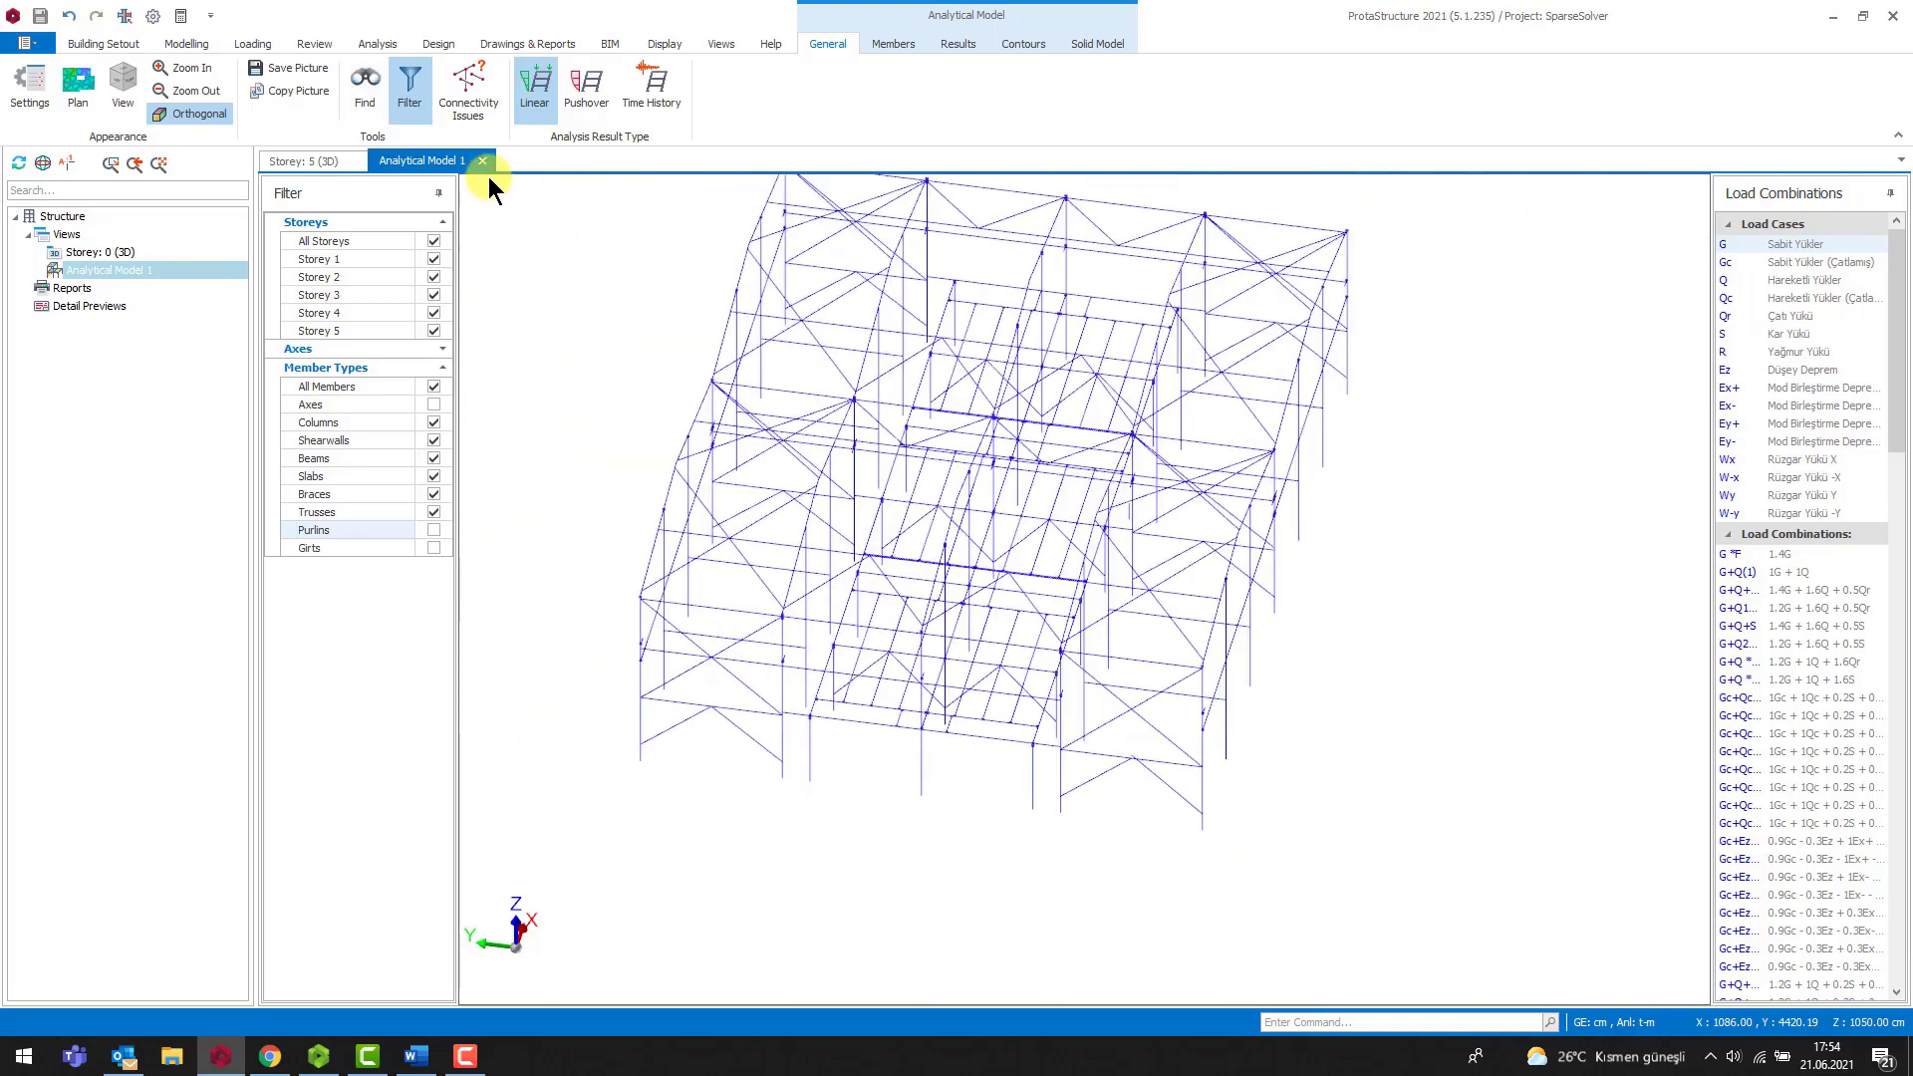
# Step: Close the analytical model, hide purlins and select the diagonal brace at the crossing
pyautogui.click(483, 159)
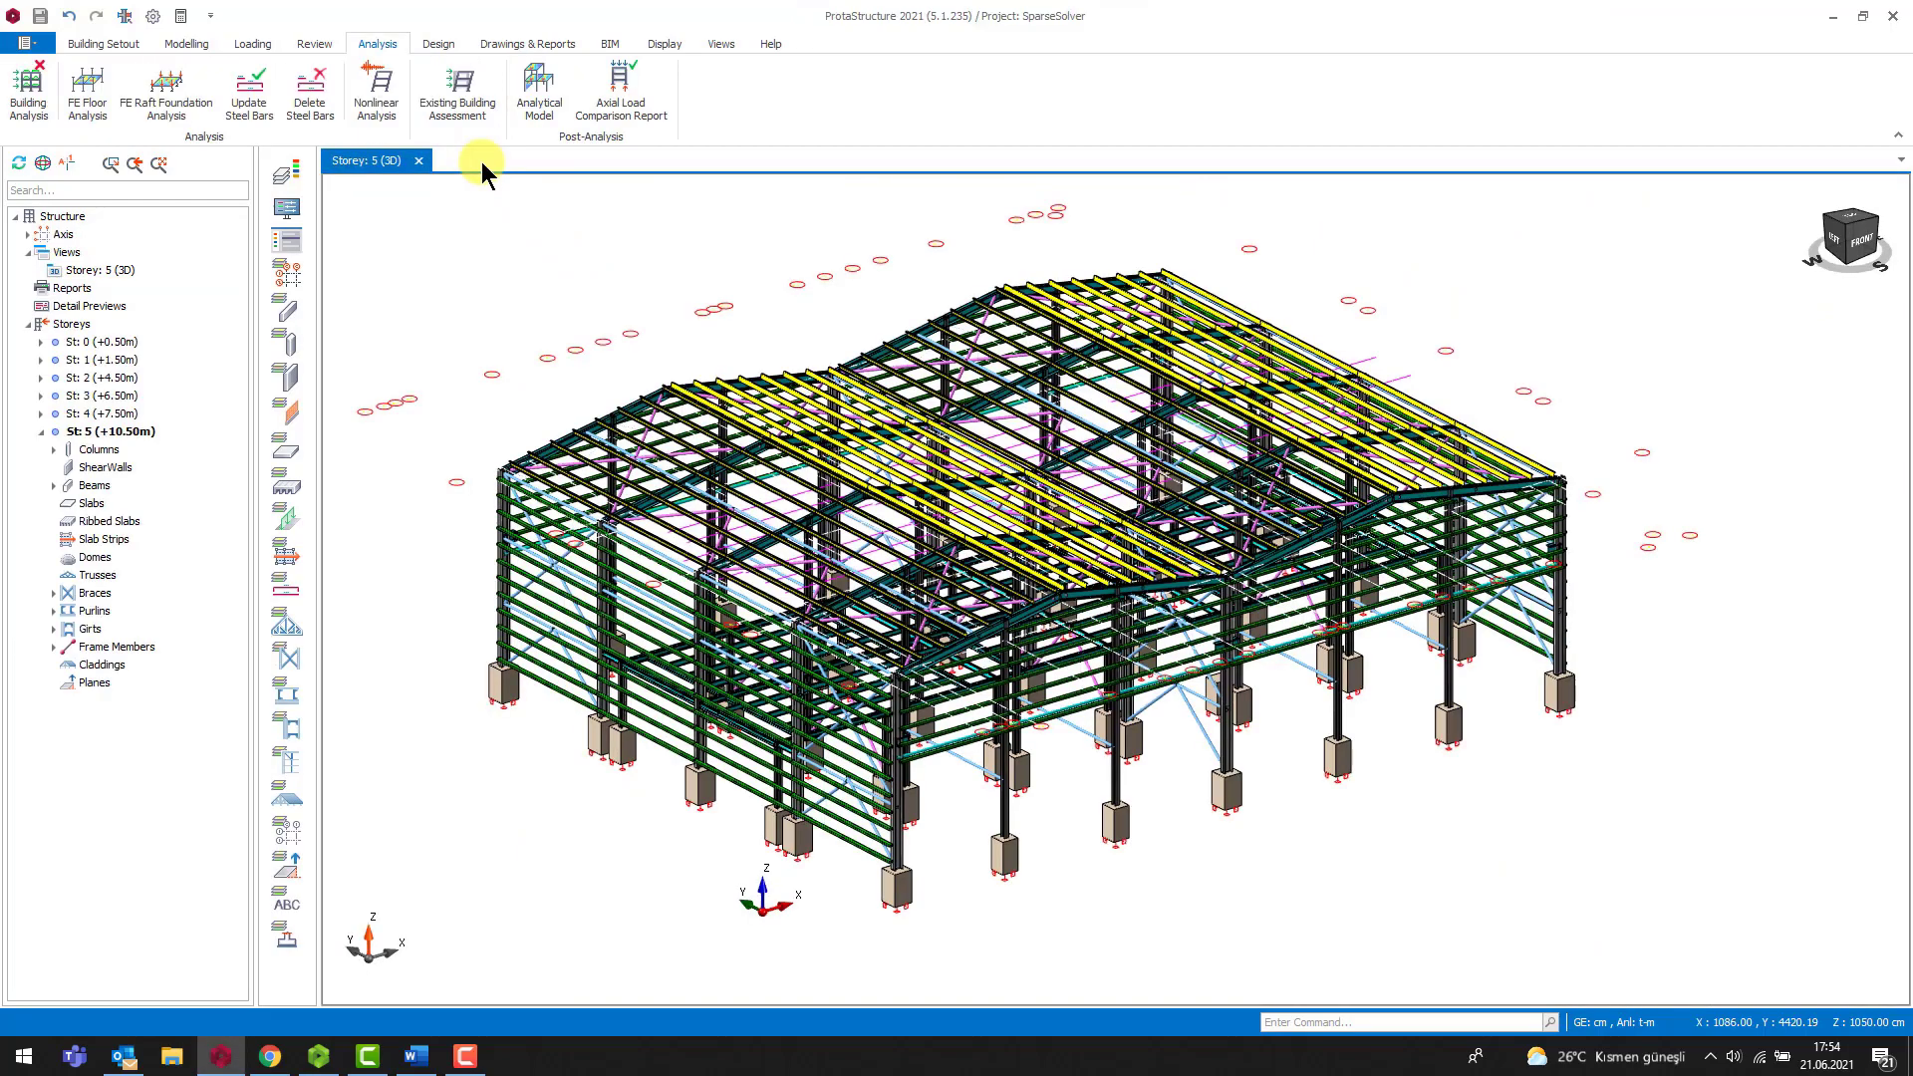
pyautogui.moveTo(857, 916)
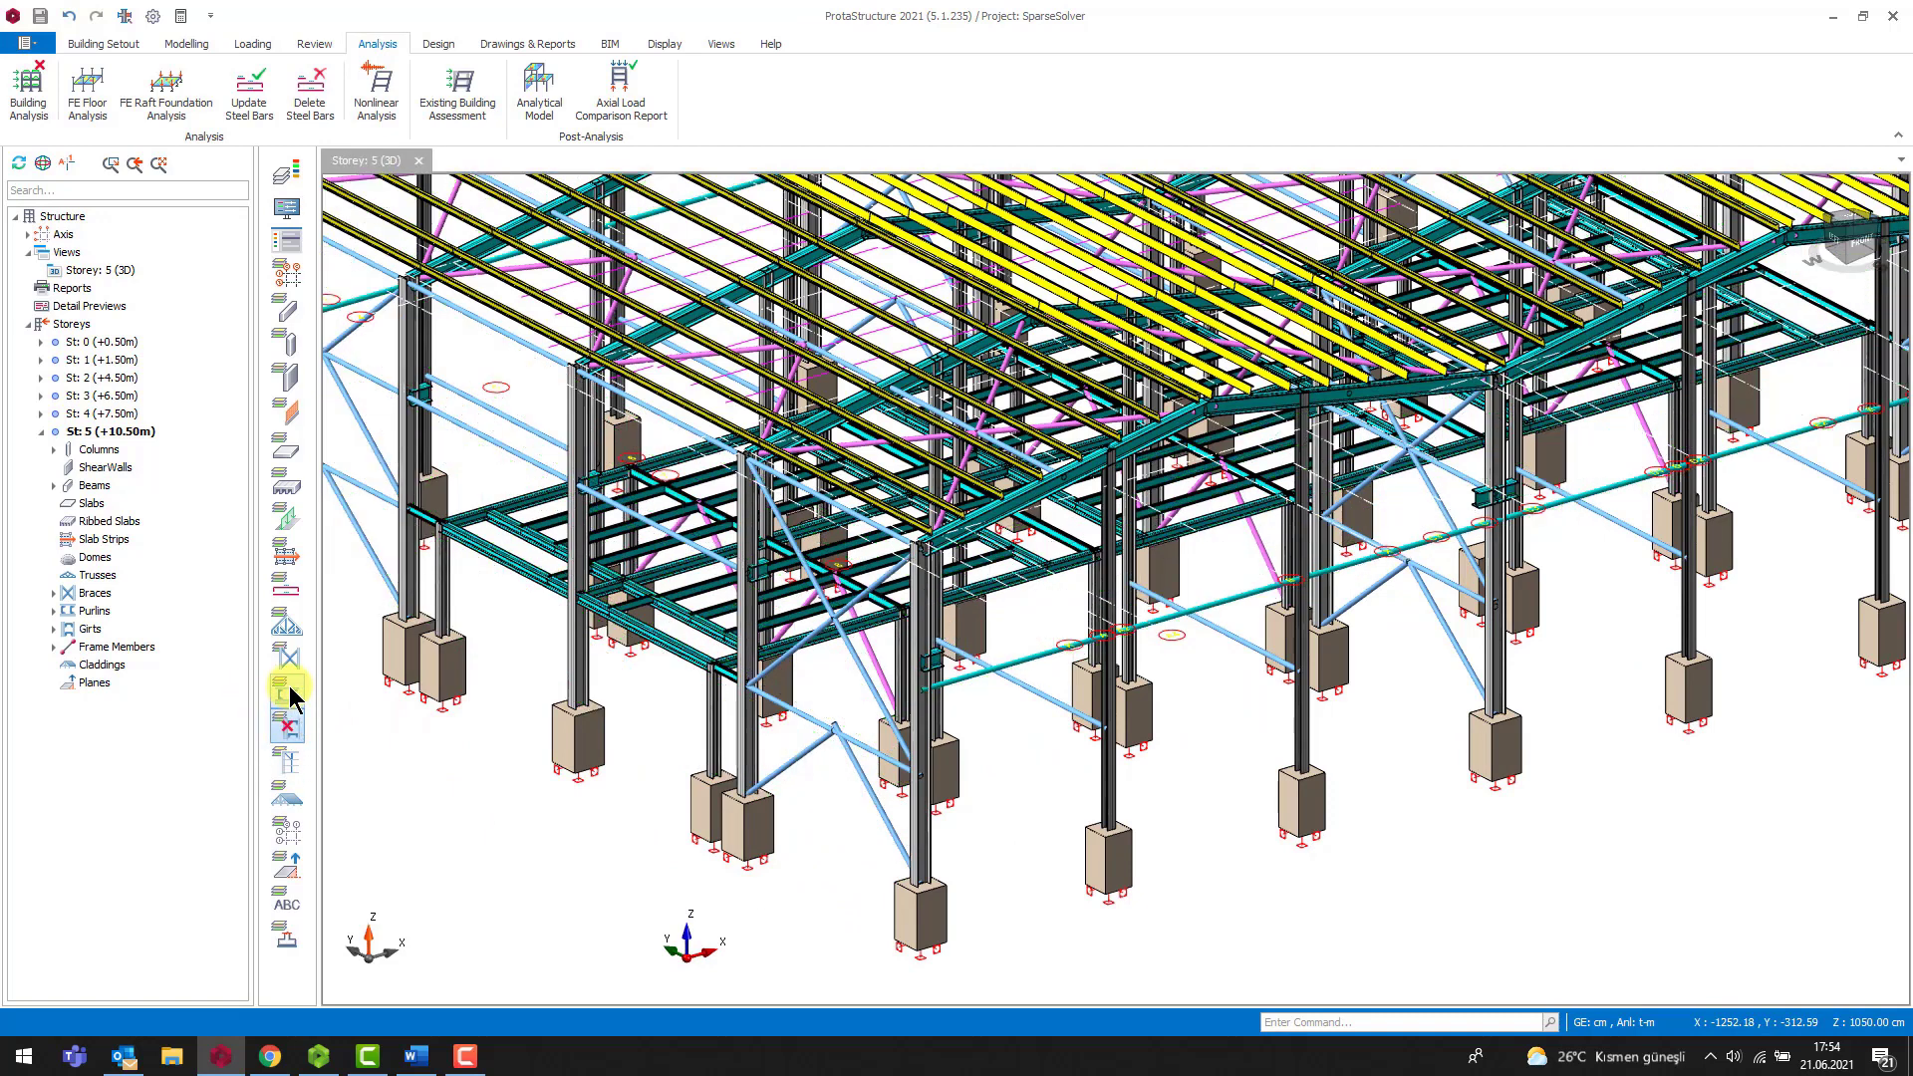
pyautogui.click(286, 696)
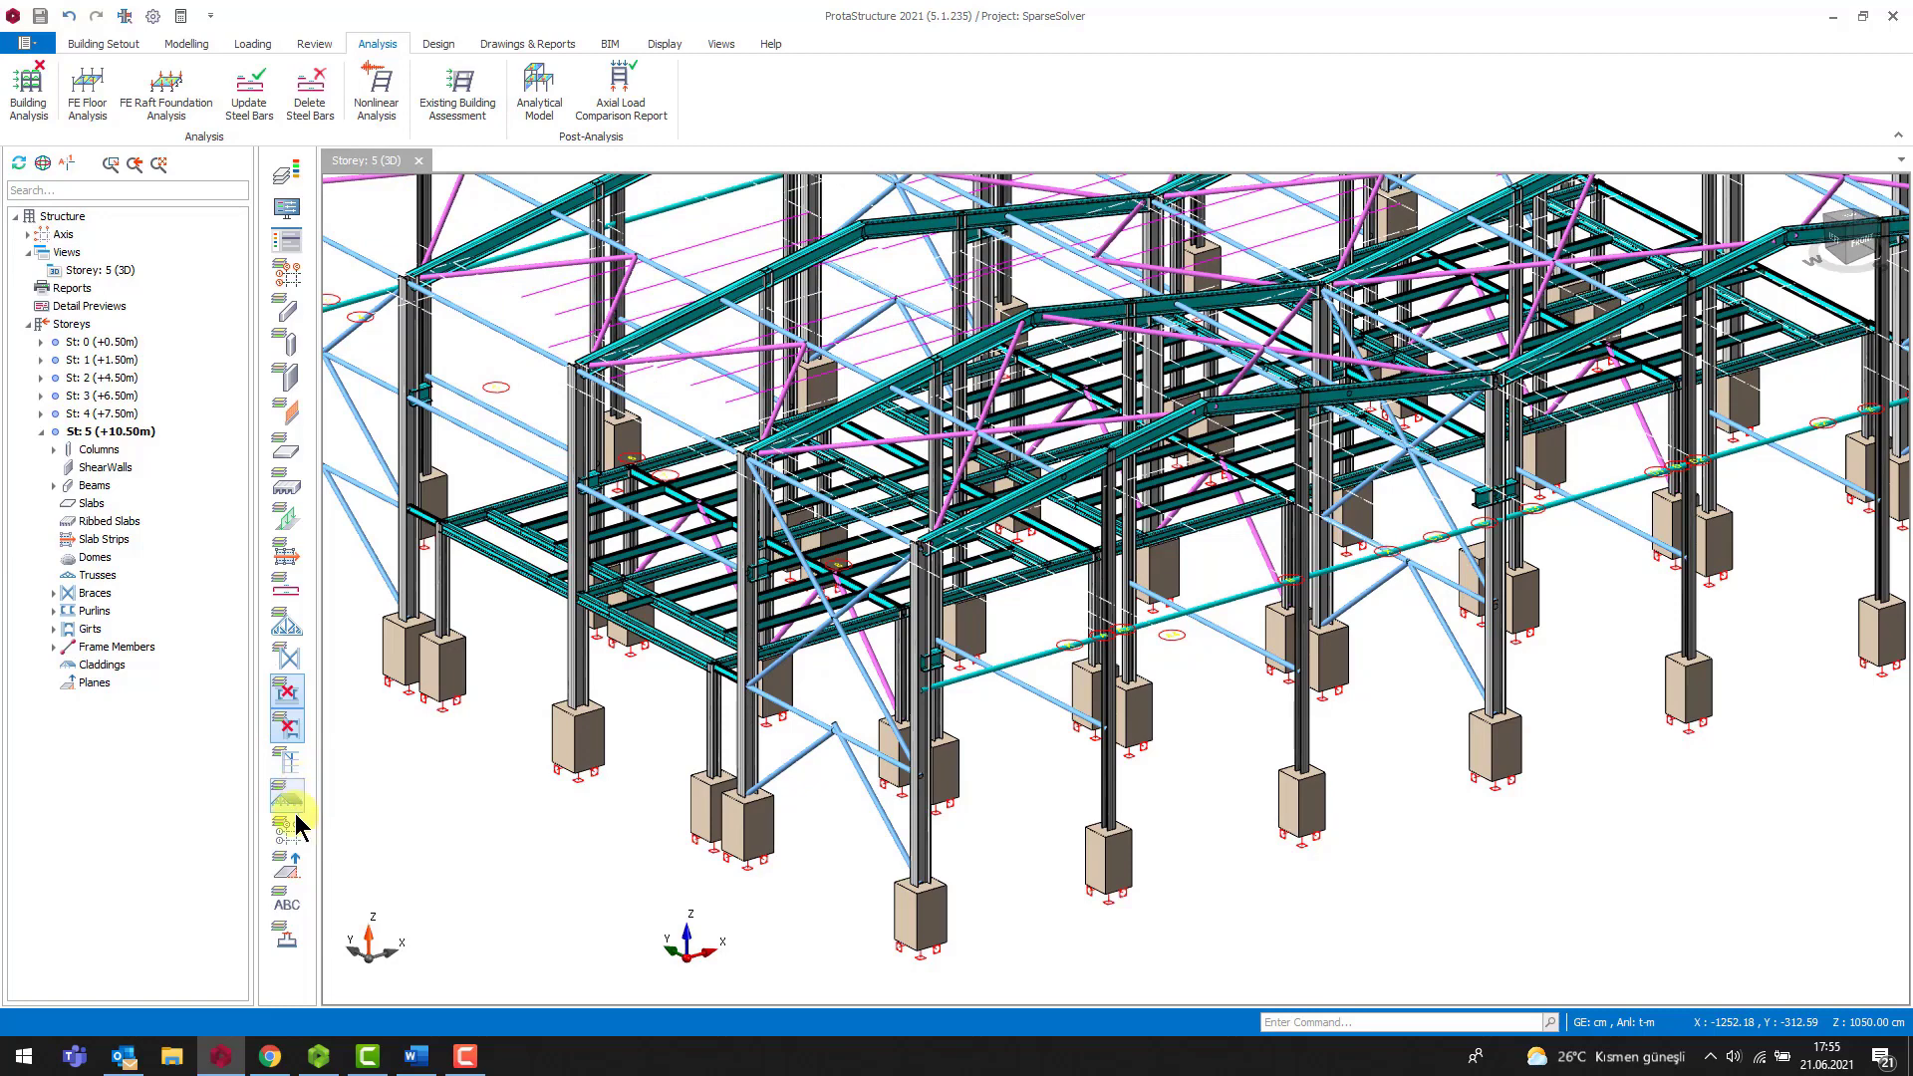
pyautogui.scroll(3)
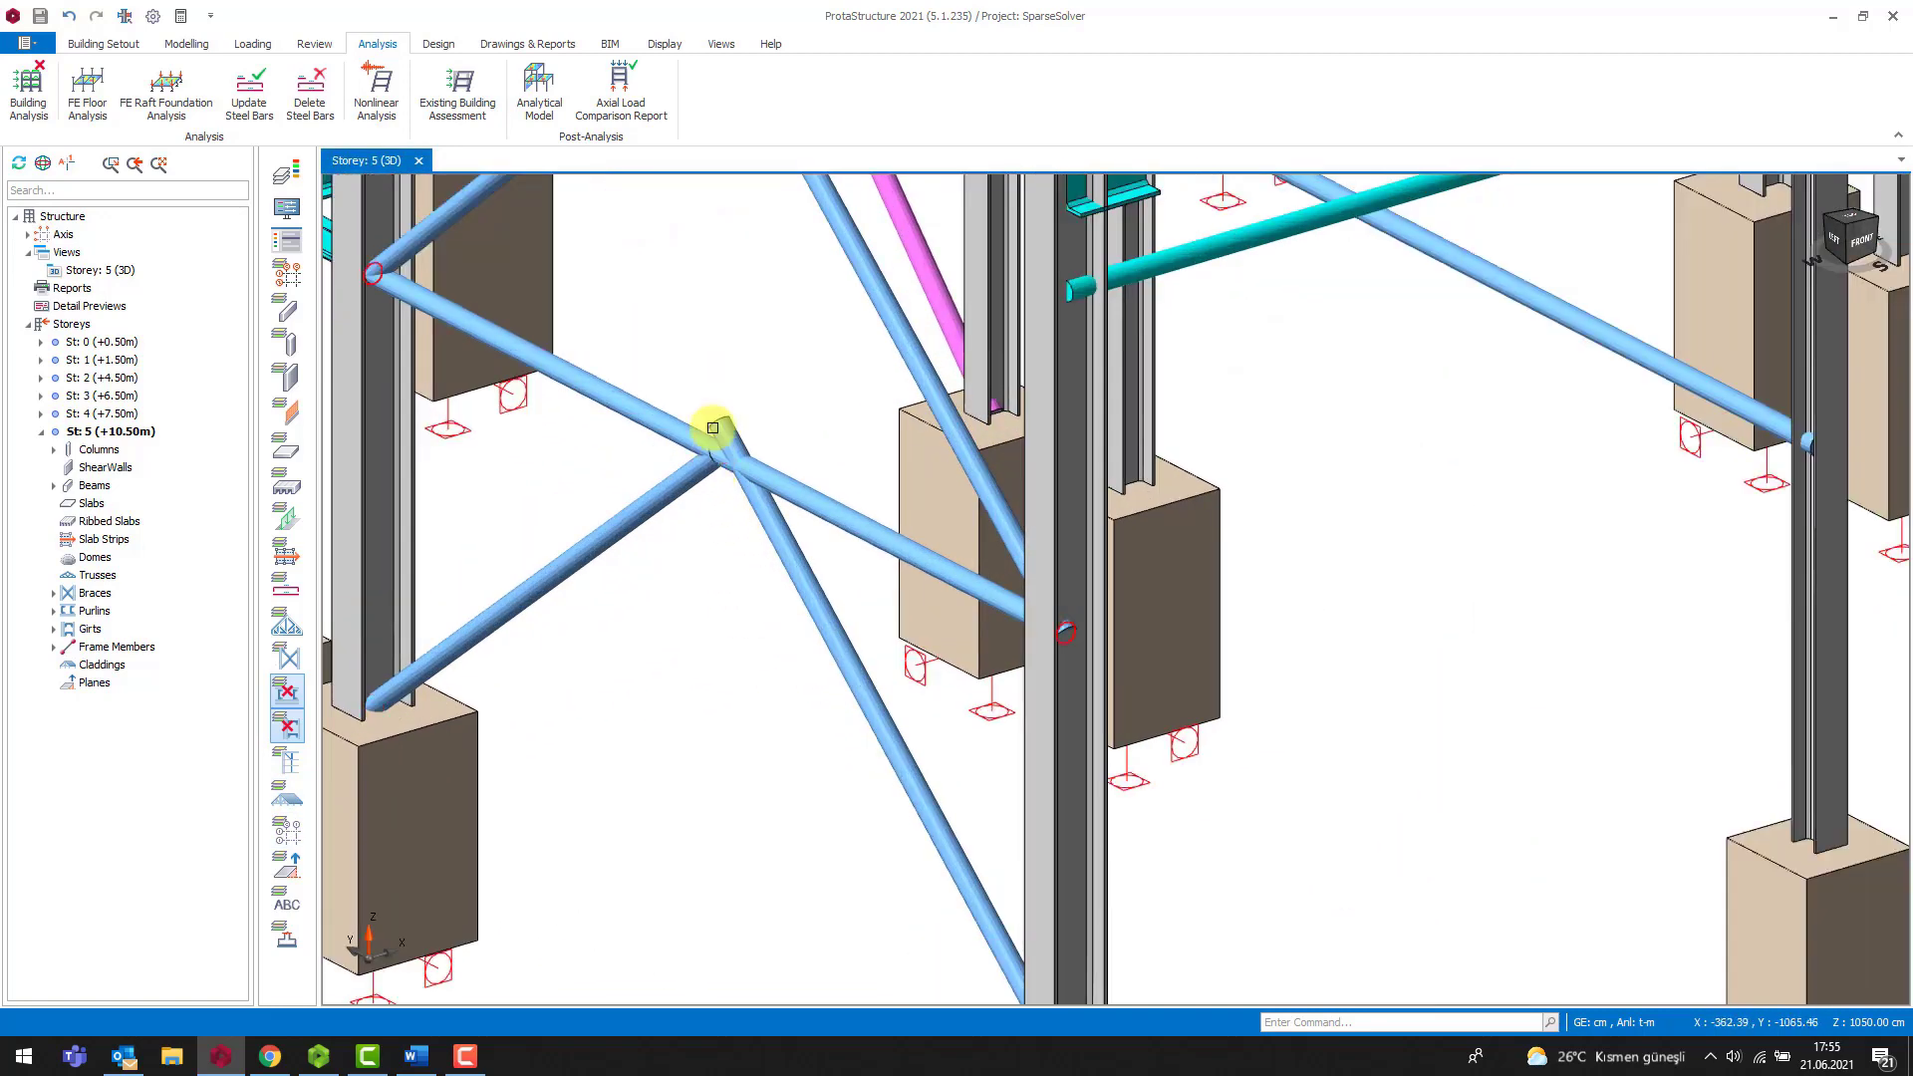
pyautogui.click(713, 428)
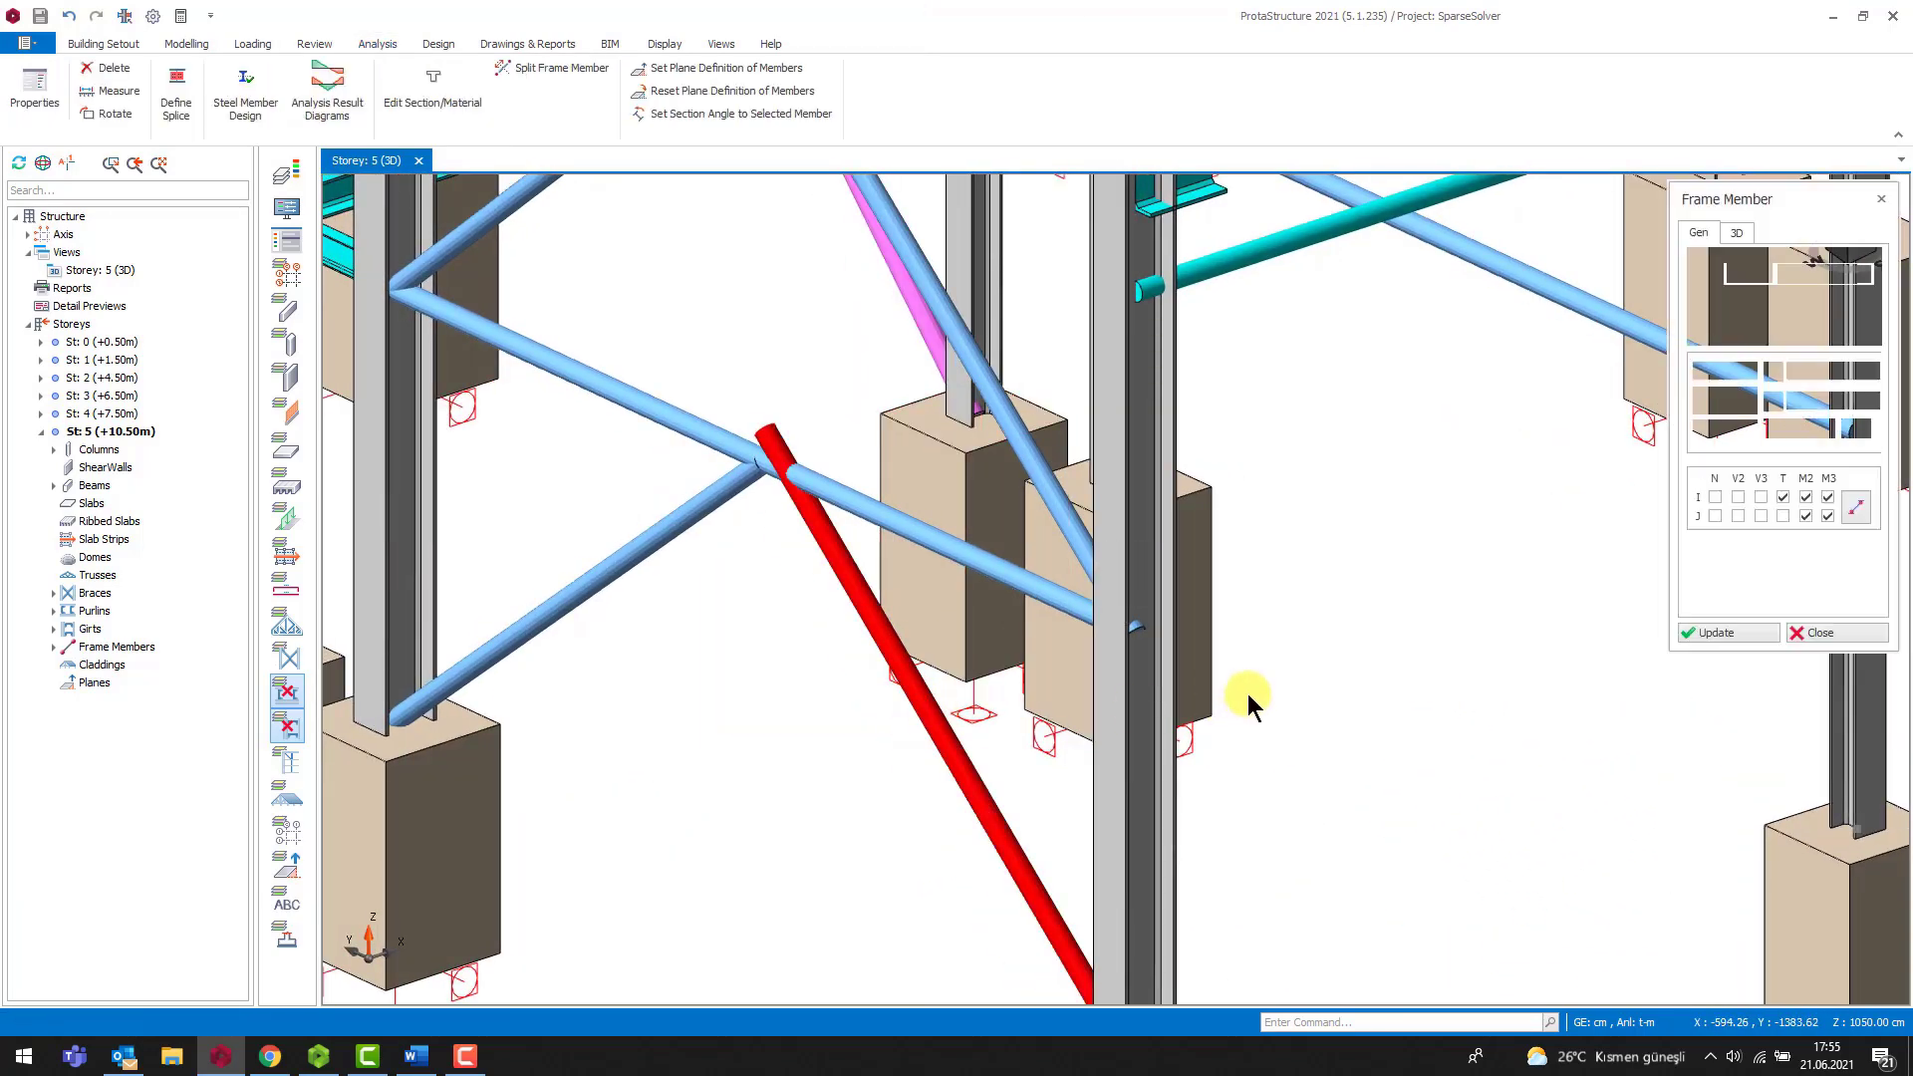
# Step: Set the brace's J-End Z analytical offset to 20 cm on the 3D tab and update
pyautogui.click(1734, 232)
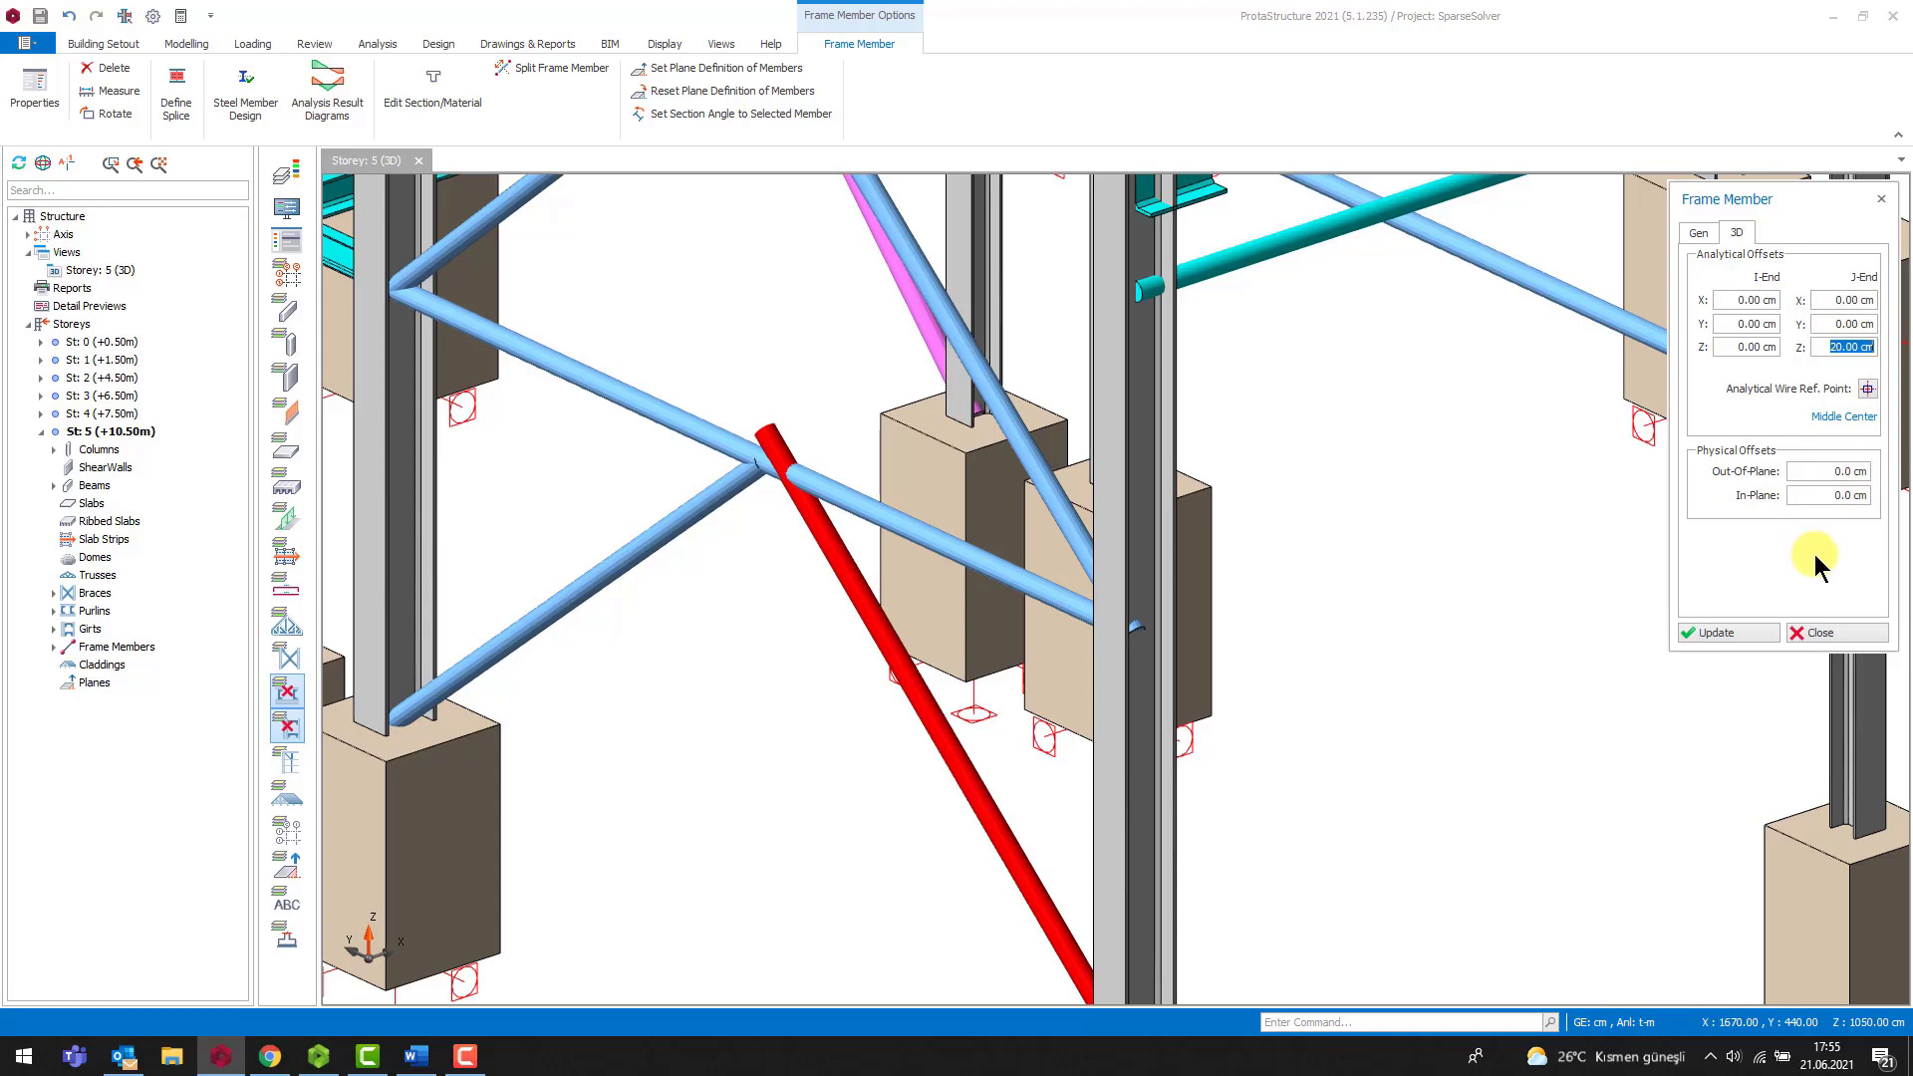
pyautogui.click(1712, 634)
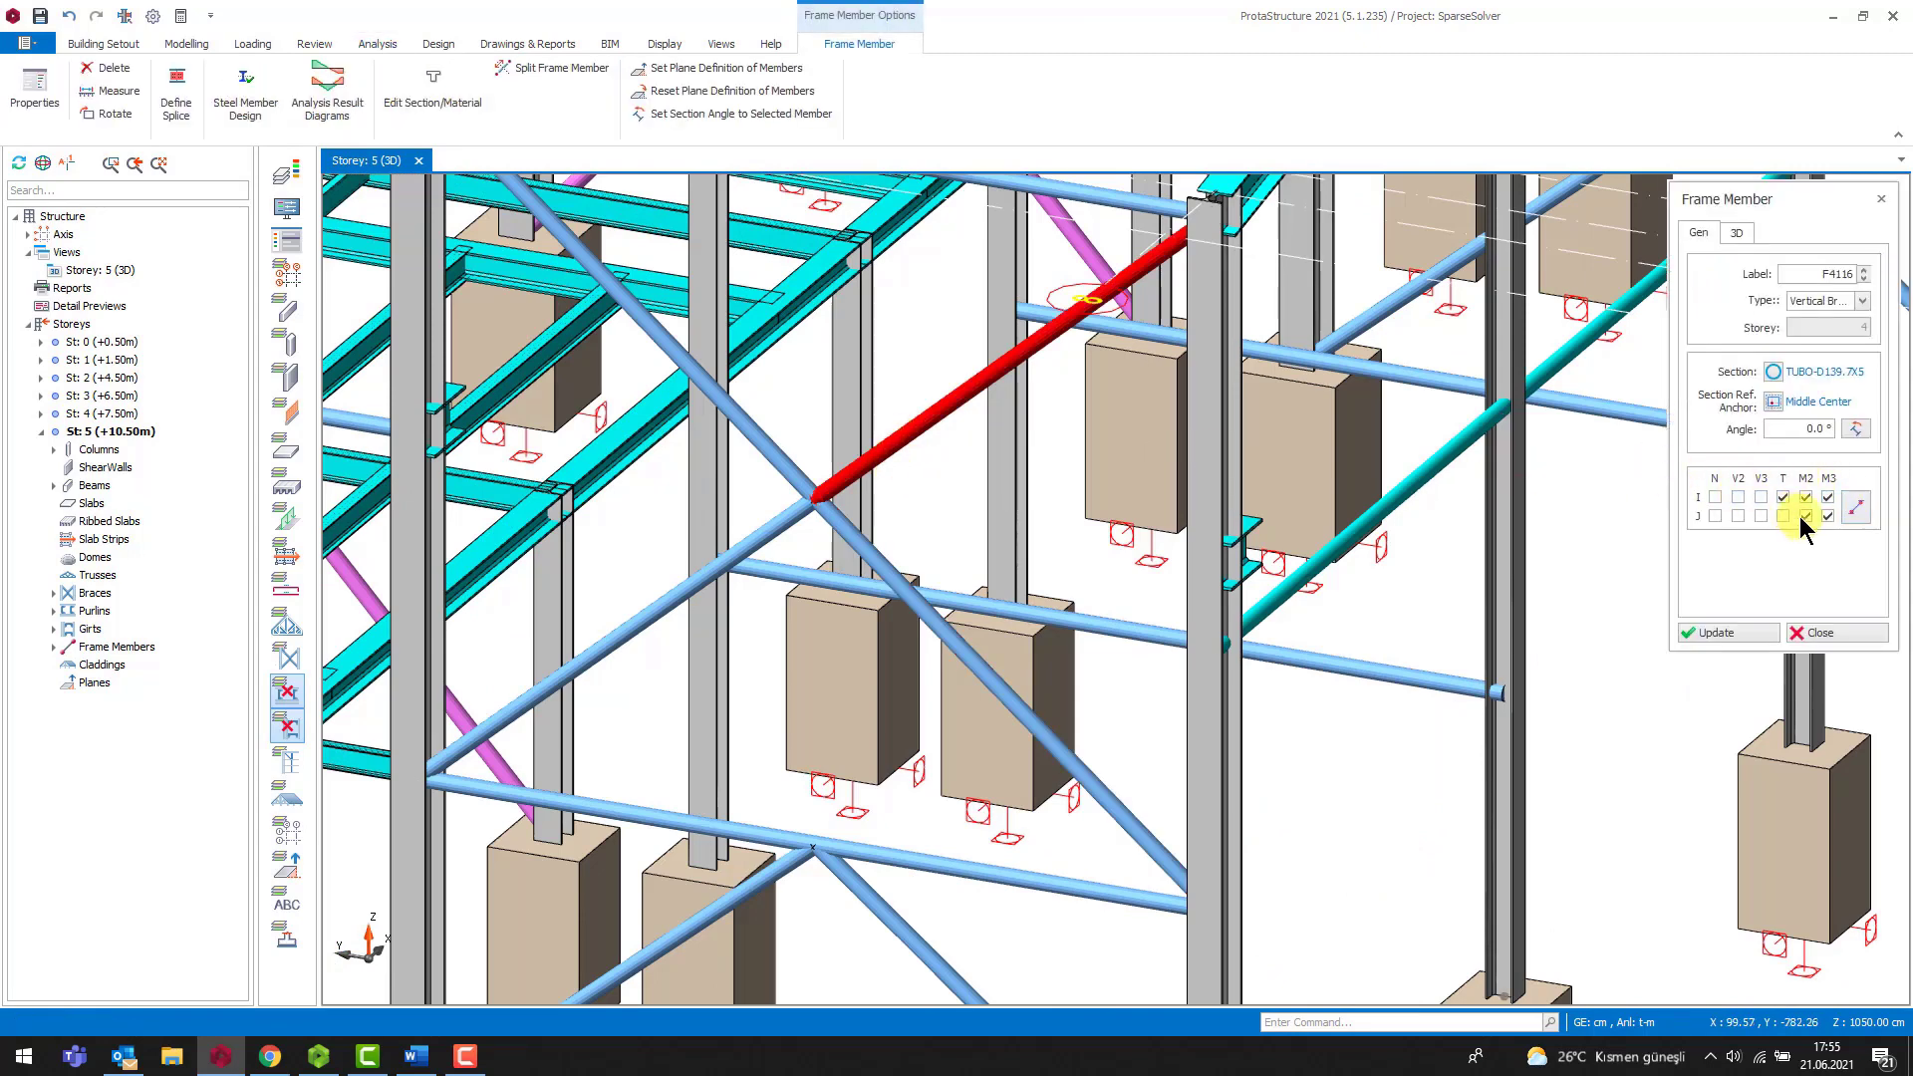
pyautogui.moveTo(808, 502)
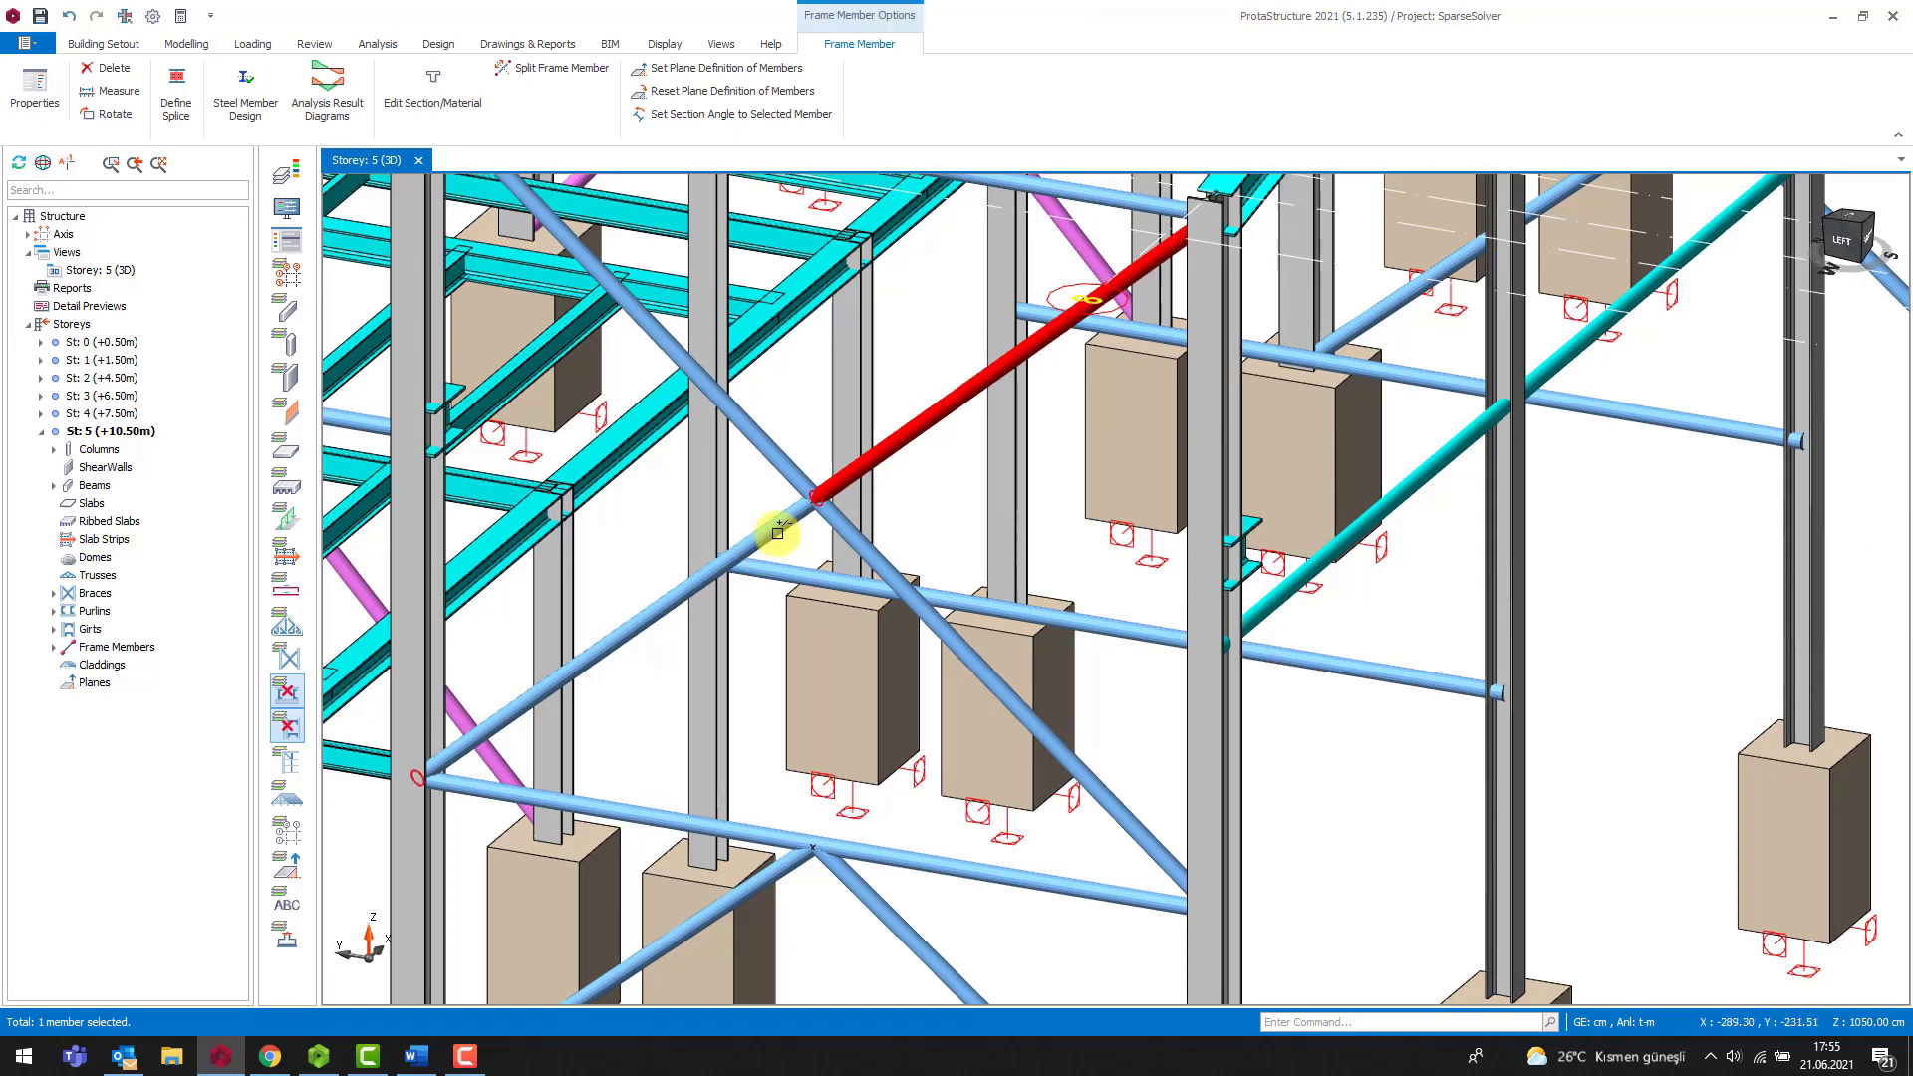
# Step: Review braces F4116 and F4115 at the crossing node and close their member properties
pyautogui.click(964, 751)
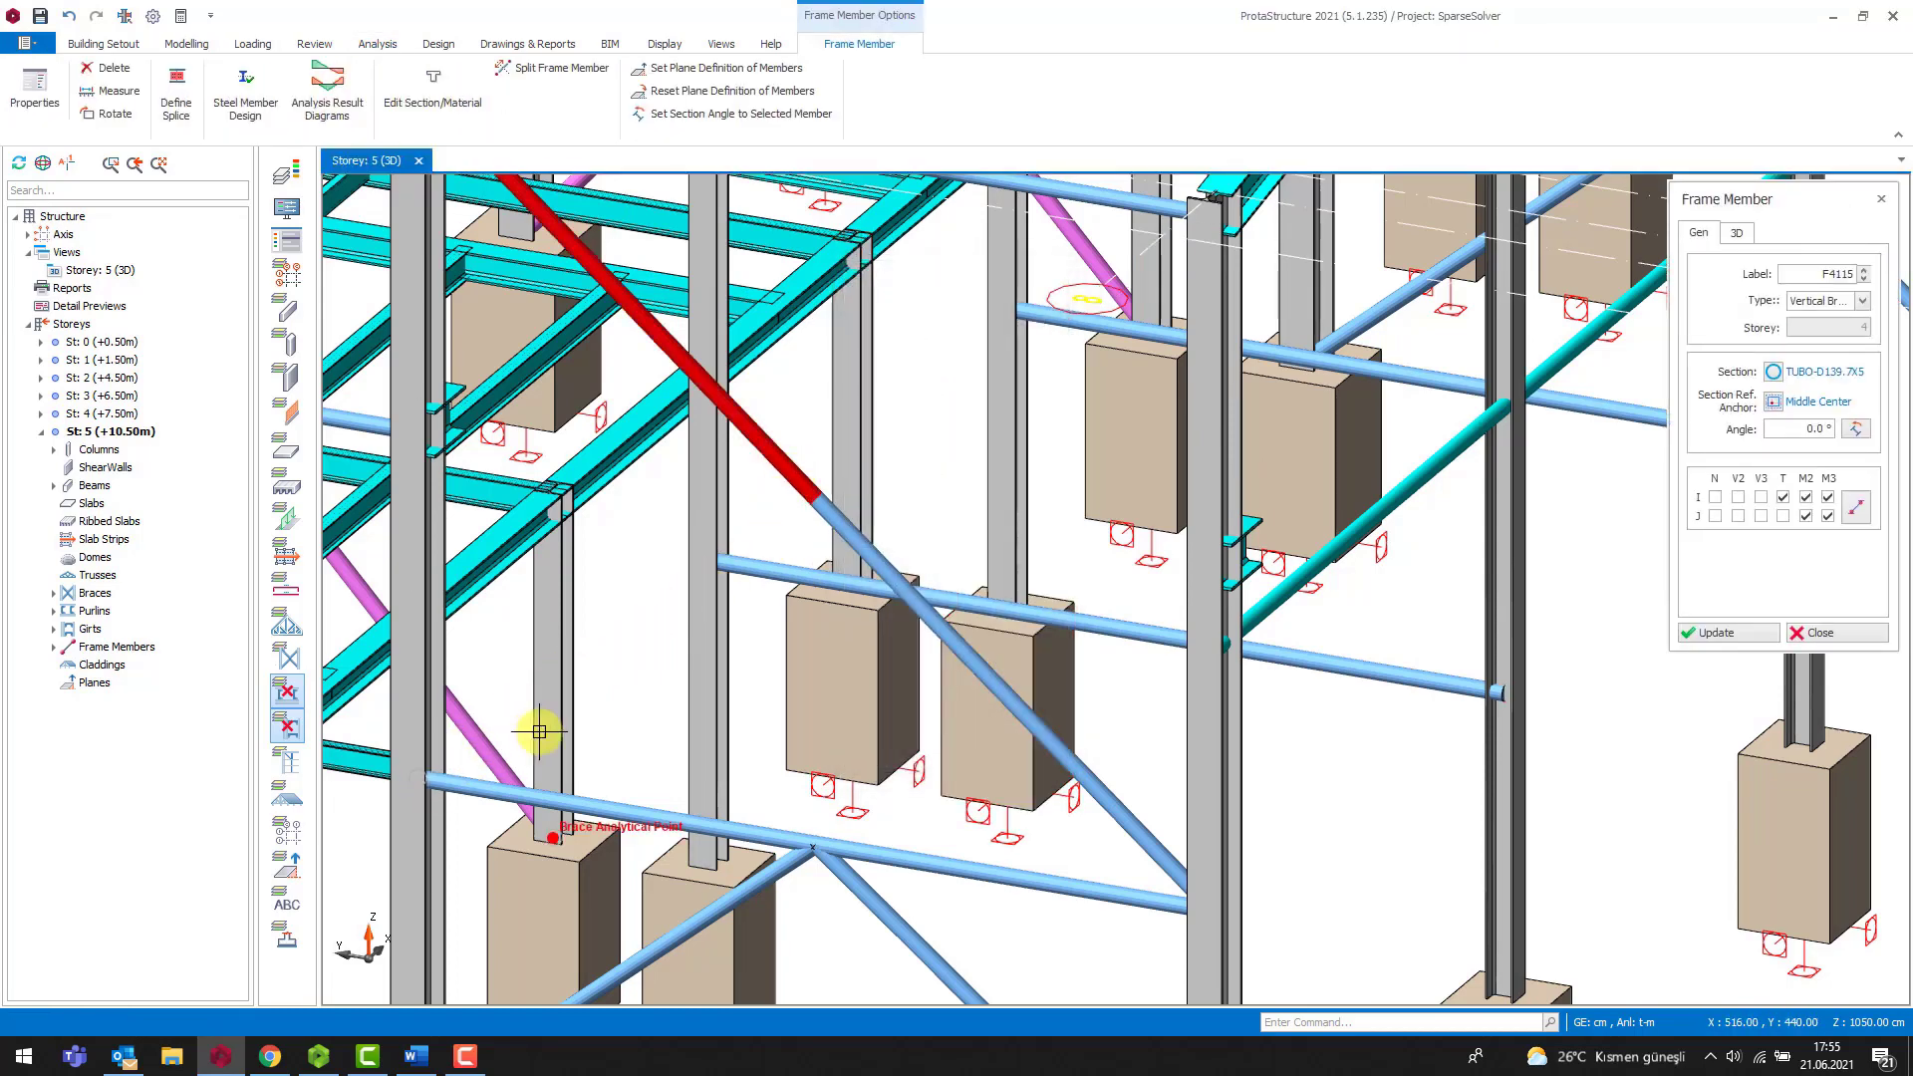
pyautogui.click(378, 43)
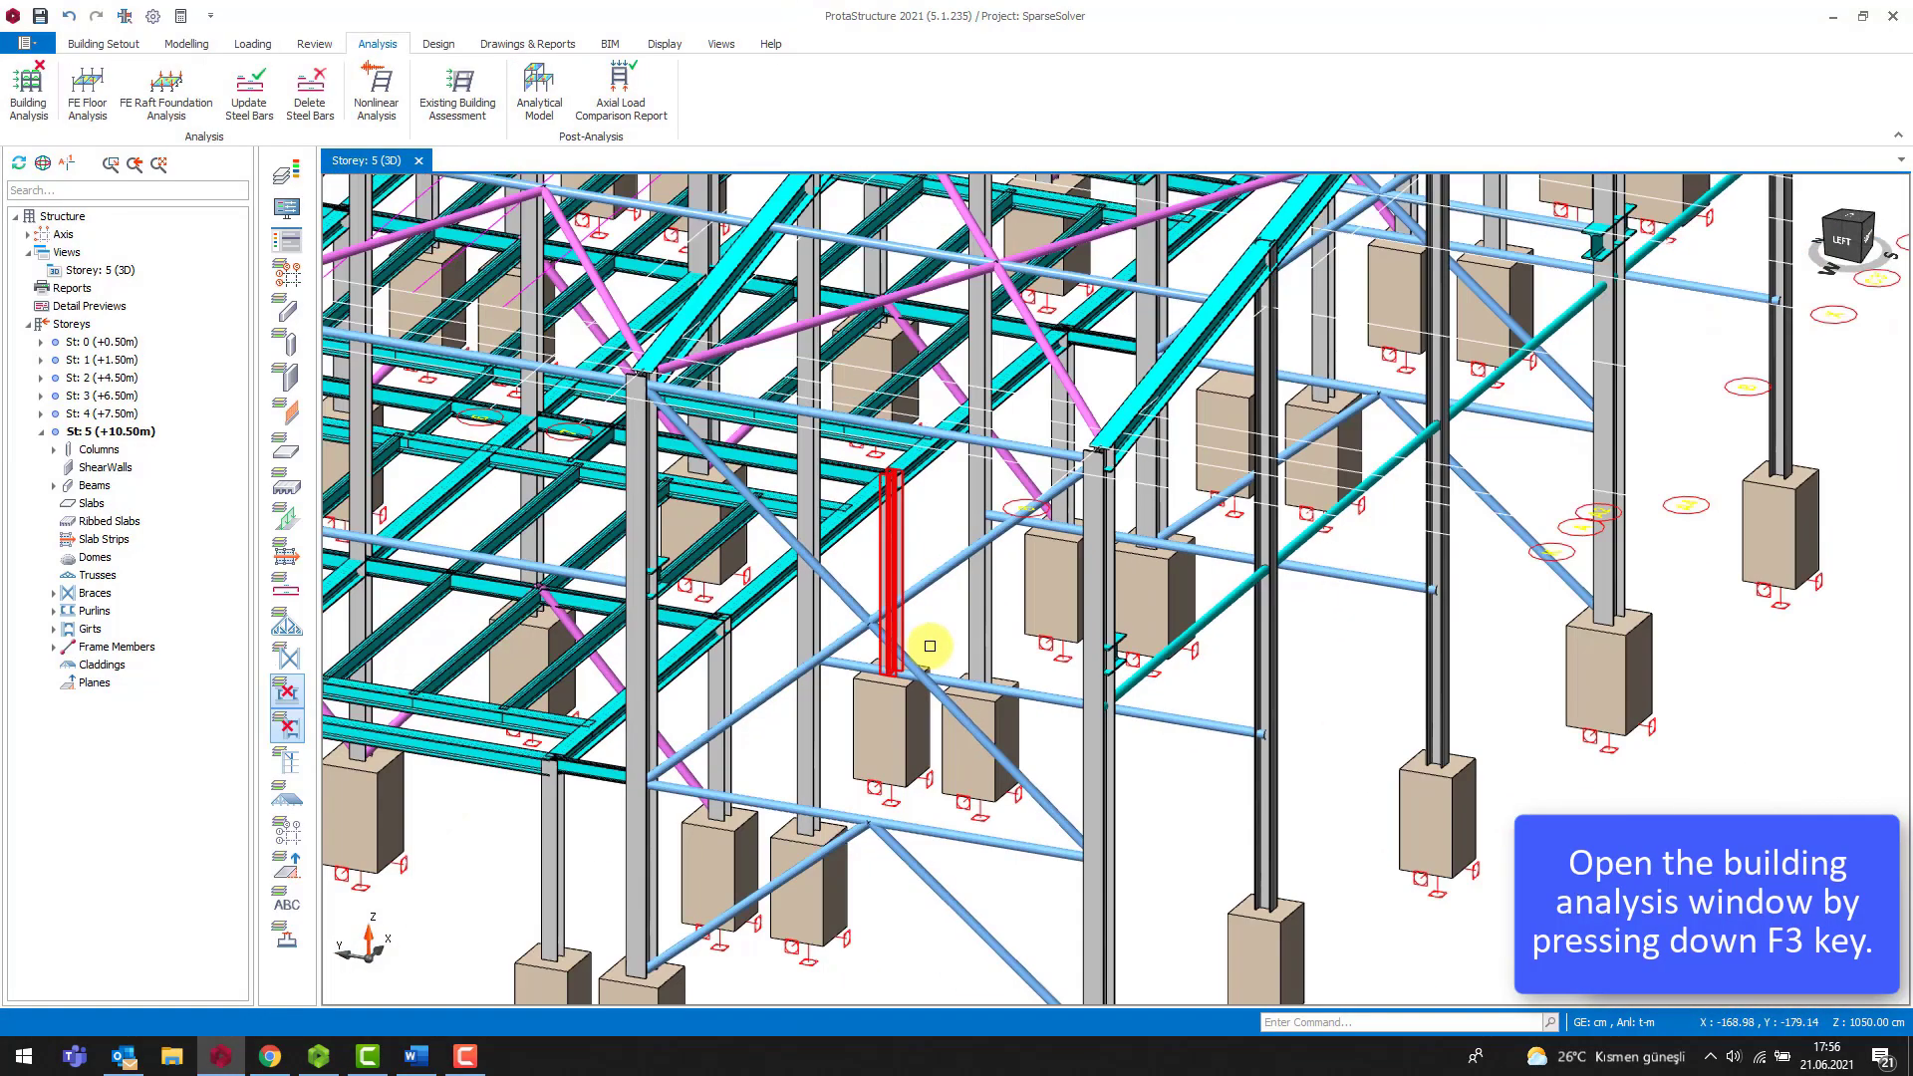
# Step: Rerun Building Analysis with F3 to successful completion, dismissing the summary report and windows
pyautogui.press('f3')
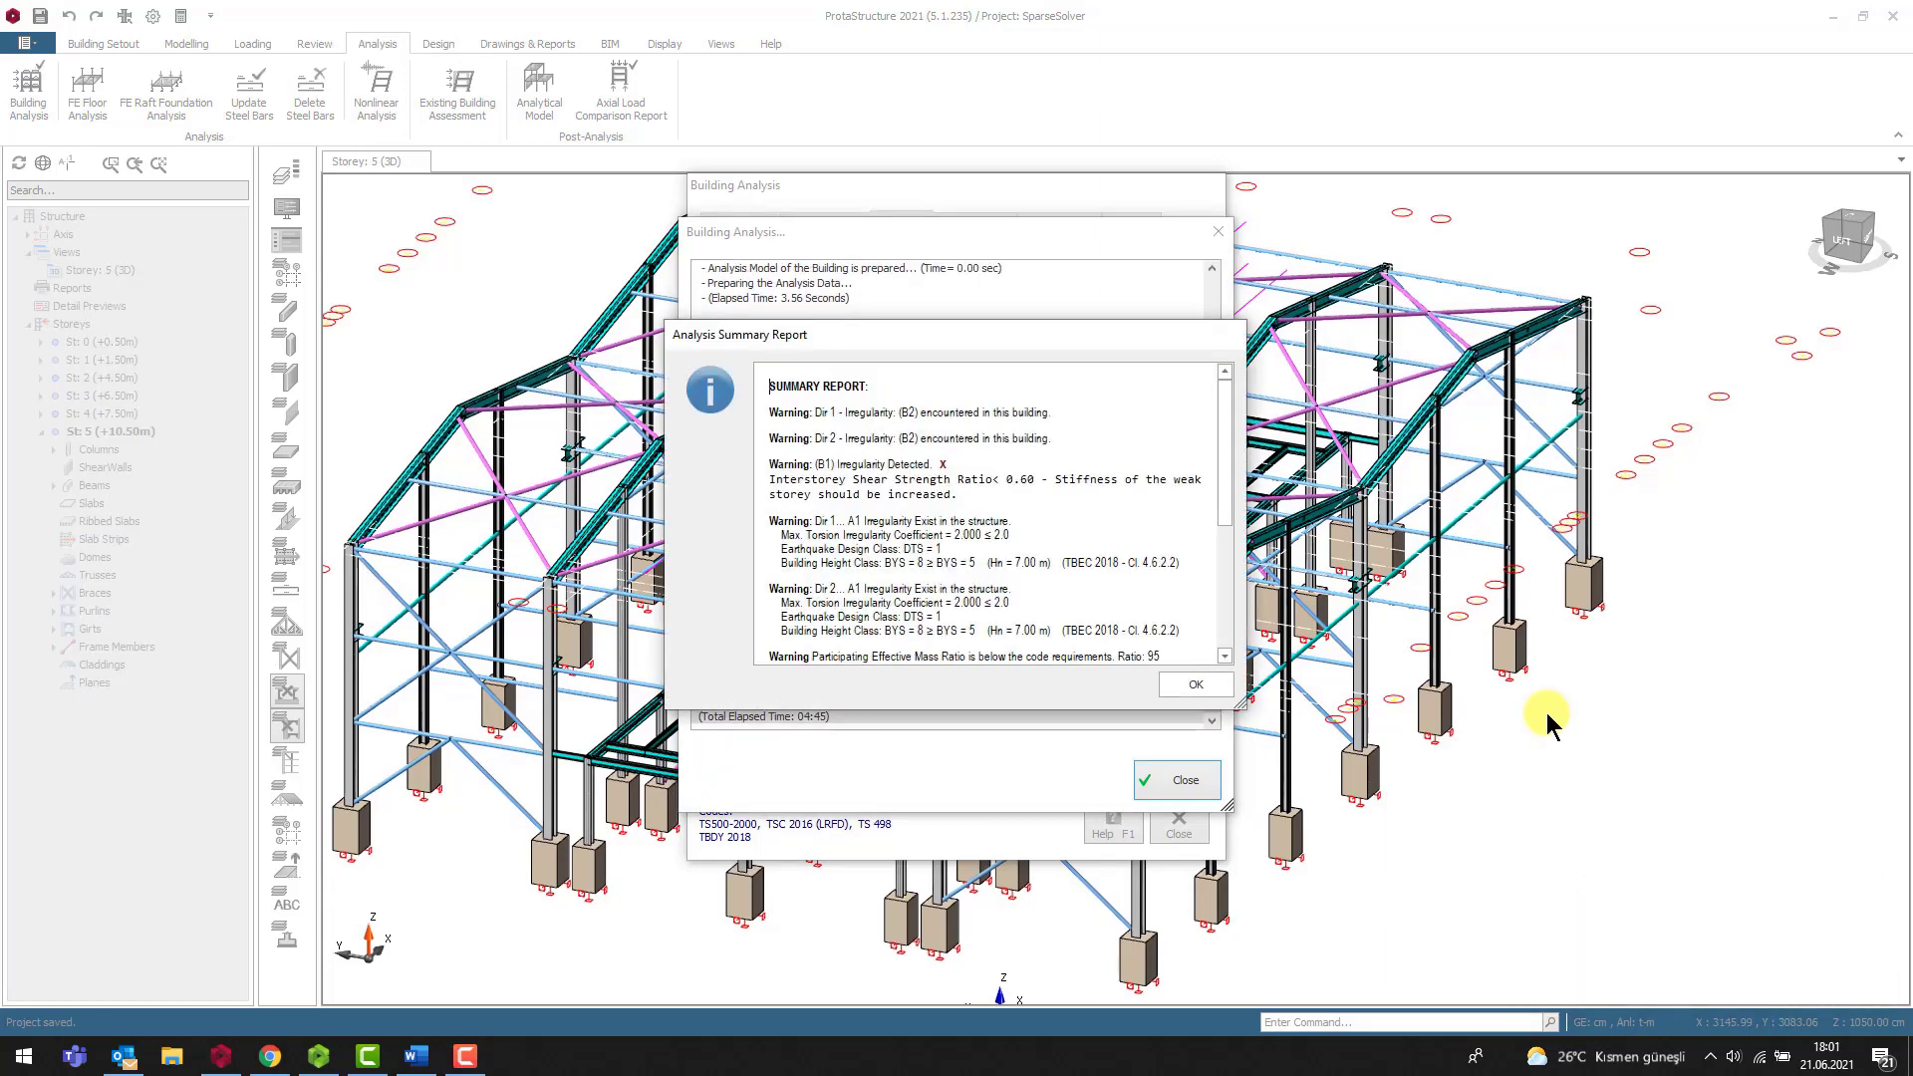
pyautogui.scroll(-3)
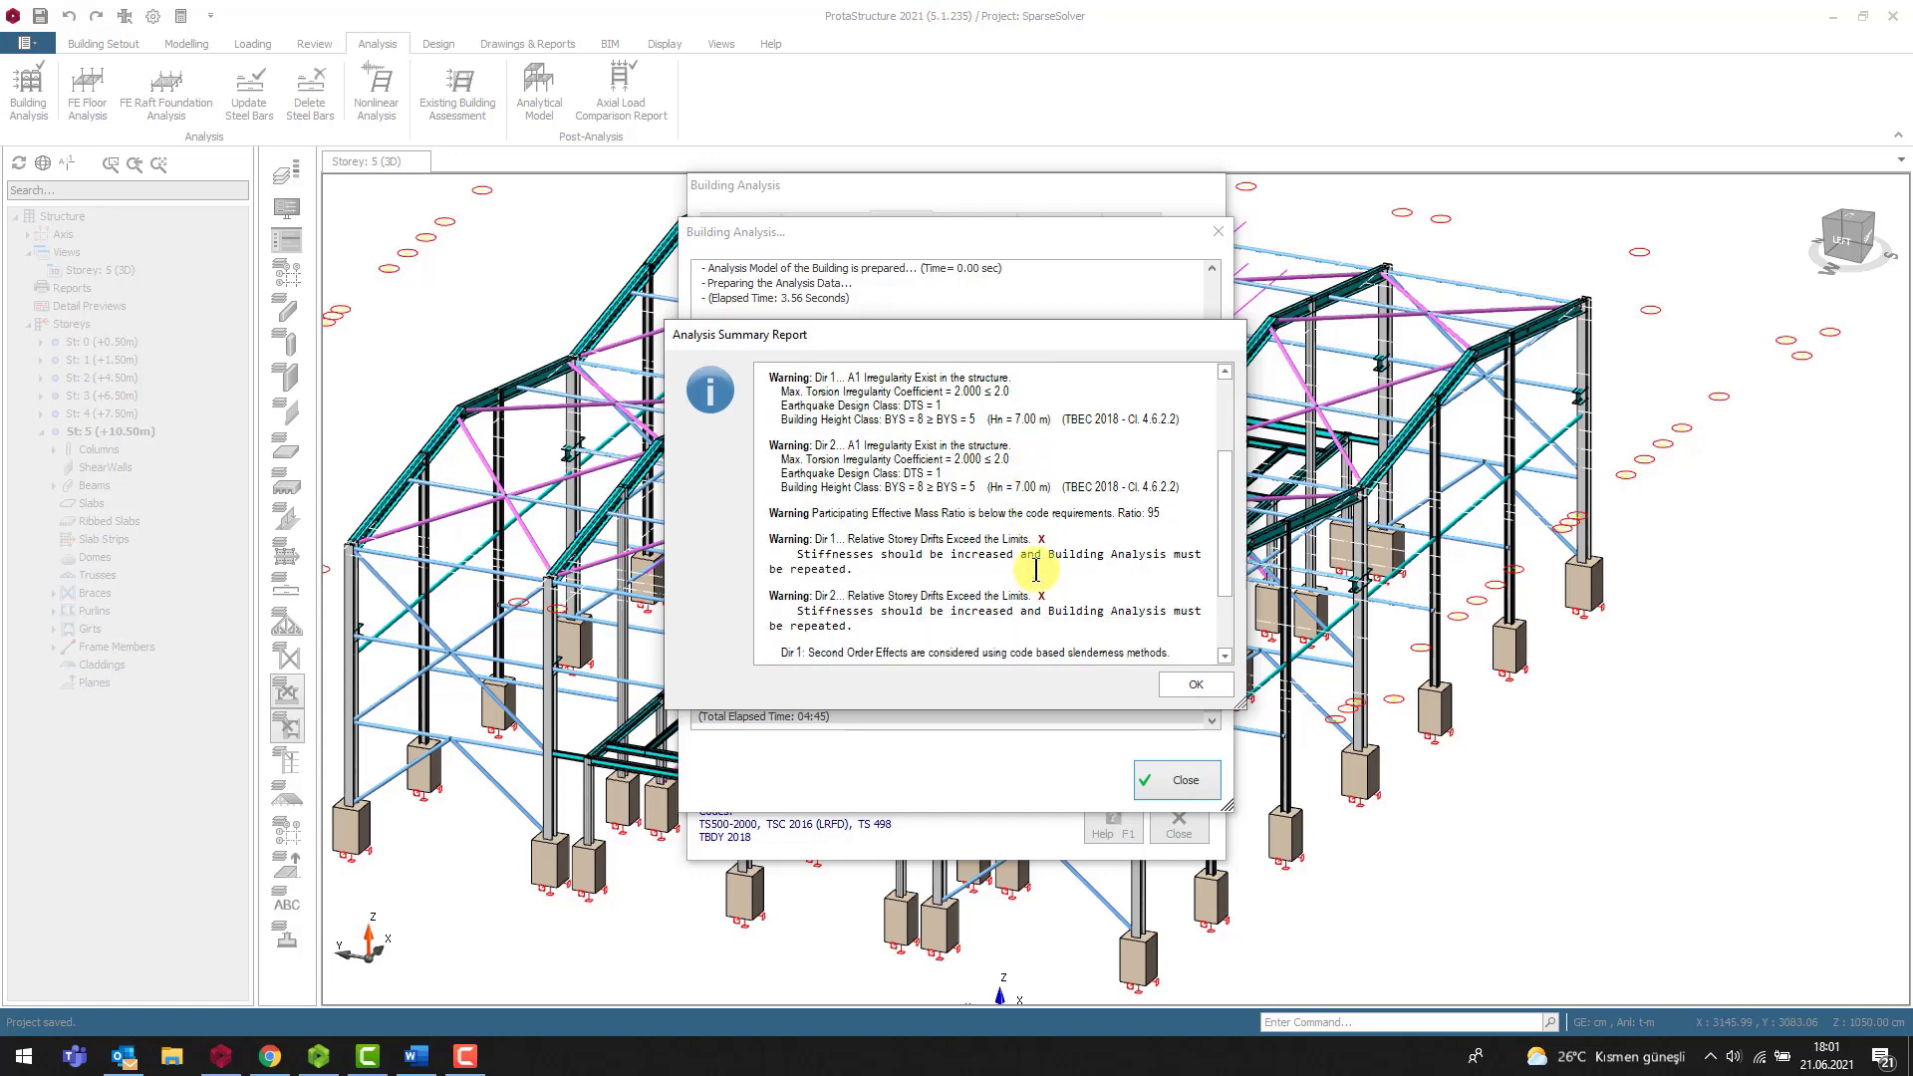
pyautogui.scroll(-3)
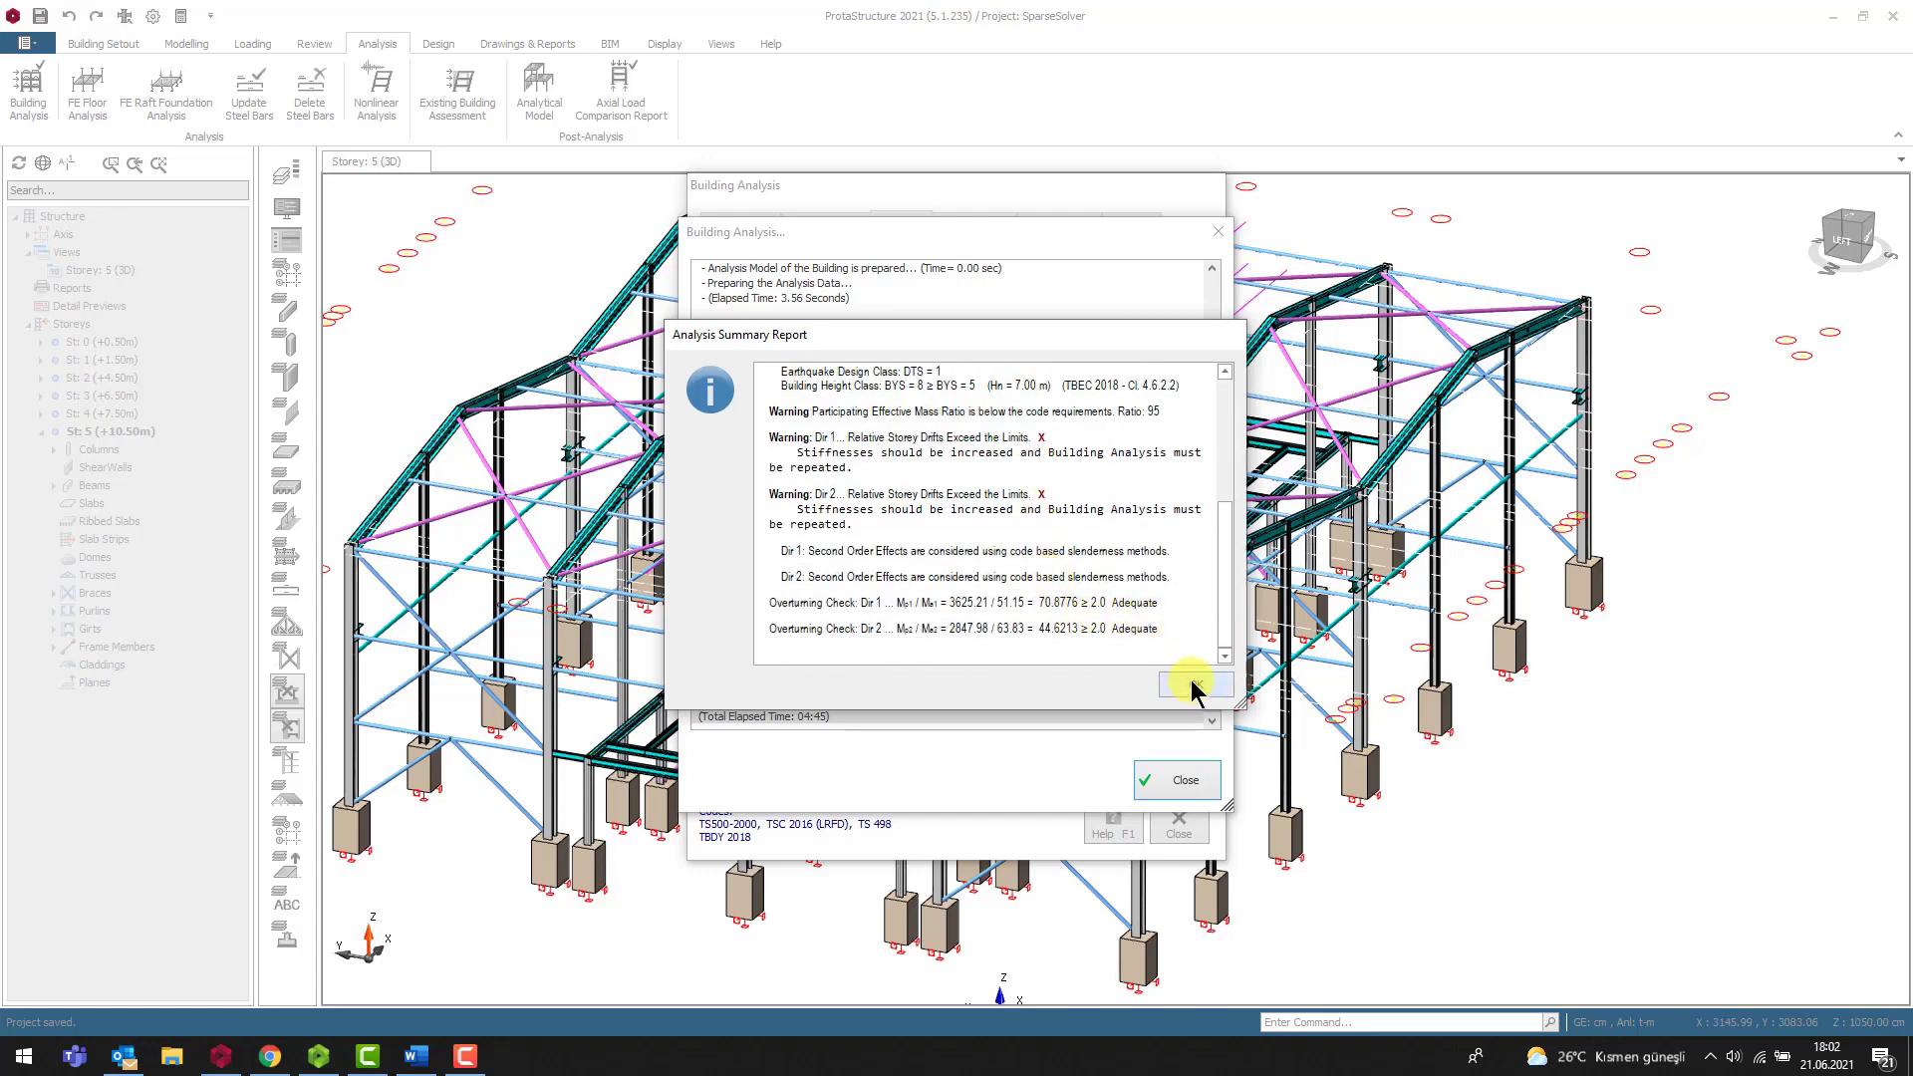
pyautogui.click(1193, 684)
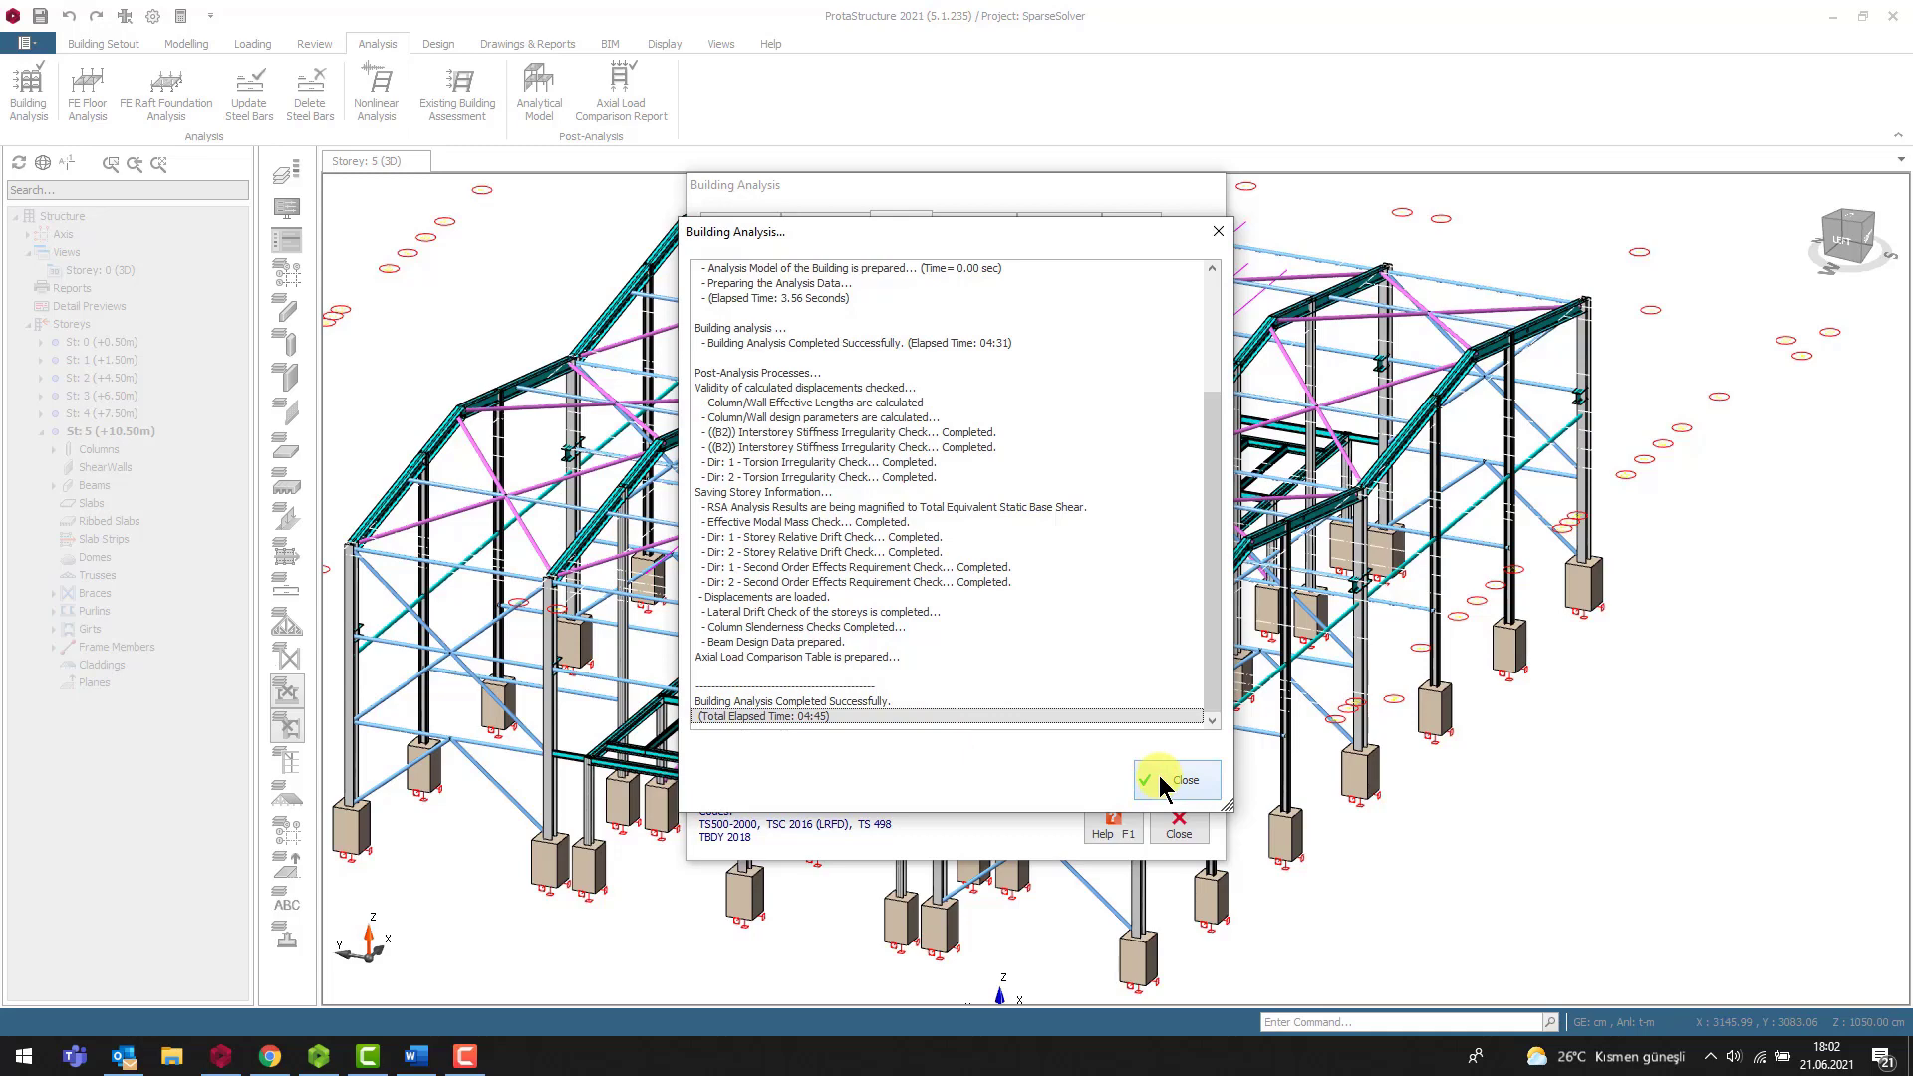
pyautogui.click(1175, 779)
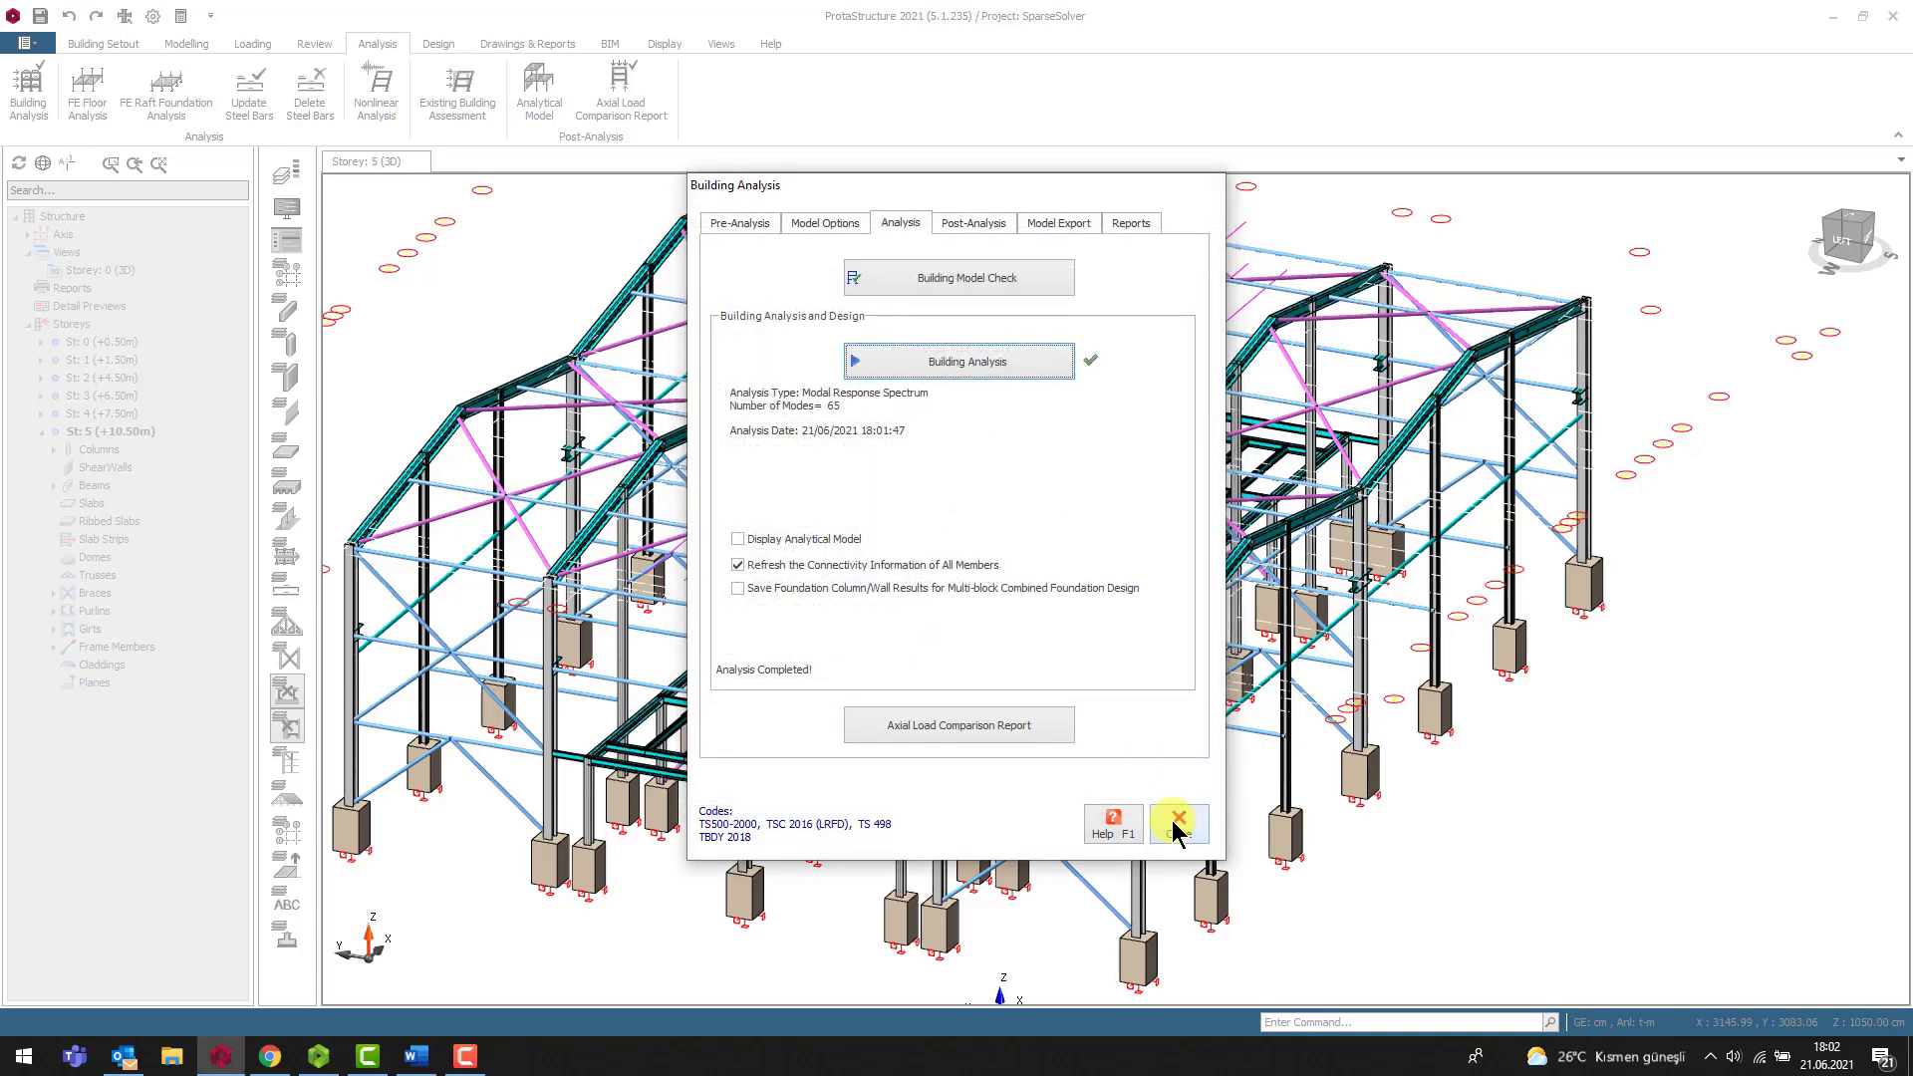
pyautogui.click(1176, 817)
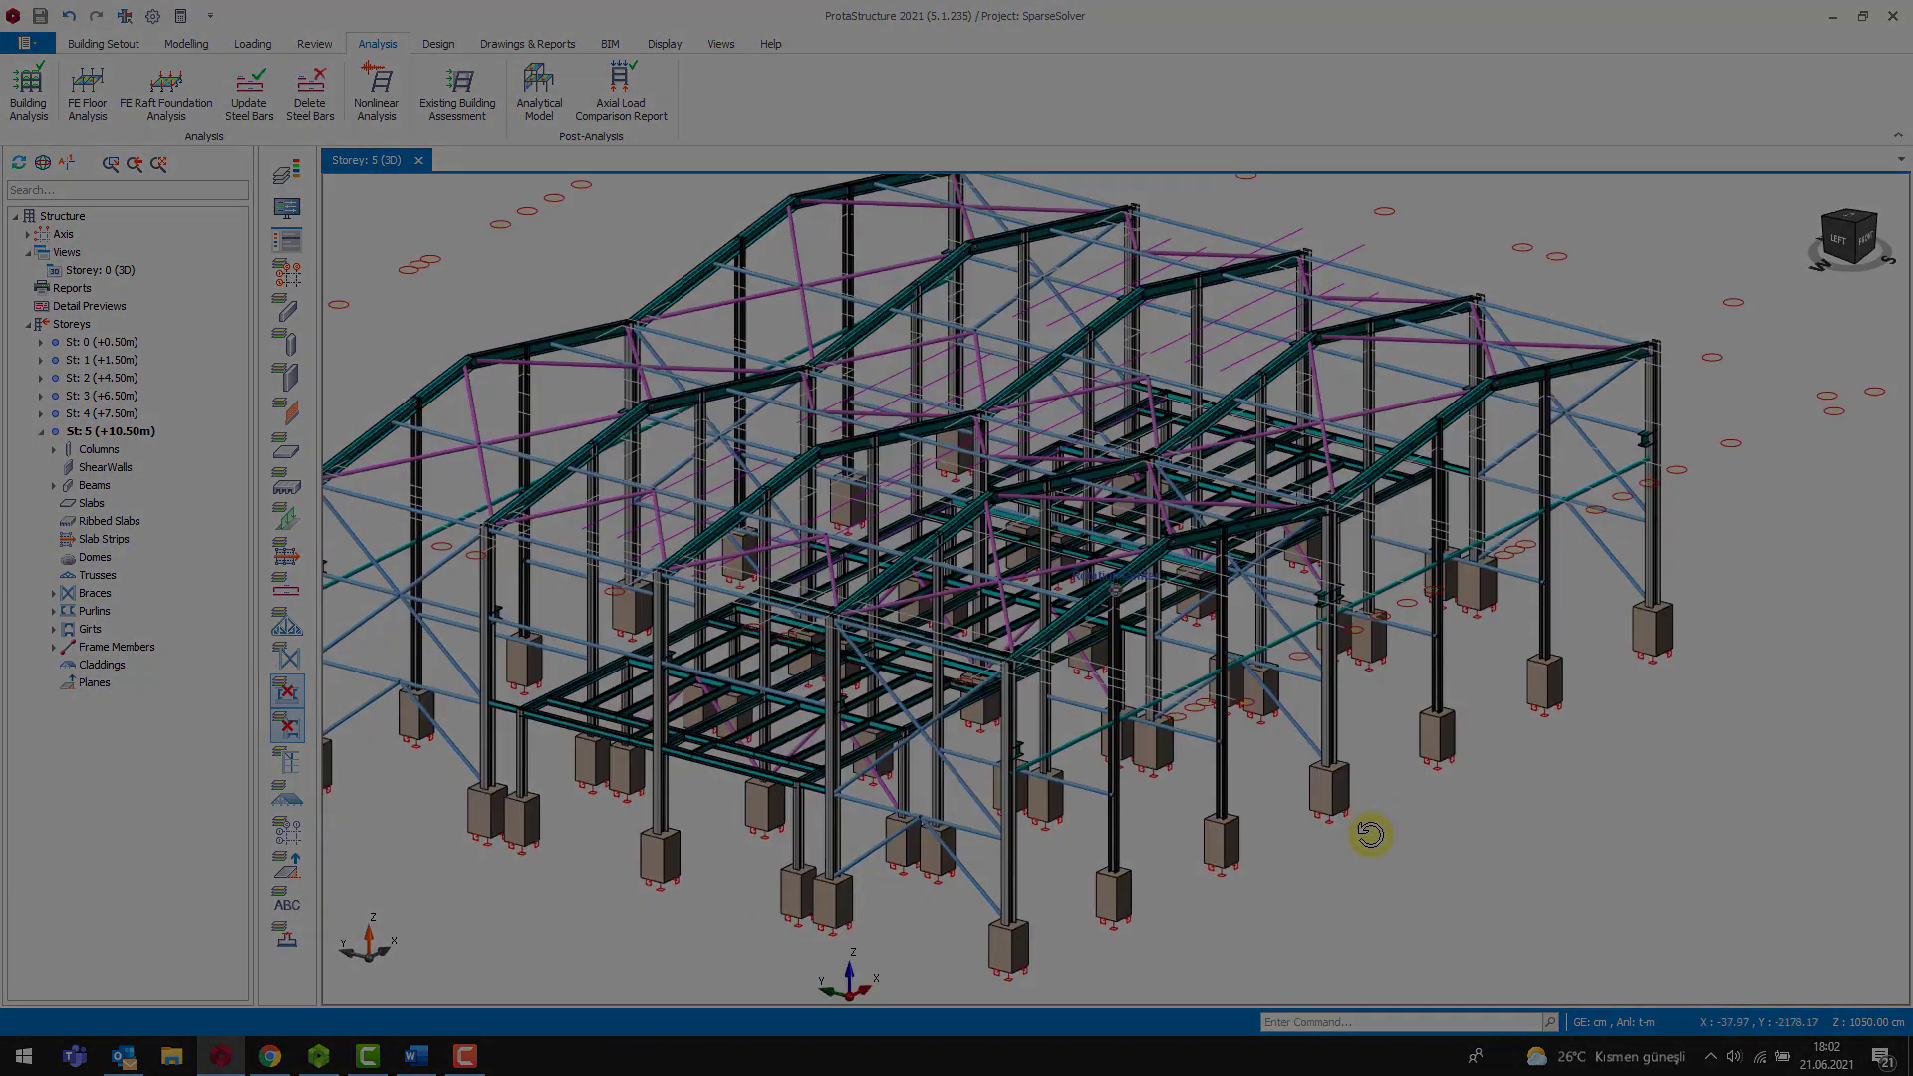